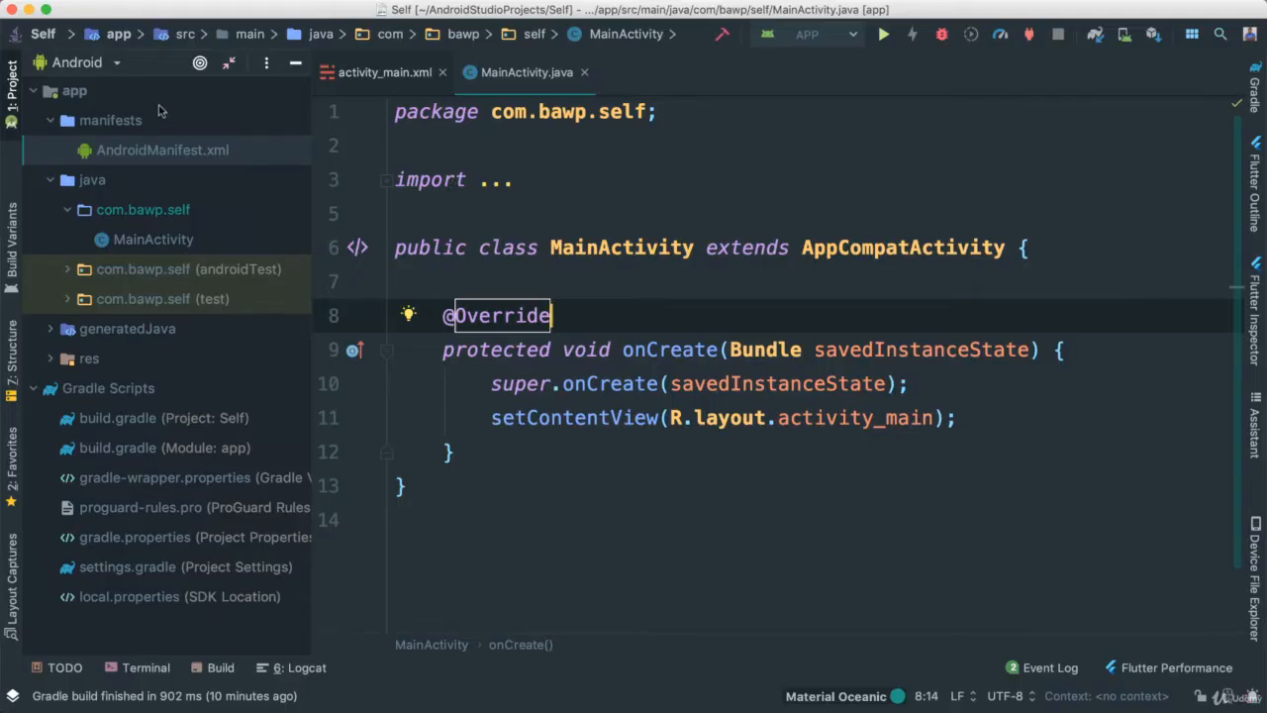
In activity_main.xml, change the root to LinearLayout and delete the Hello World TextView
left_click(385, 71)
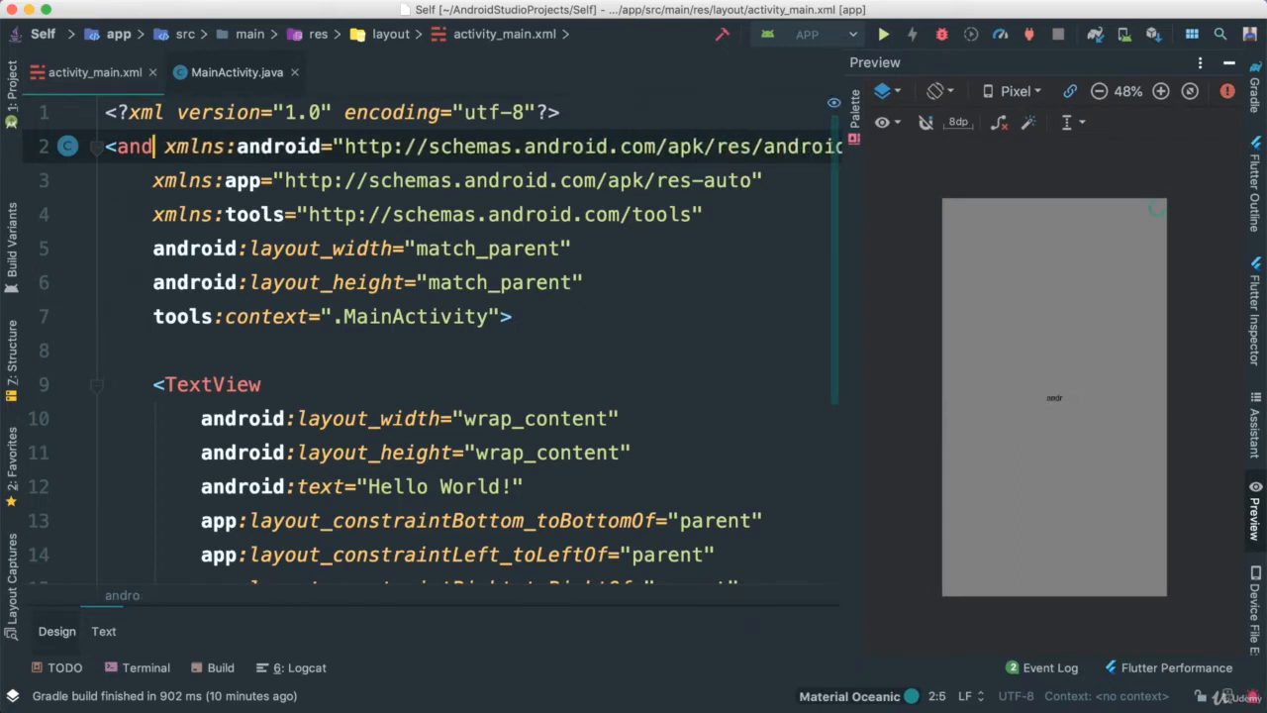
type("Li")
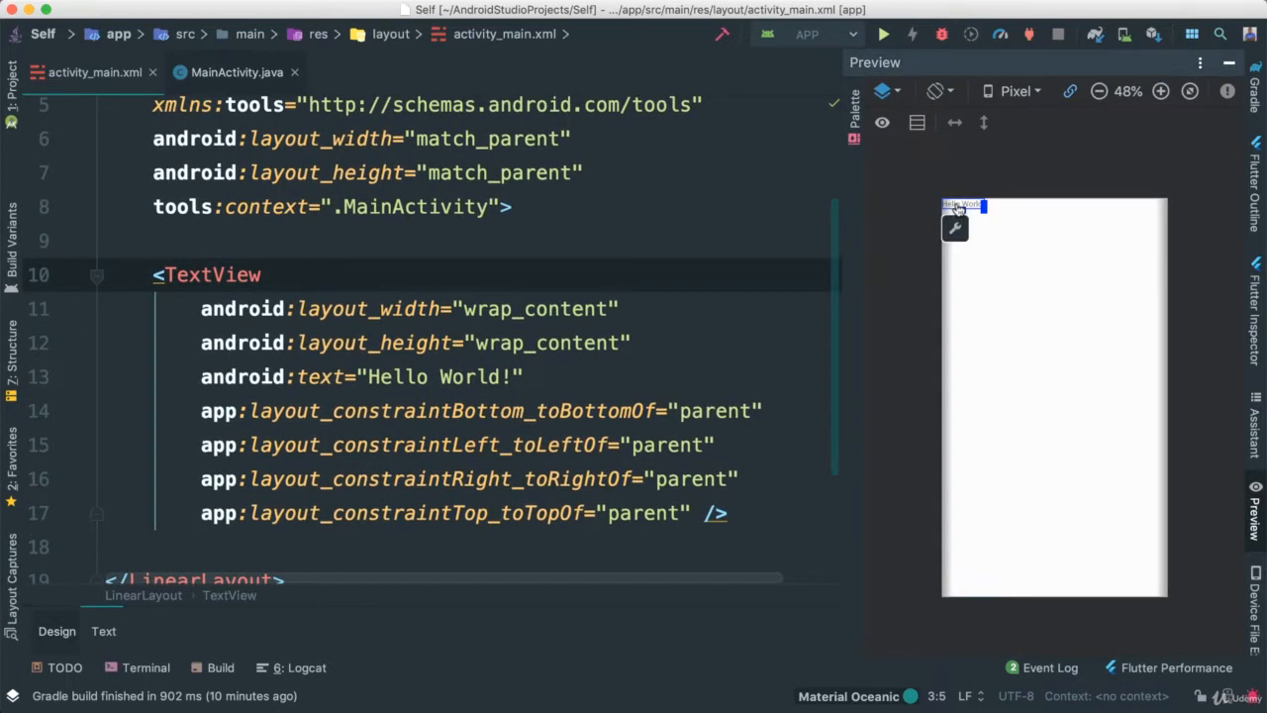
key("Delete")
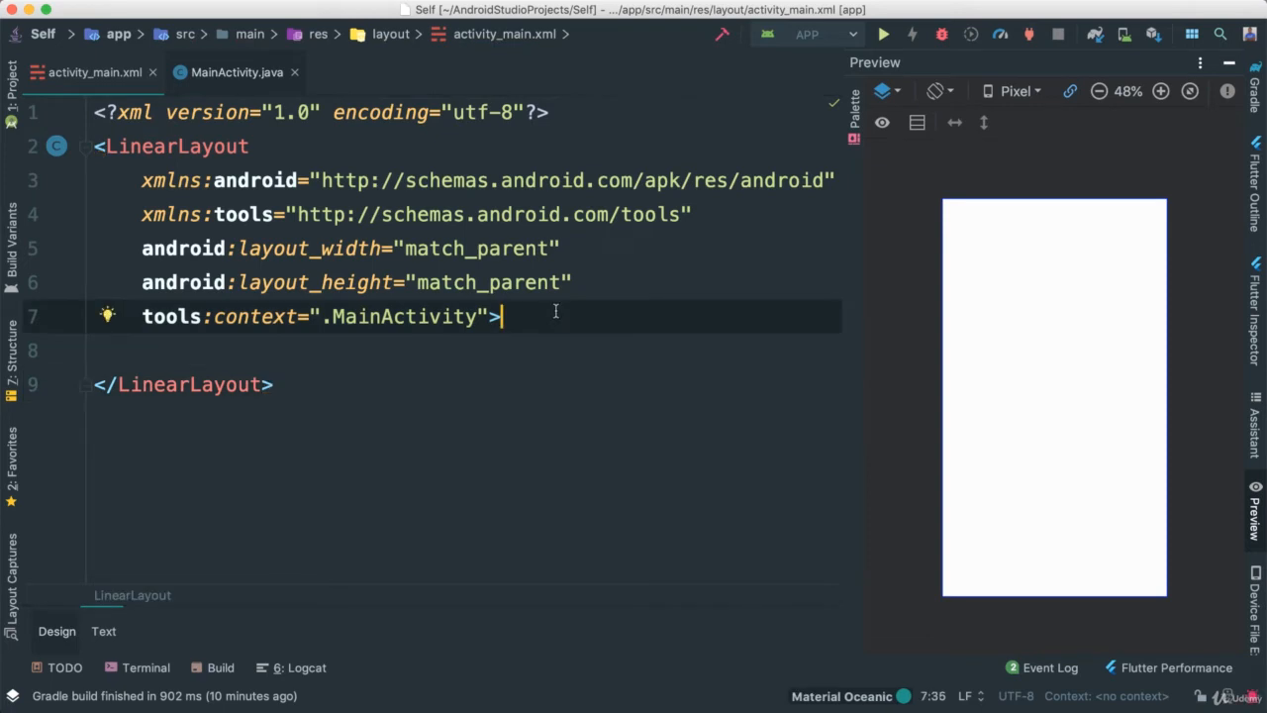
Give the LinearLayout vertical orientation and 18dp padding
key("enter")
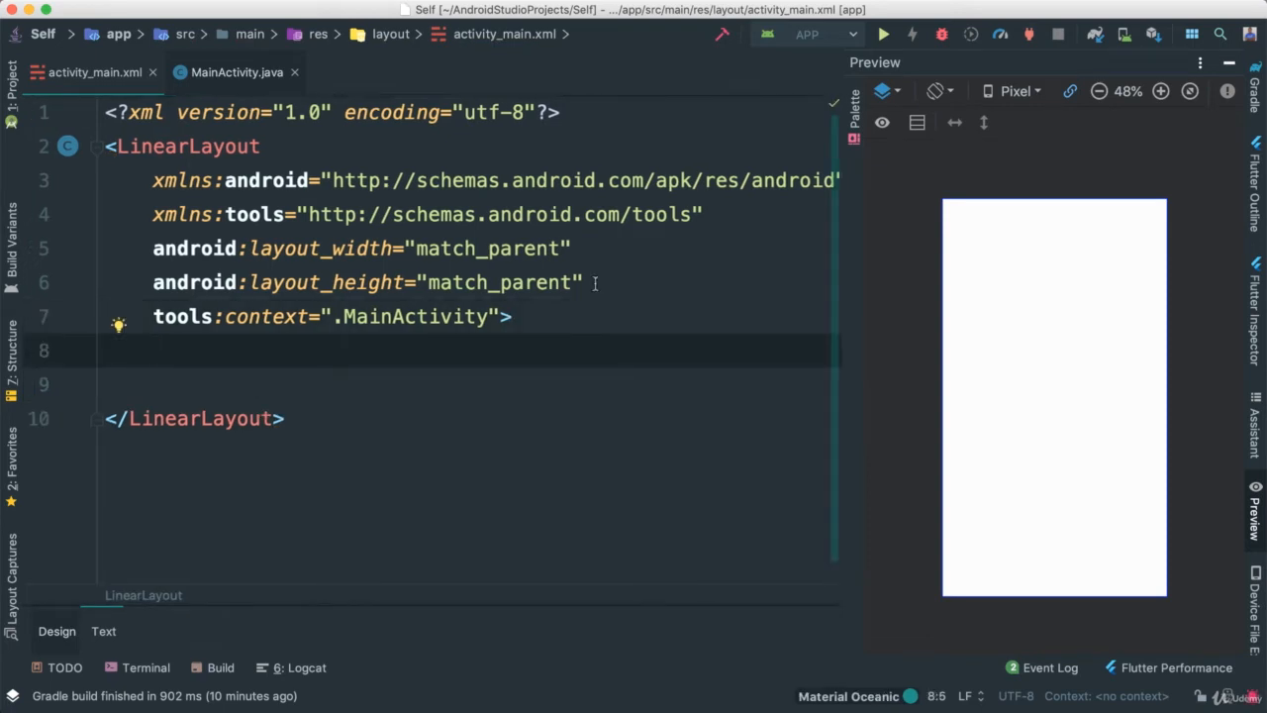
type("oid:orientation=\"")
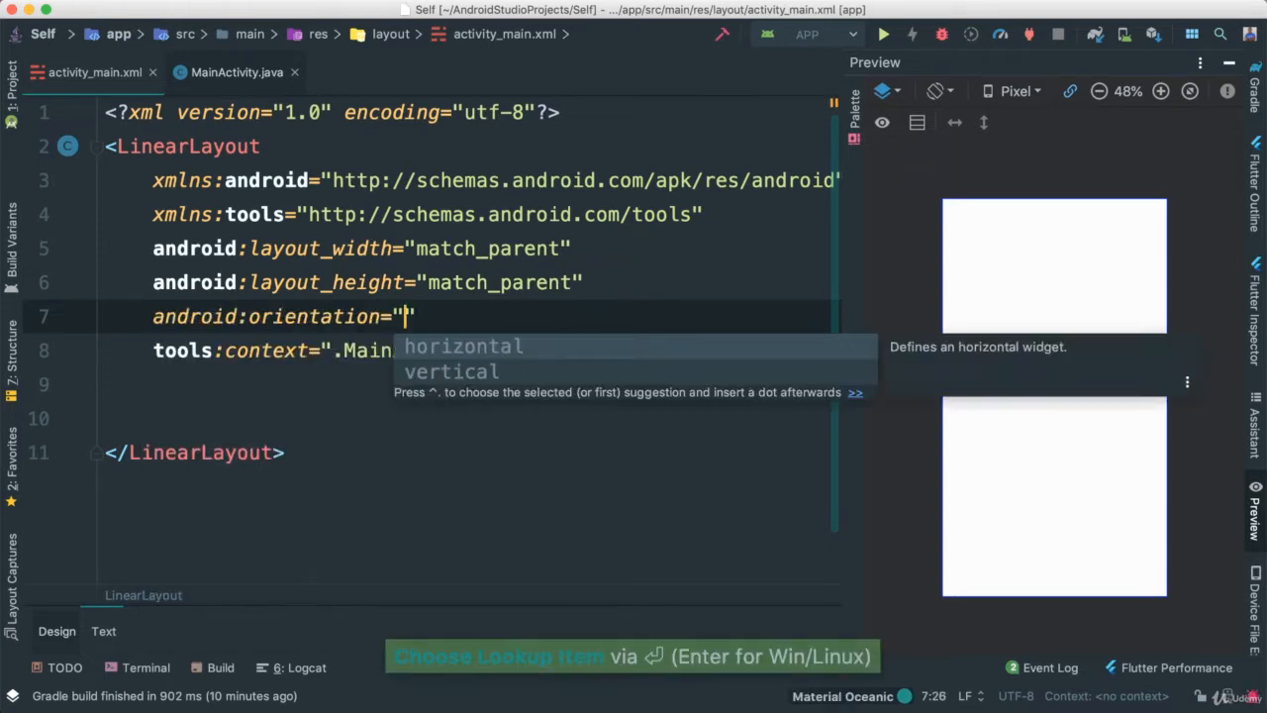
type("ver")
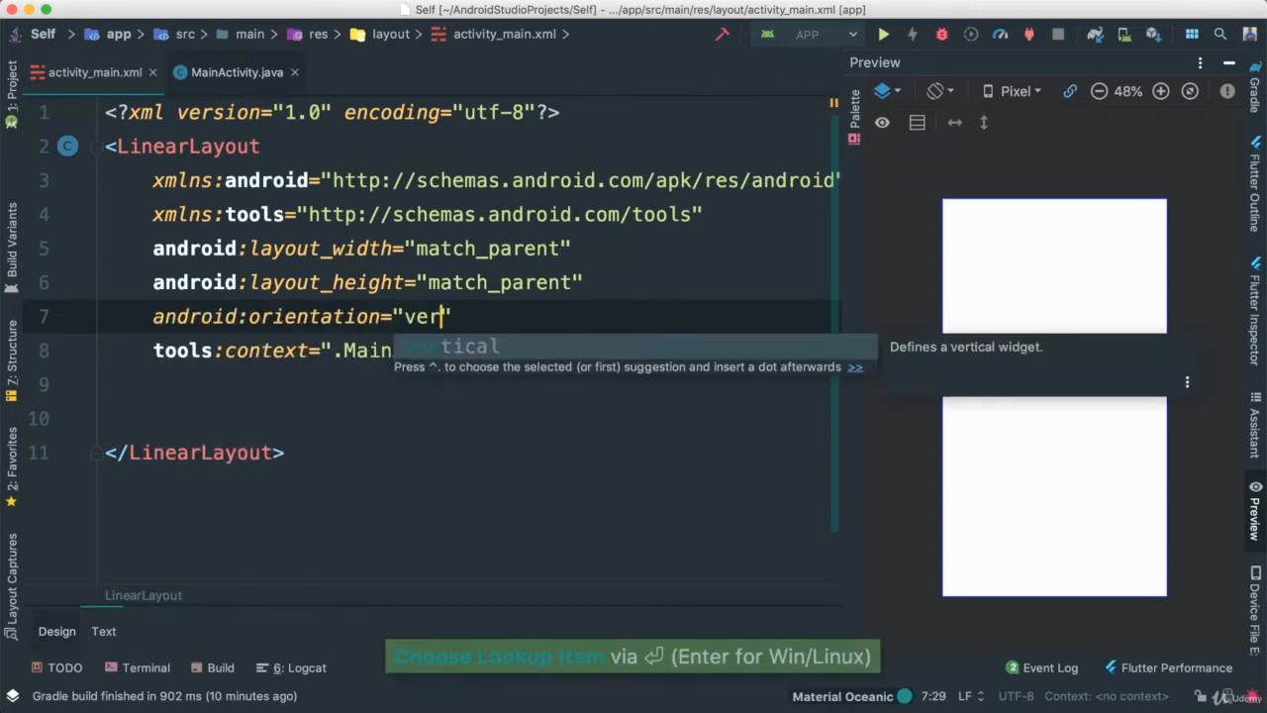
key("Enter")
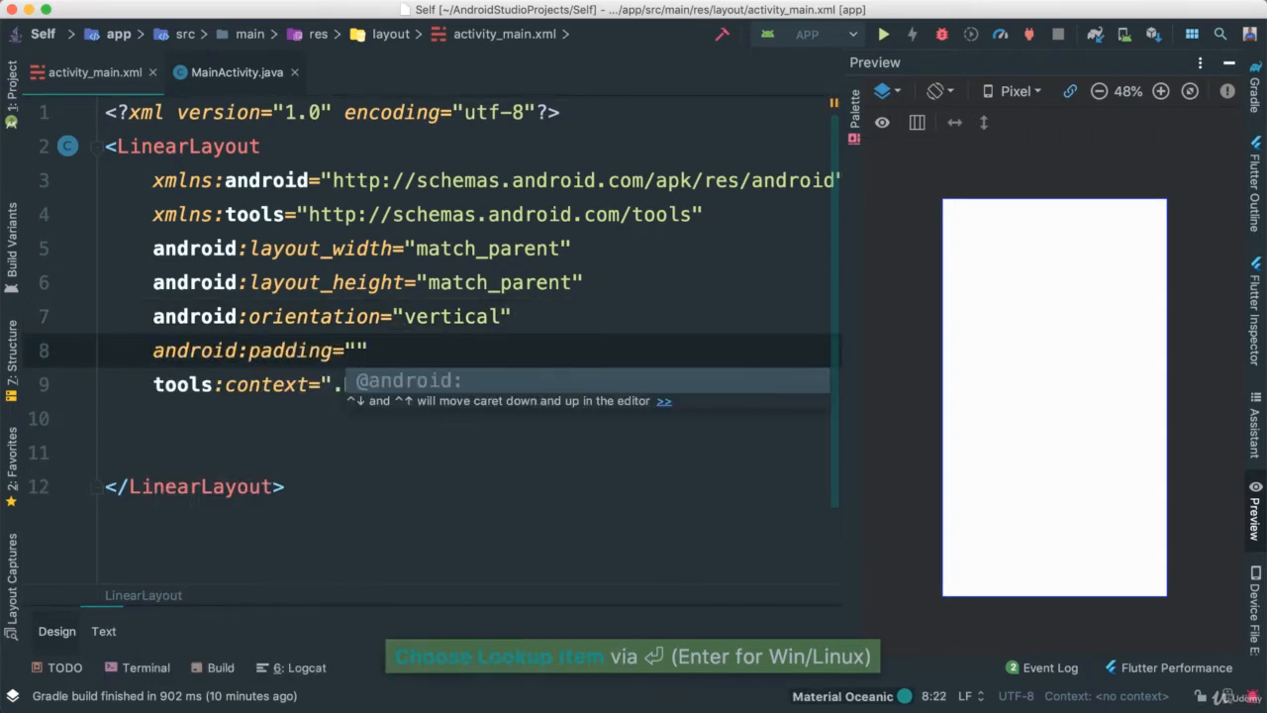
type("18dp")
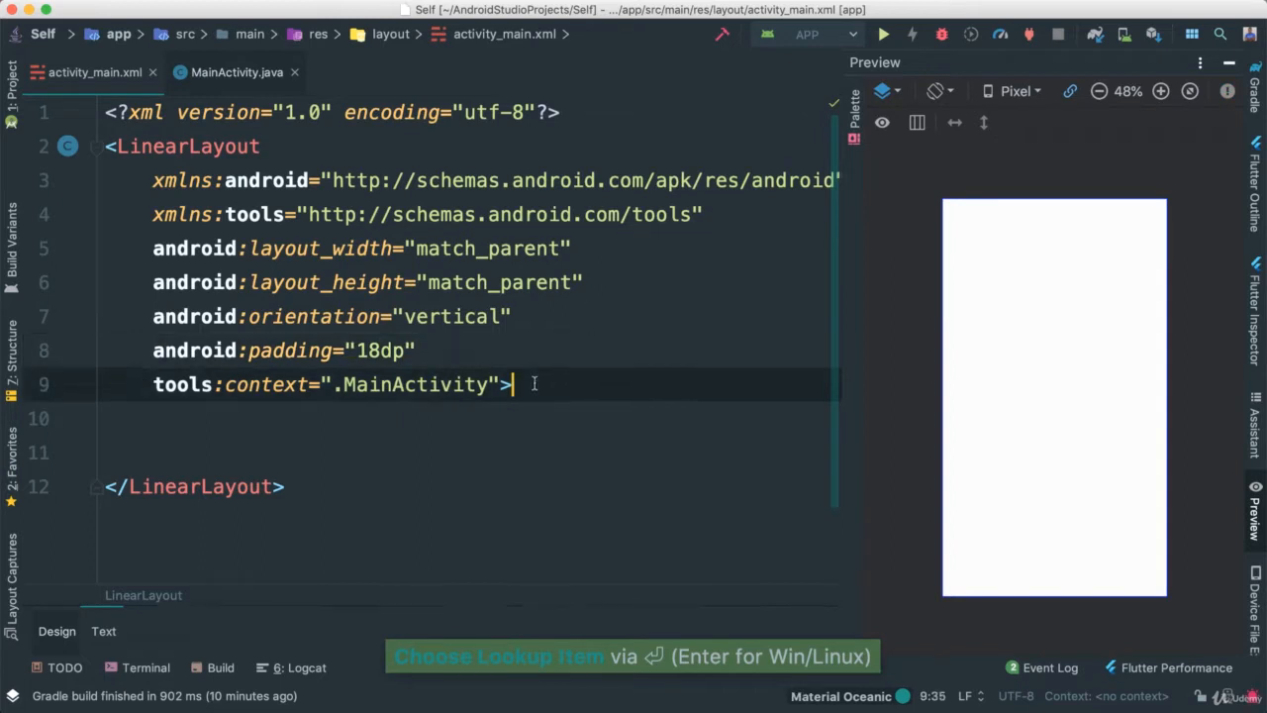
type("<")
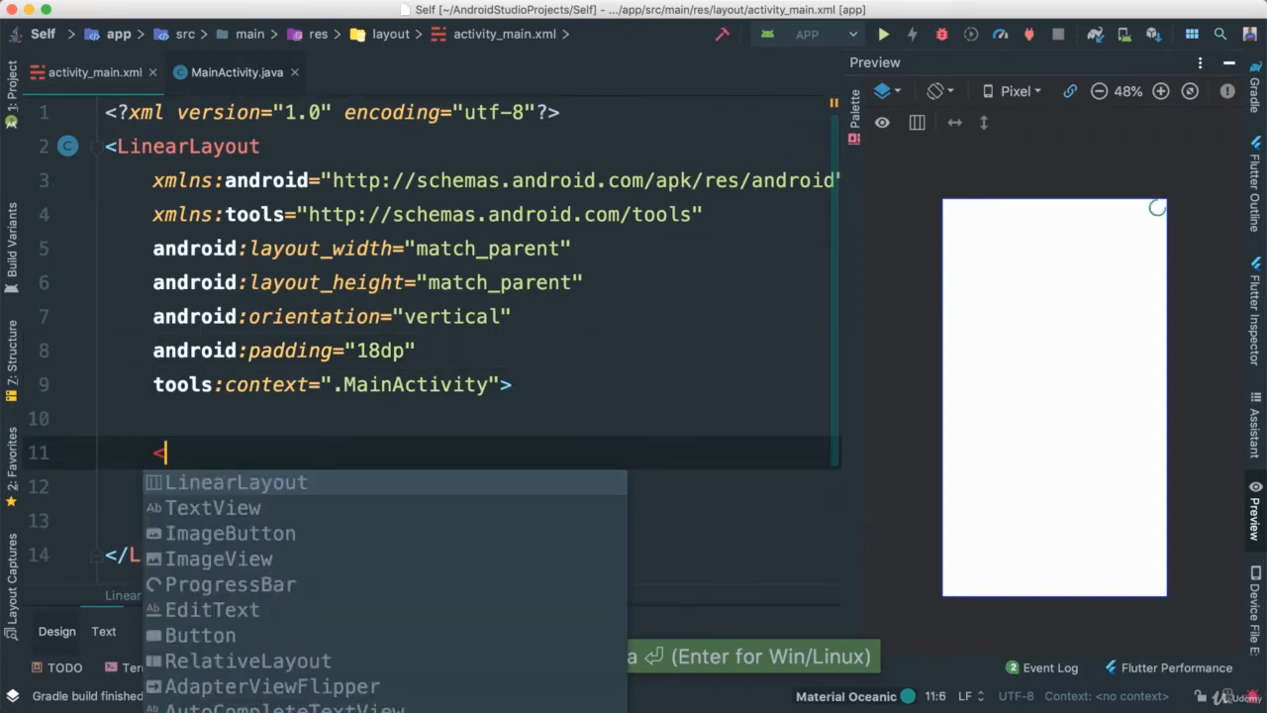
left_click(213, 507)
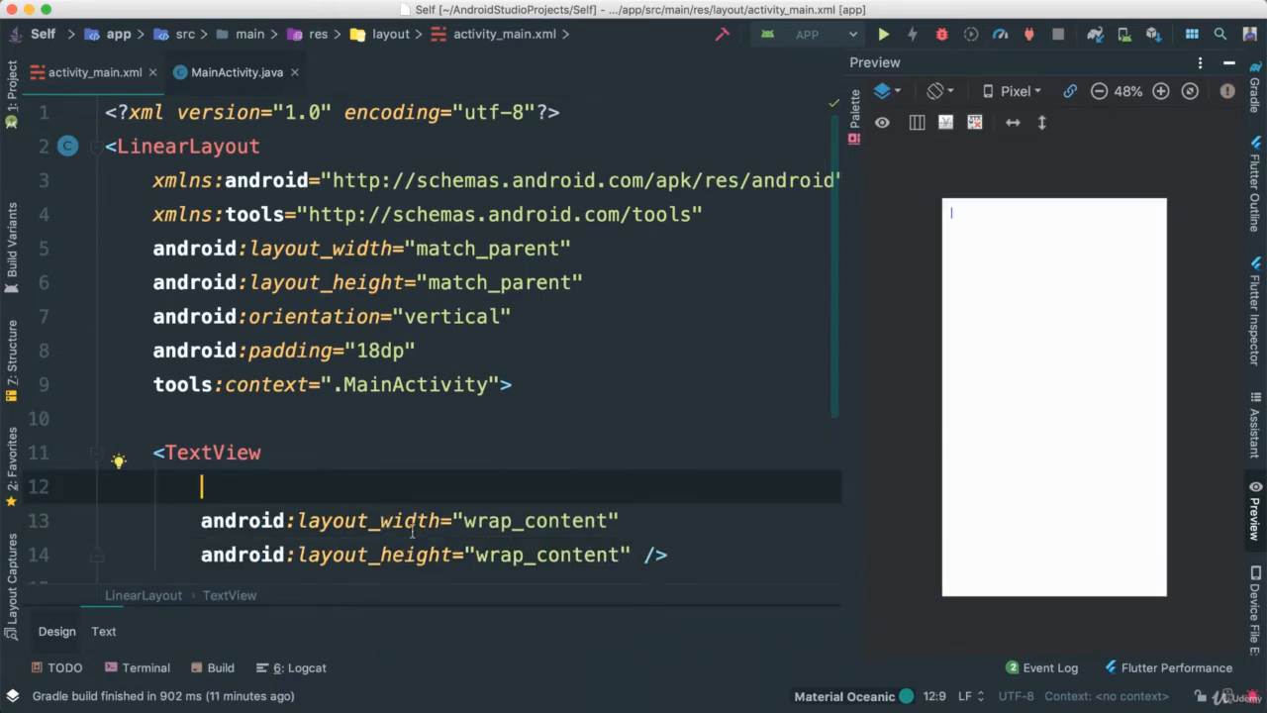
type("android:id=\"@+id/")
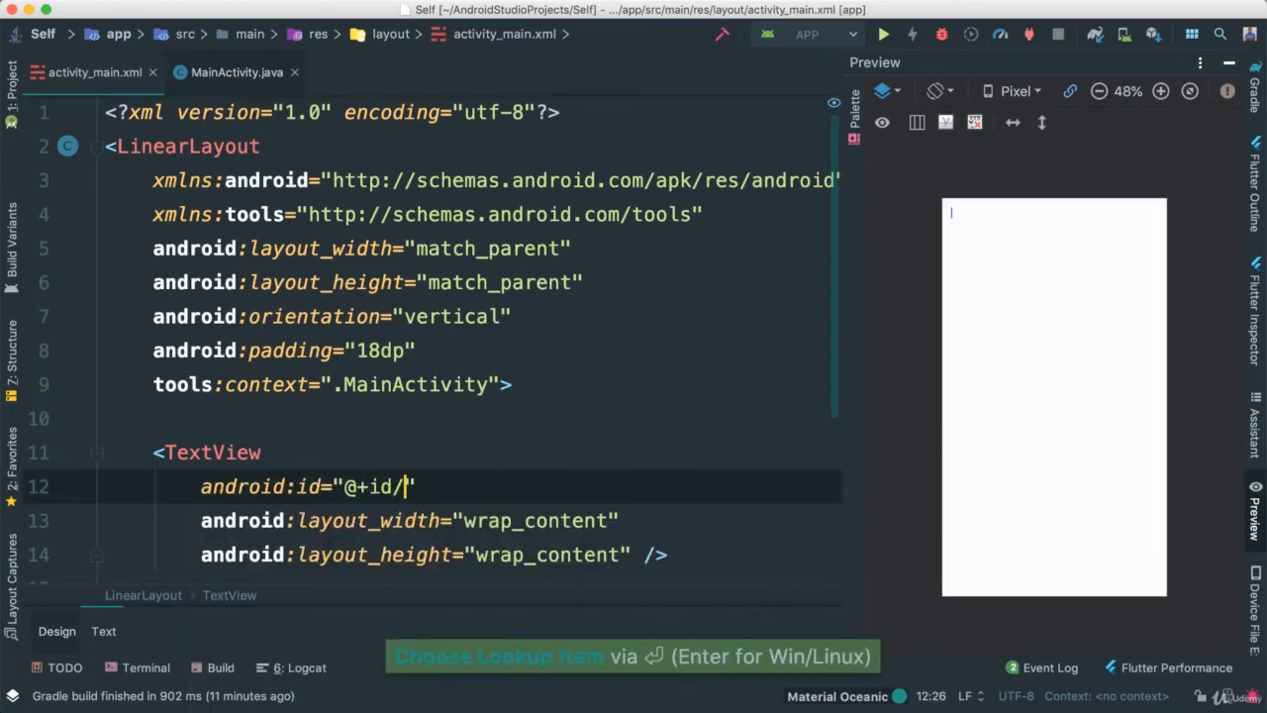
type("title")
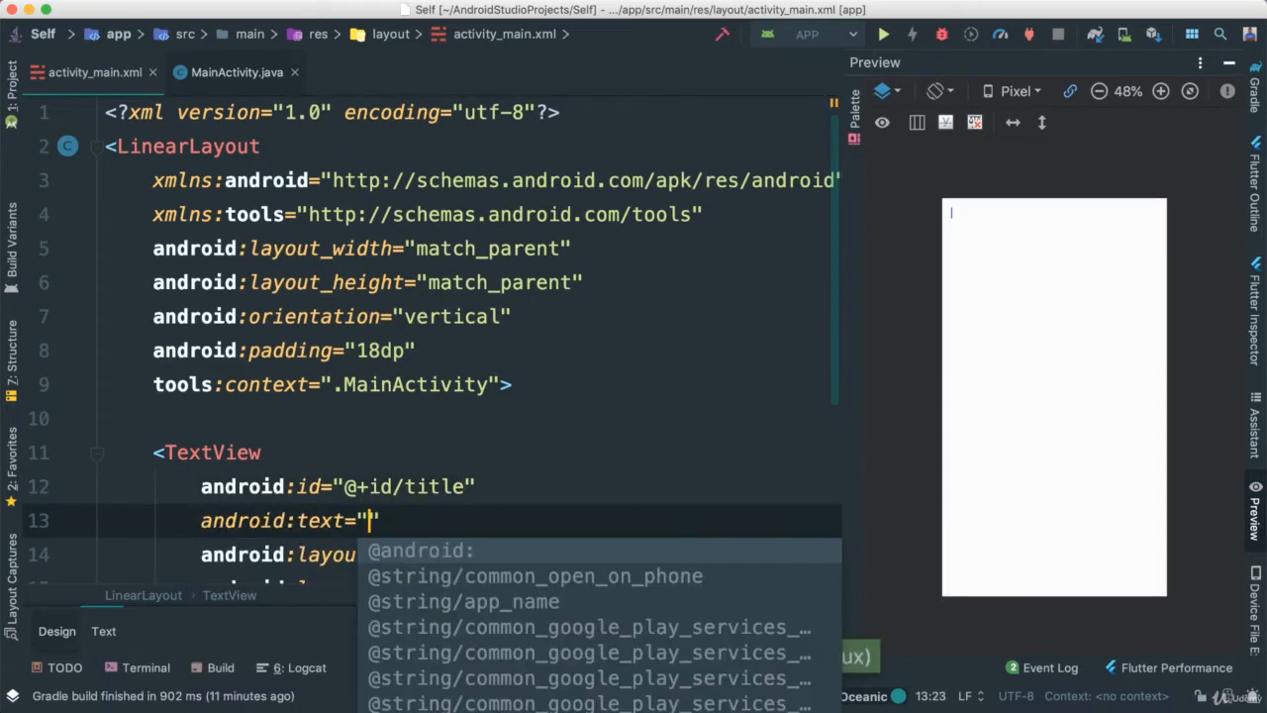
type("@string/title")
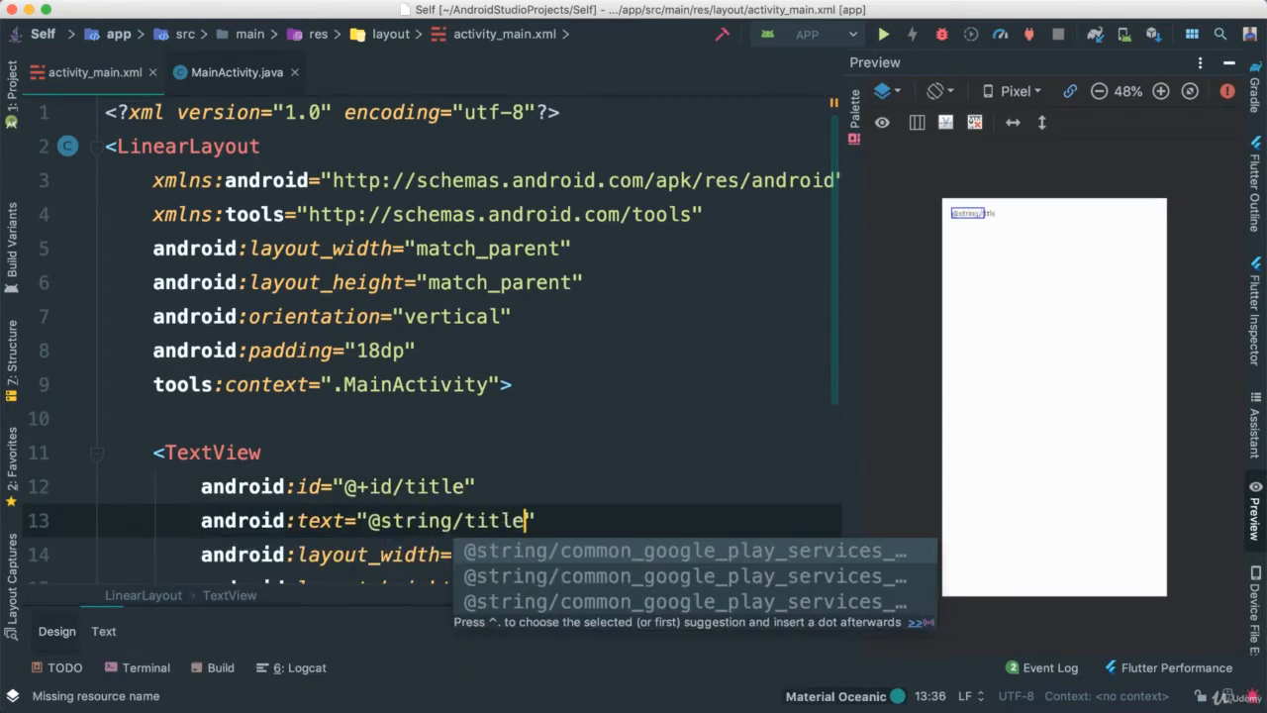
type("_text")
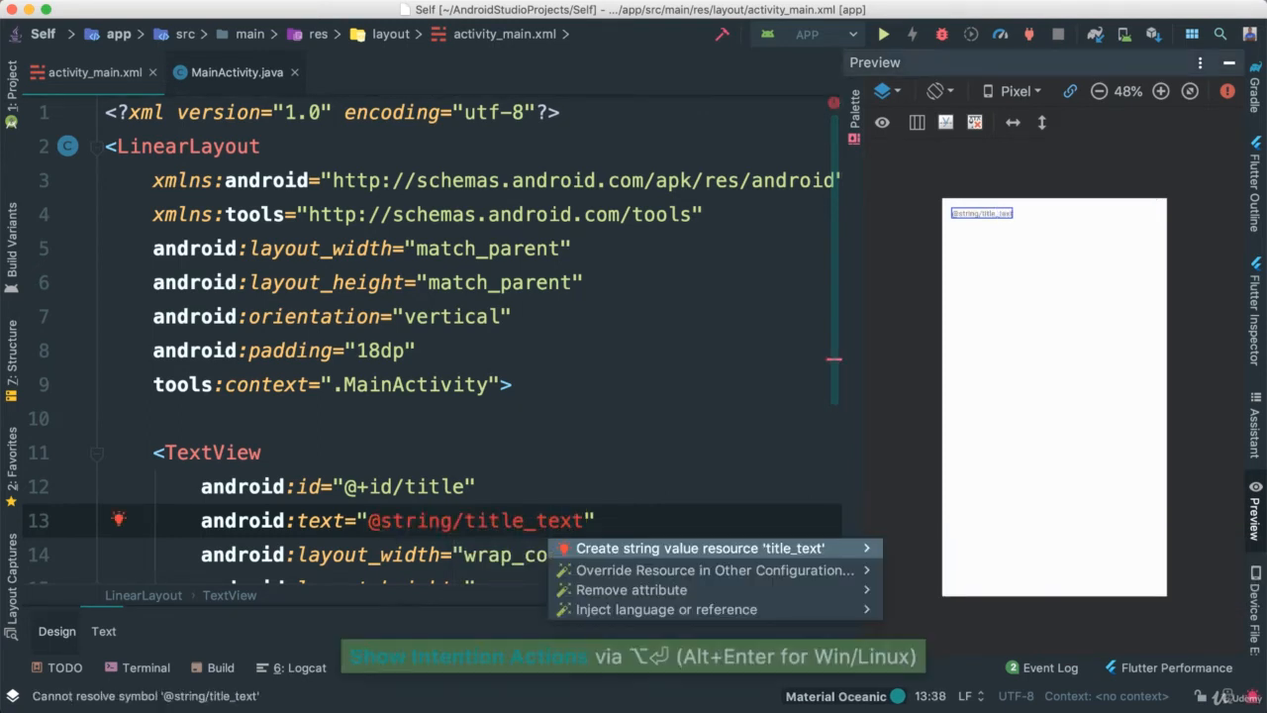
Create the title_text string resource with value 'Self. Gratitude. Journal'
left_click(699, 548)
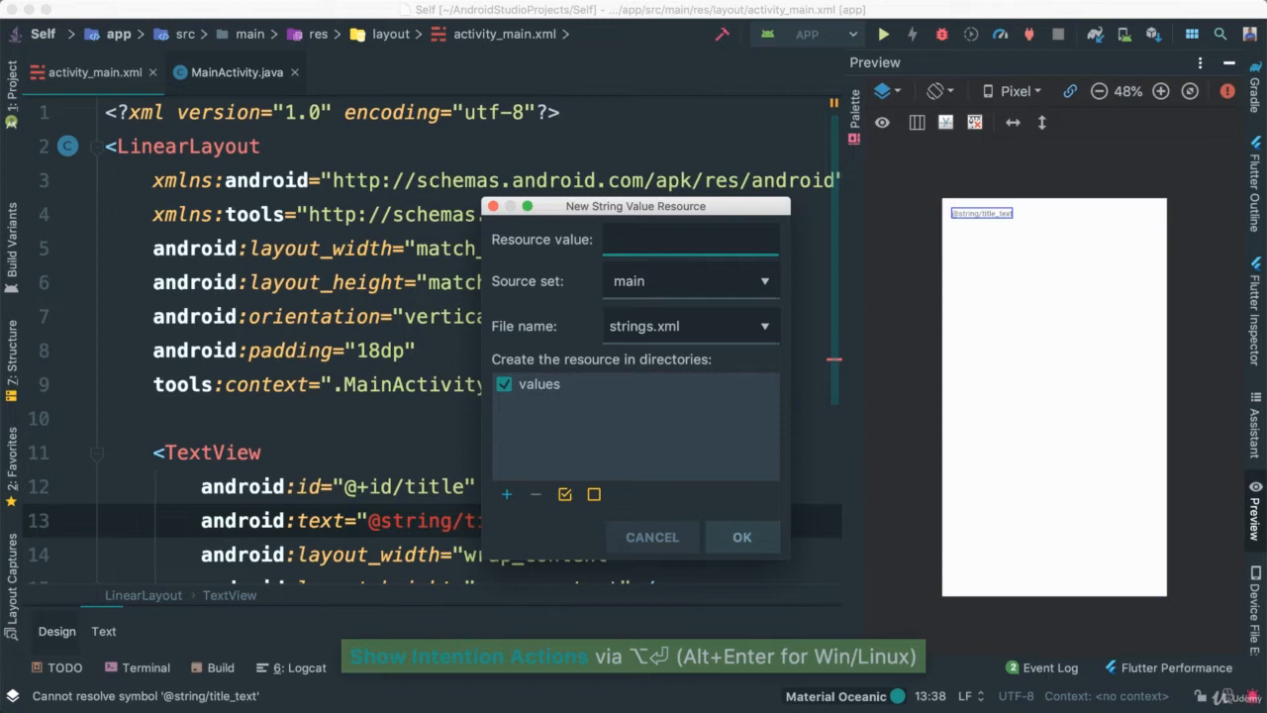
type("Self. Gratitu")
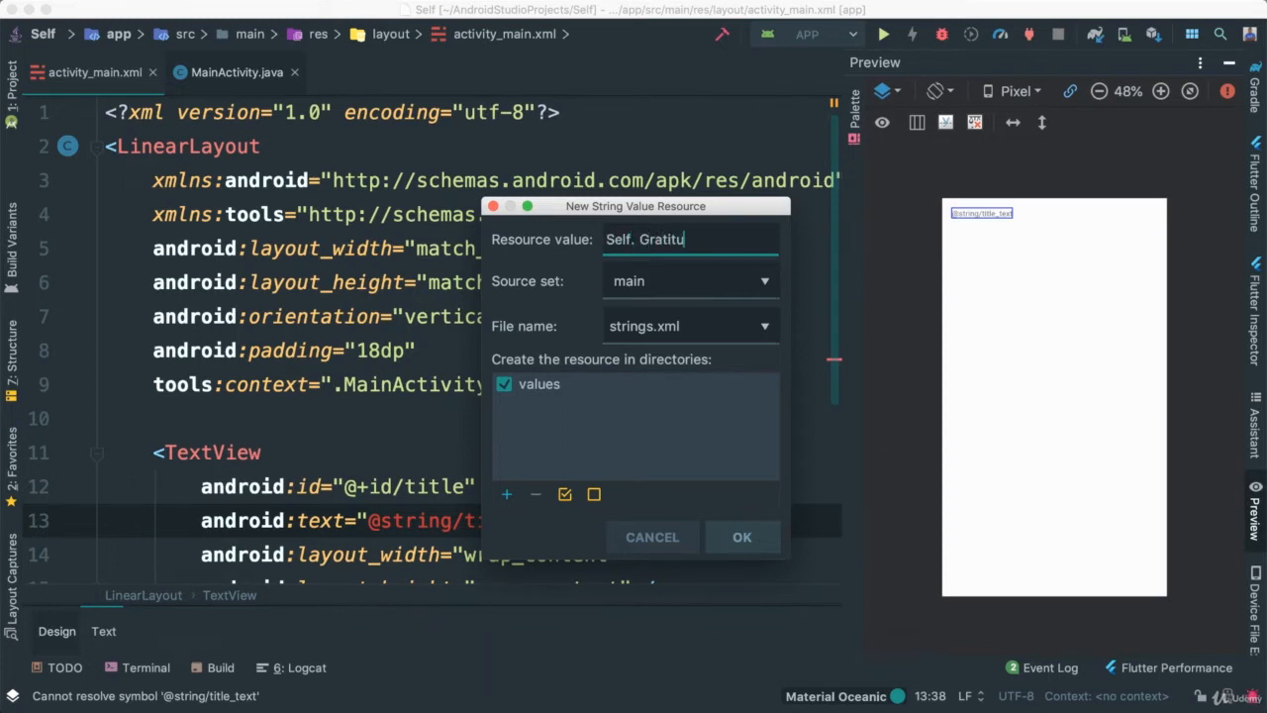
type("de")
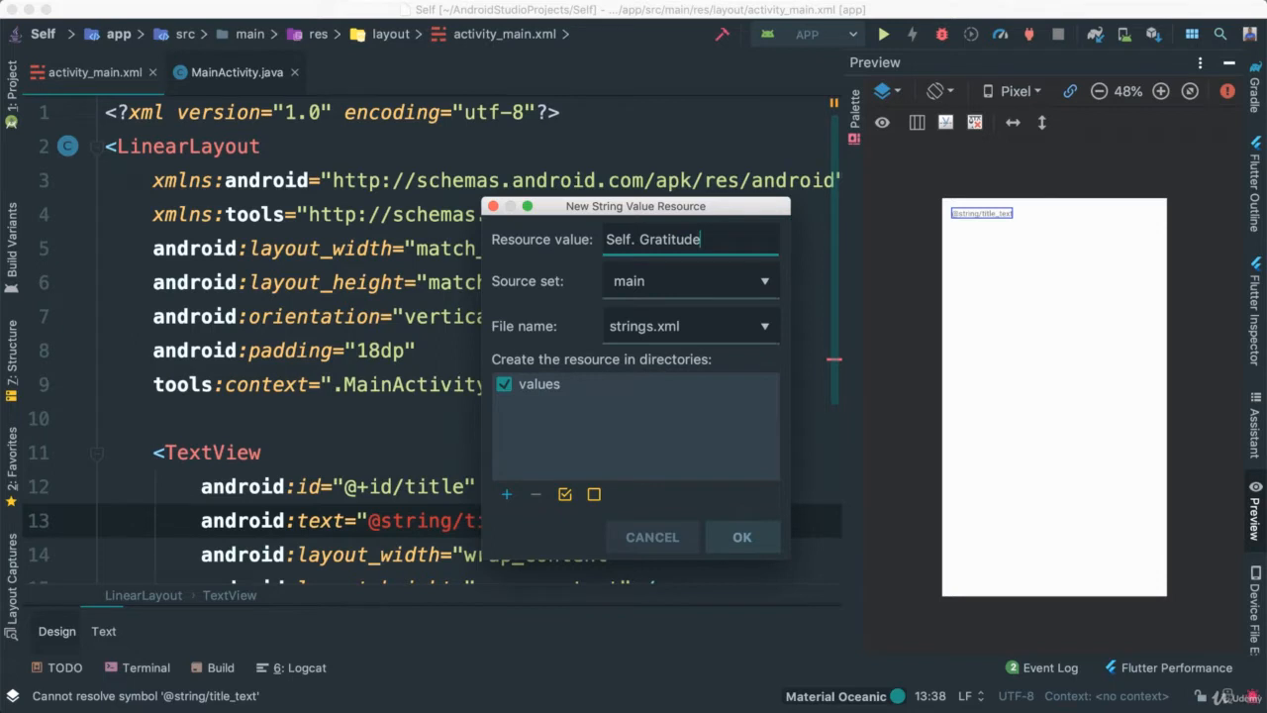
type("Journa")
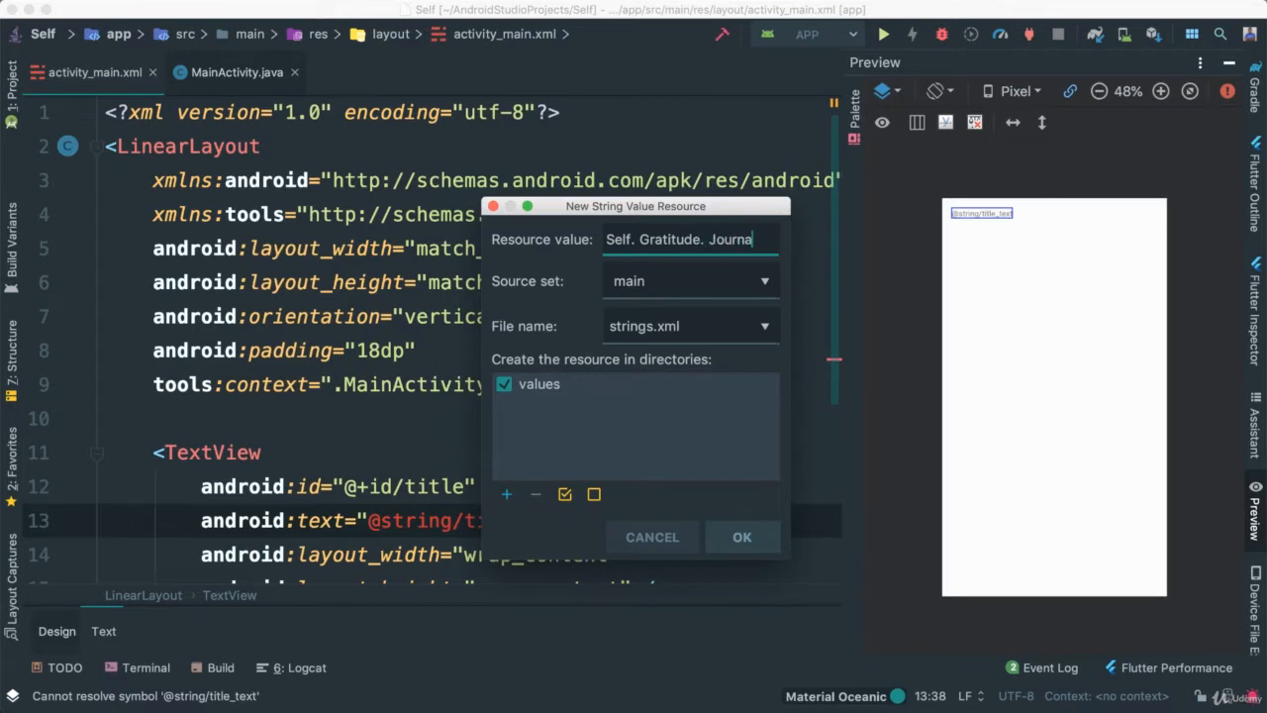
left_click(741, 536)
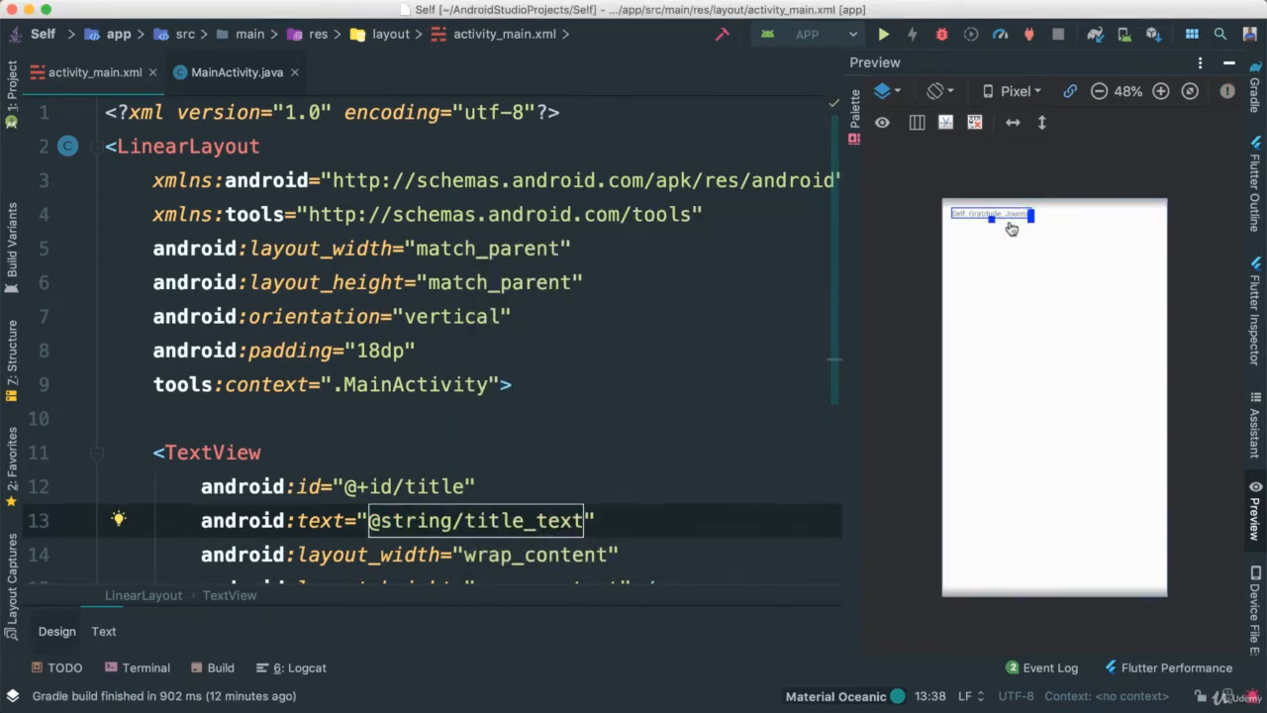
Set the title TextView's textSize to 30sp
scroll("down", 3)
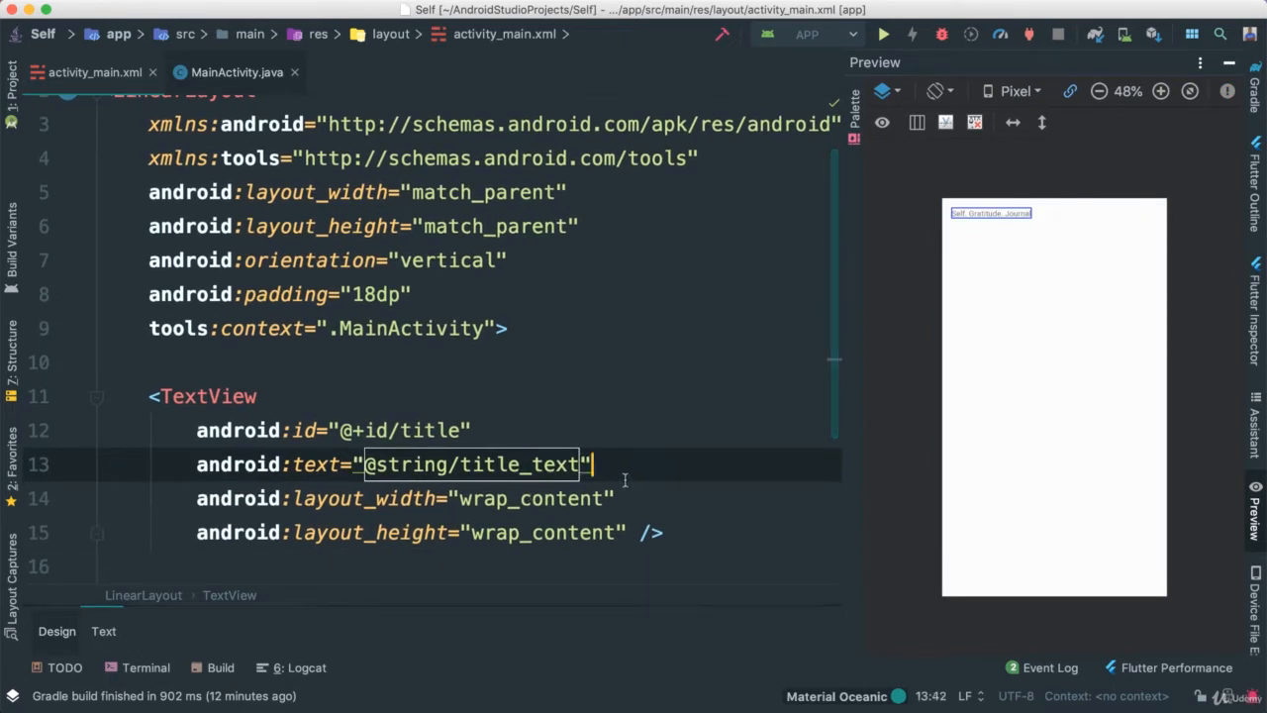
type("android:textSize=\"")
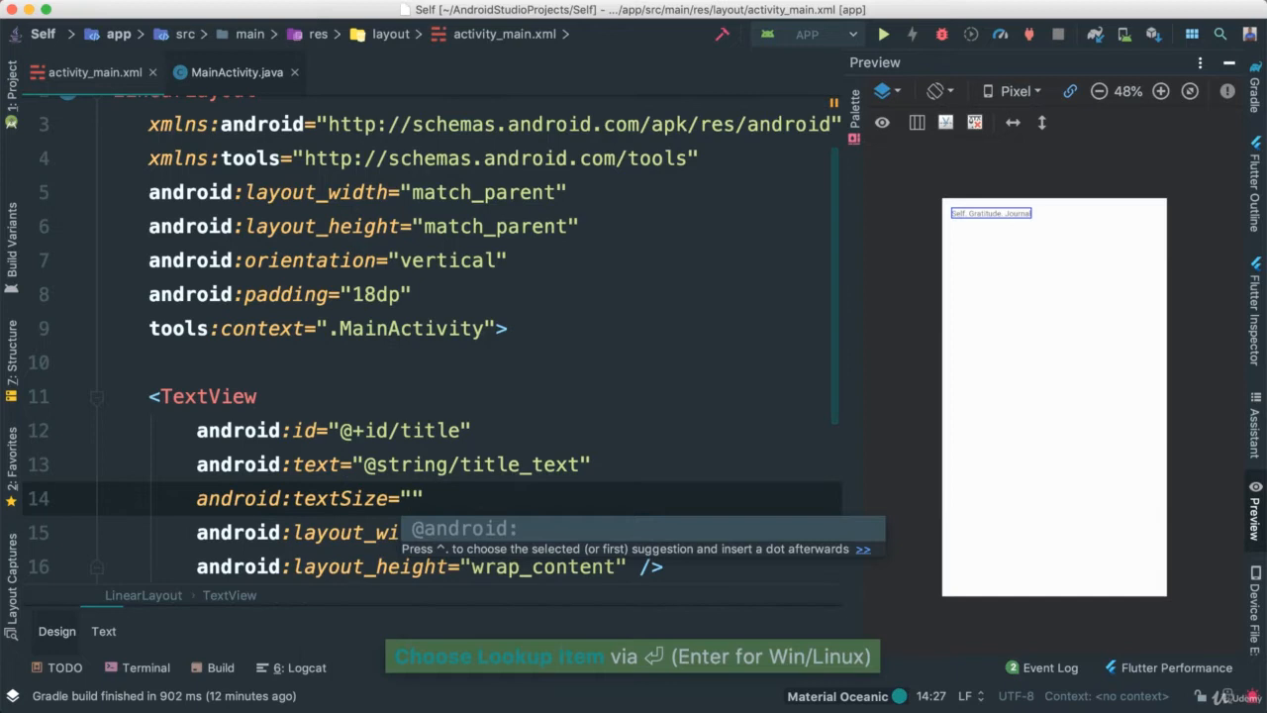
type("30sp")
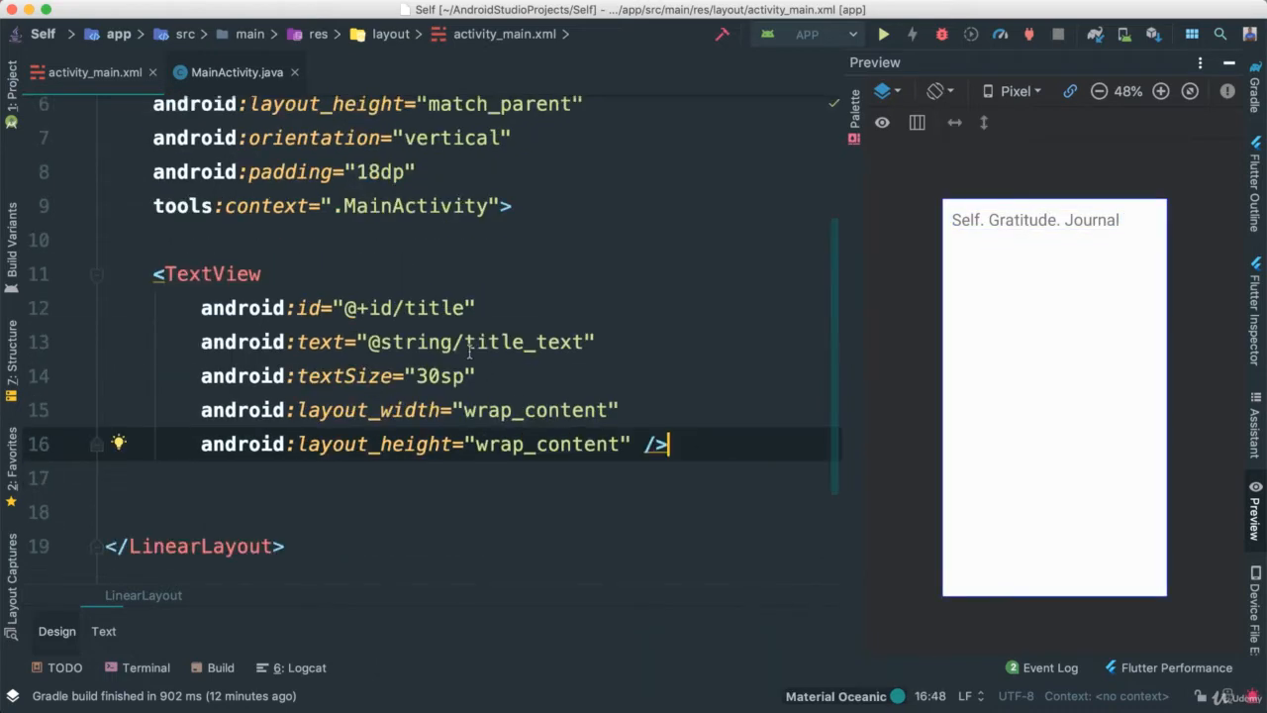
Set the title TextView's fontFamily to the downloadable Roboto Slab Bold
left_click(57, 631)
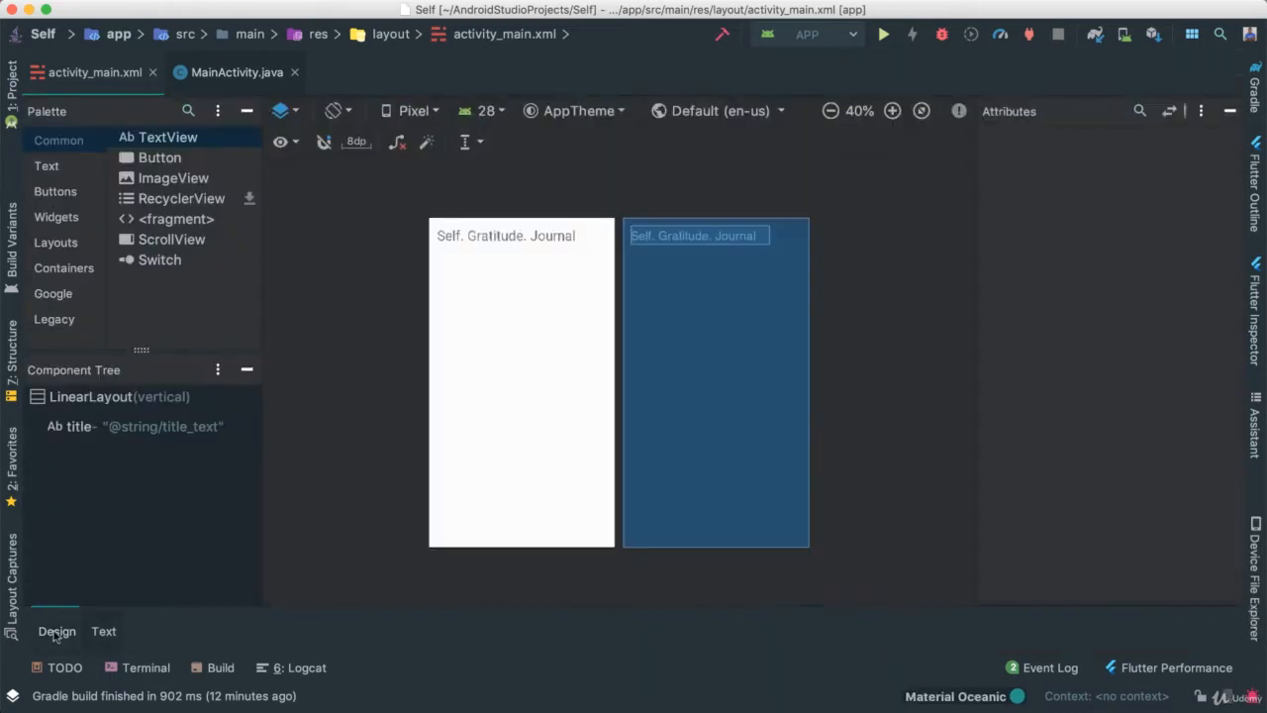
left_click(505, 236)
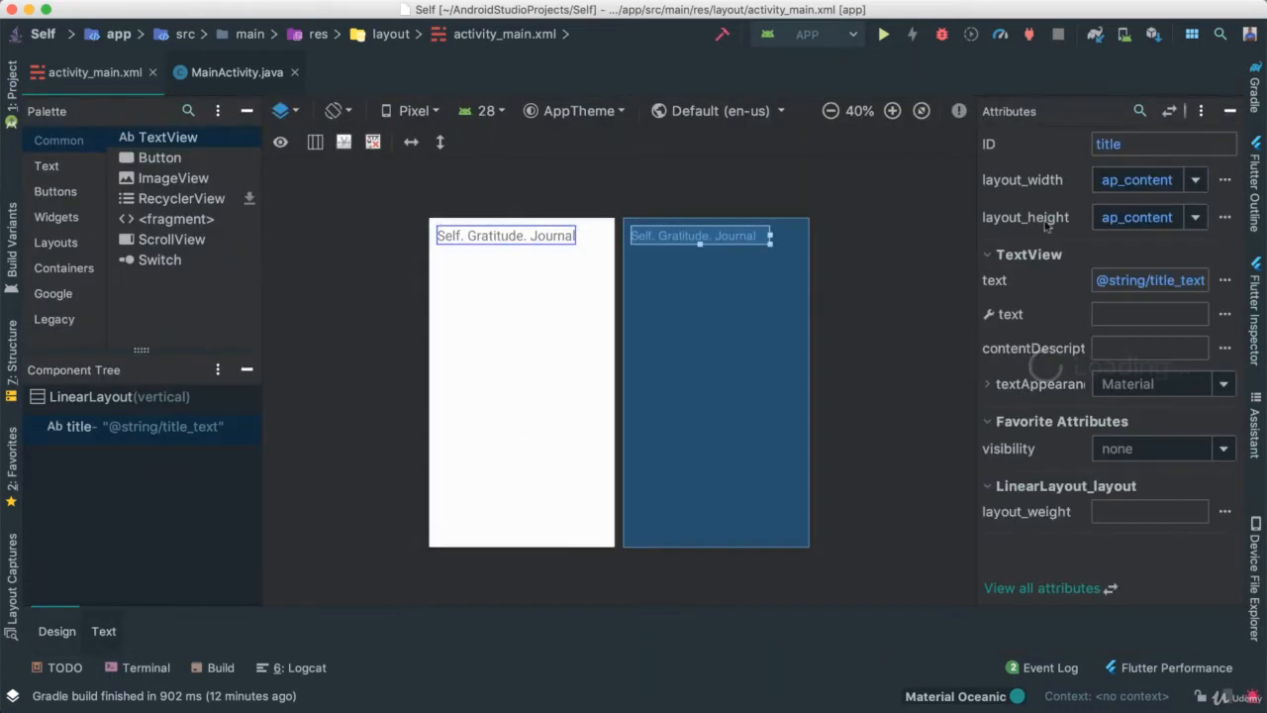
left_click(1140, 110)
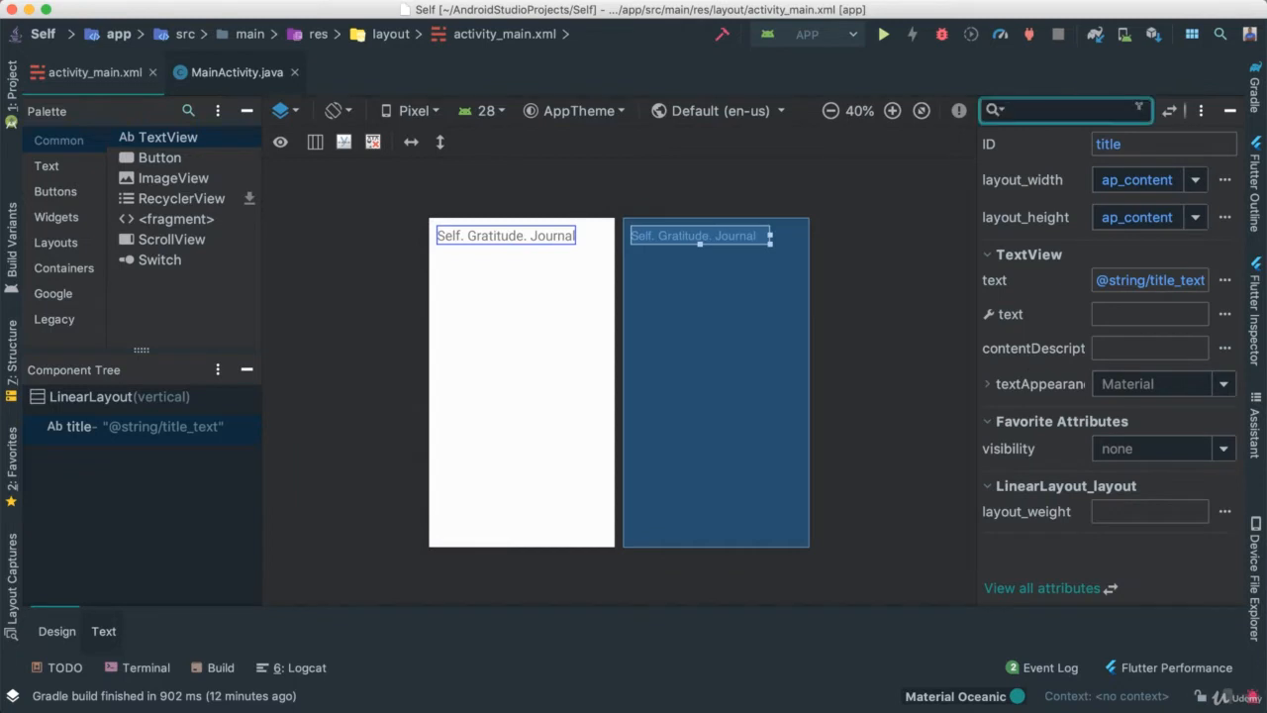
type("fon")
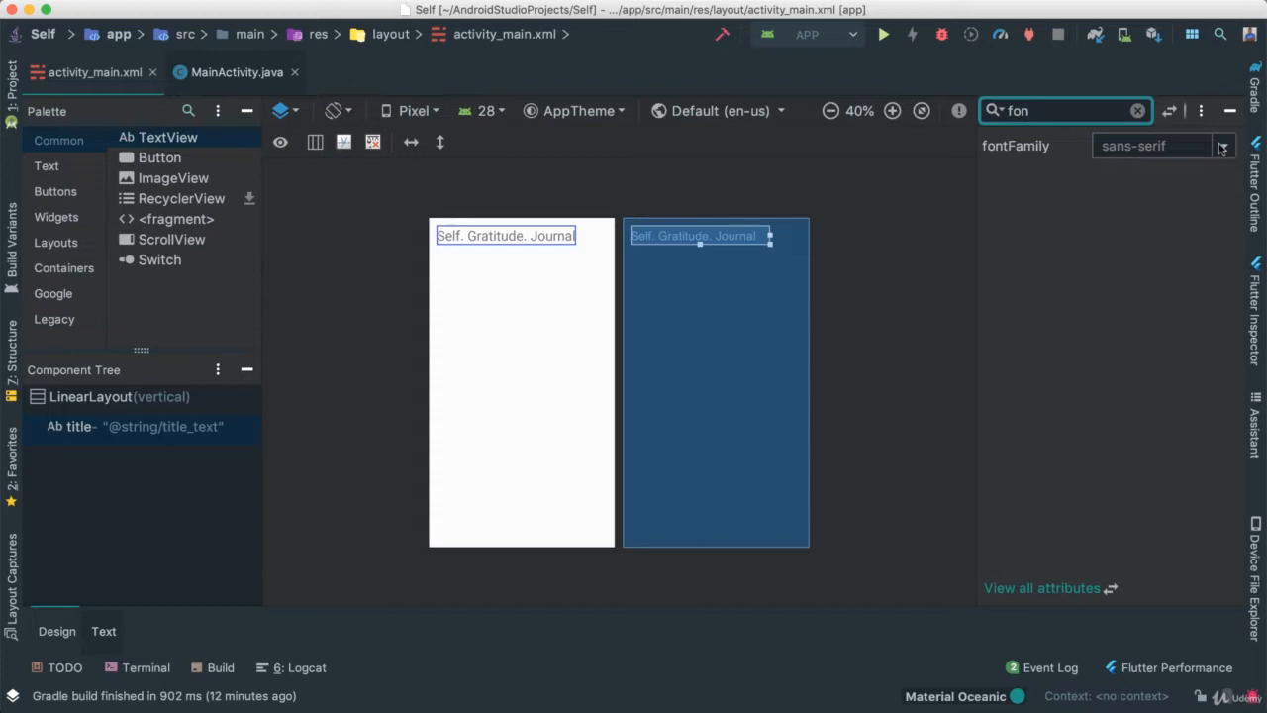
left_click(1223, 146)
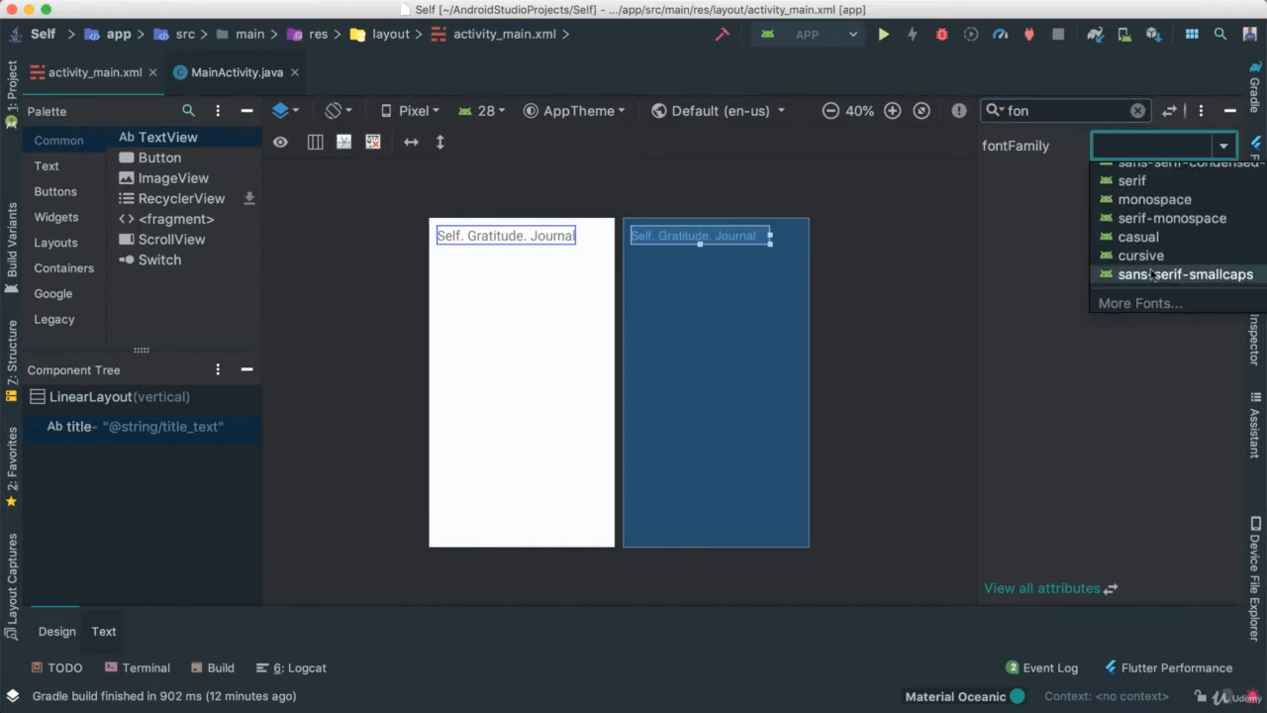
left_click(1139, 303)
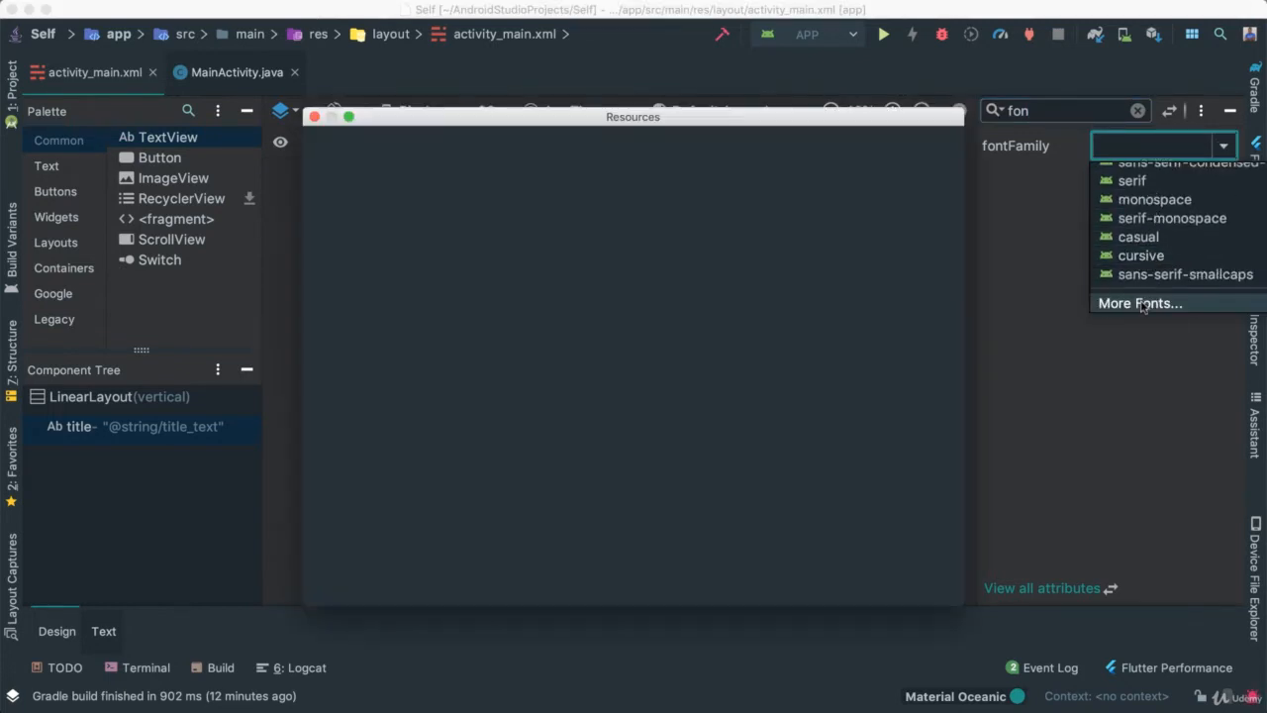
left_click(1140, 303)
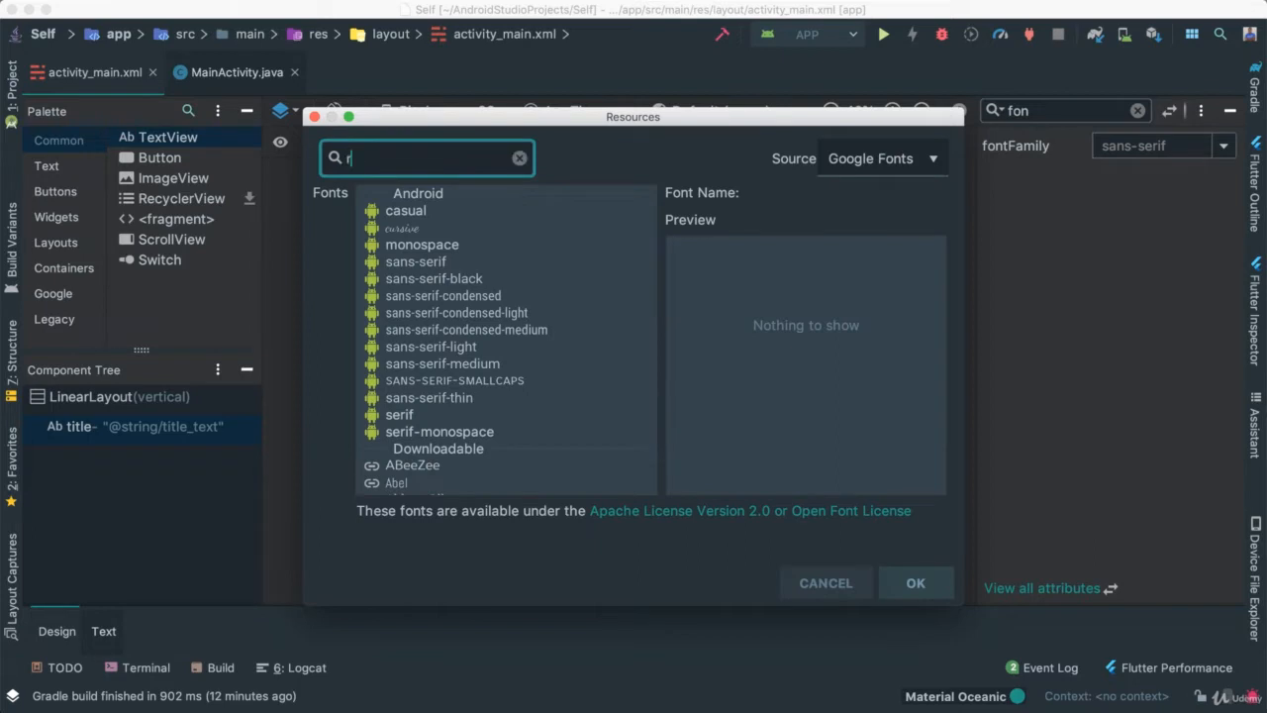
type("ob")
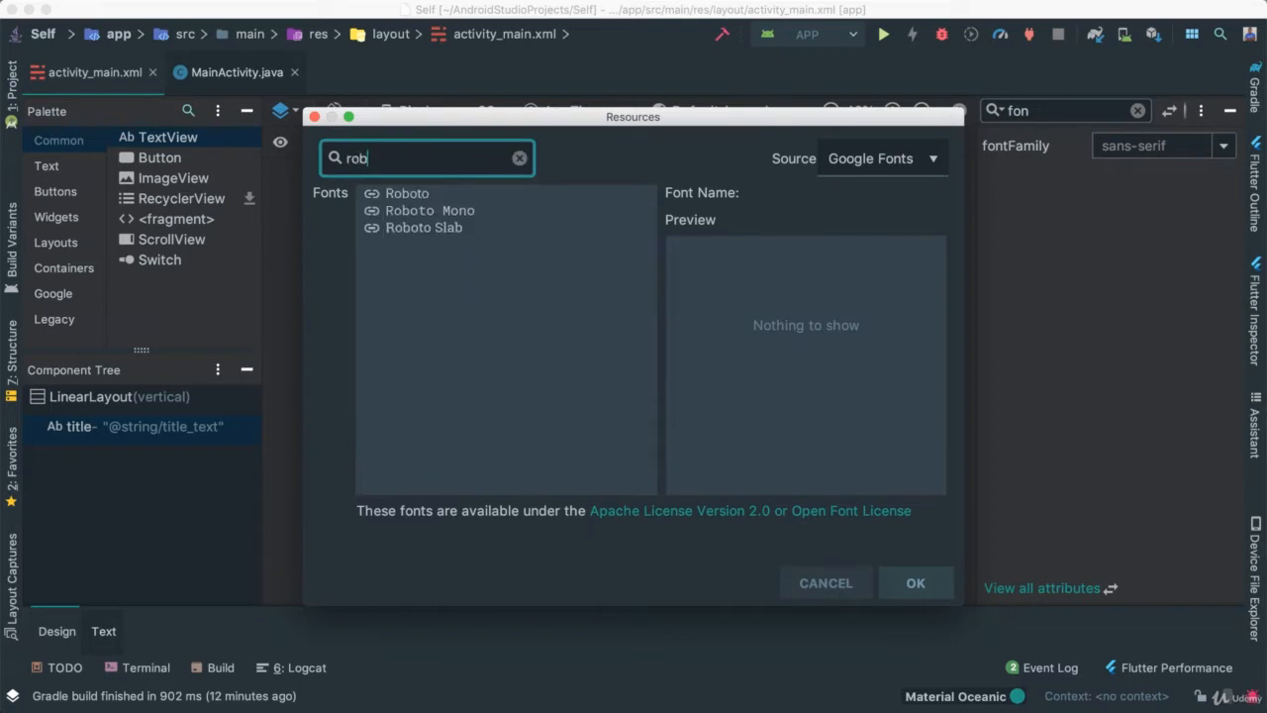
left_click(424, 227)
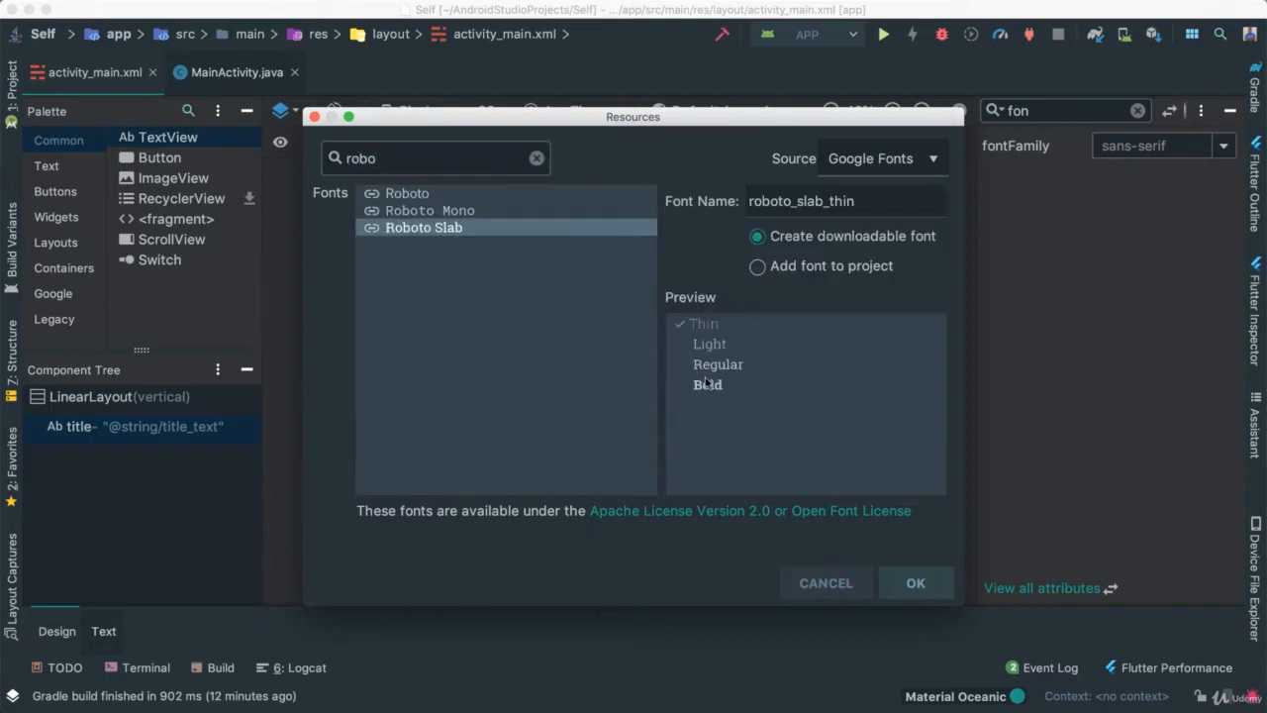
left_click(915, 582)
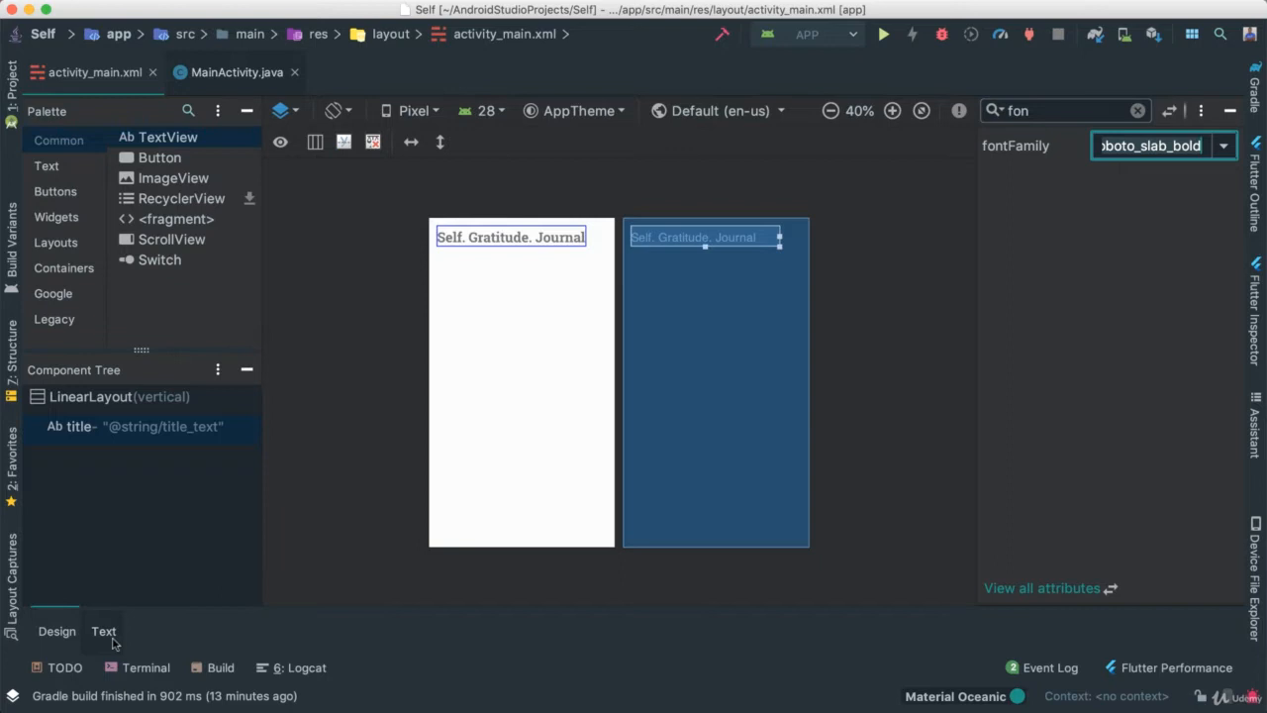
left_click(103, 631)
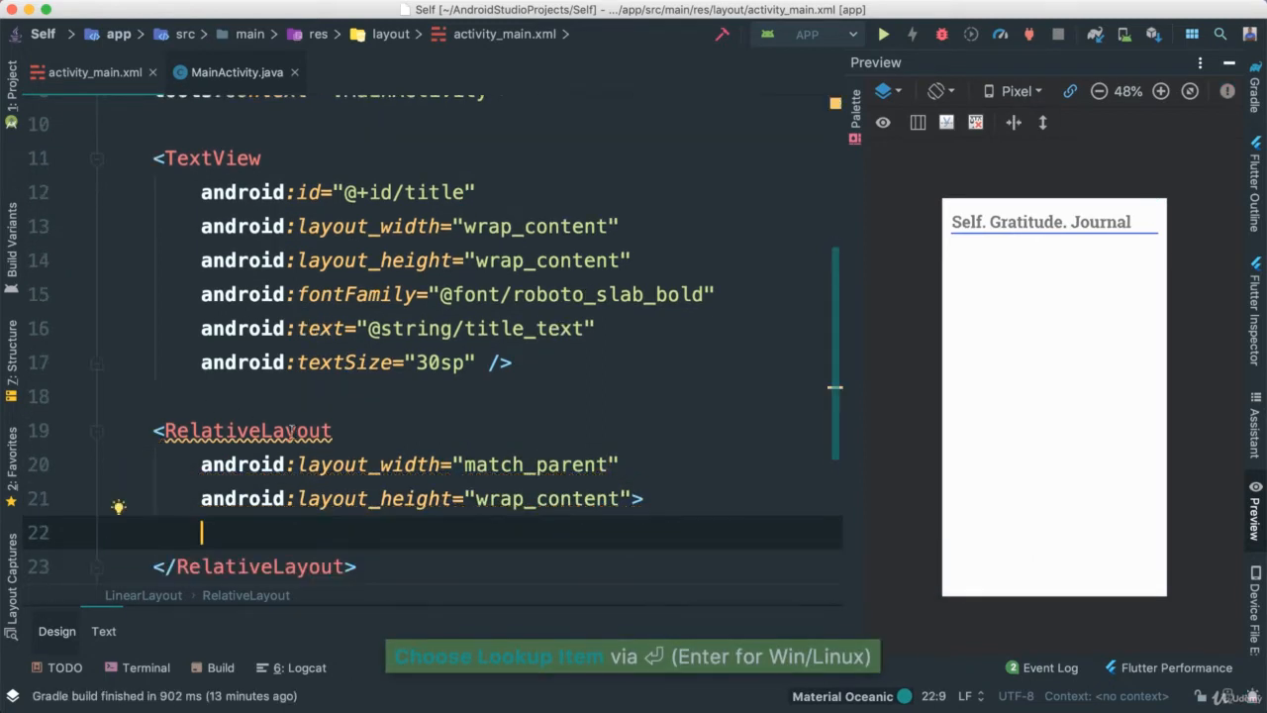
Give the RelativeLayout id relativeLayout and center_horizontal gravity
key("enter")
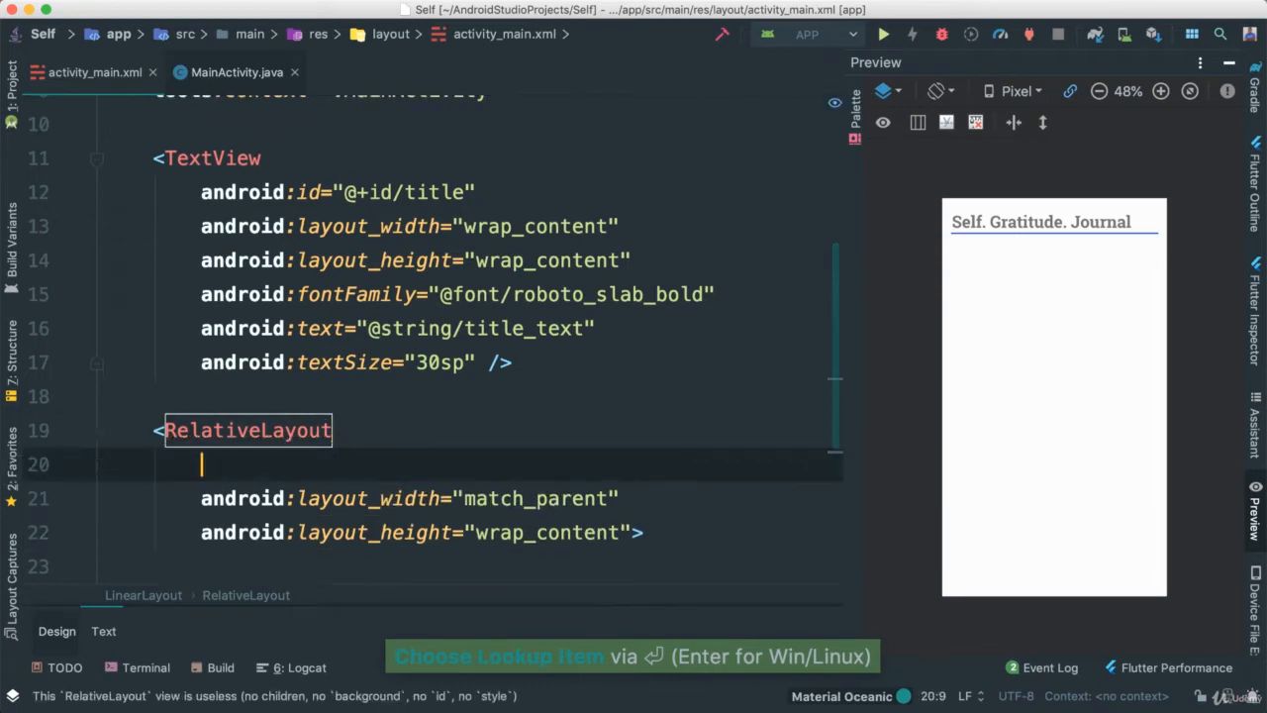
type("android:id=\"@+id/")
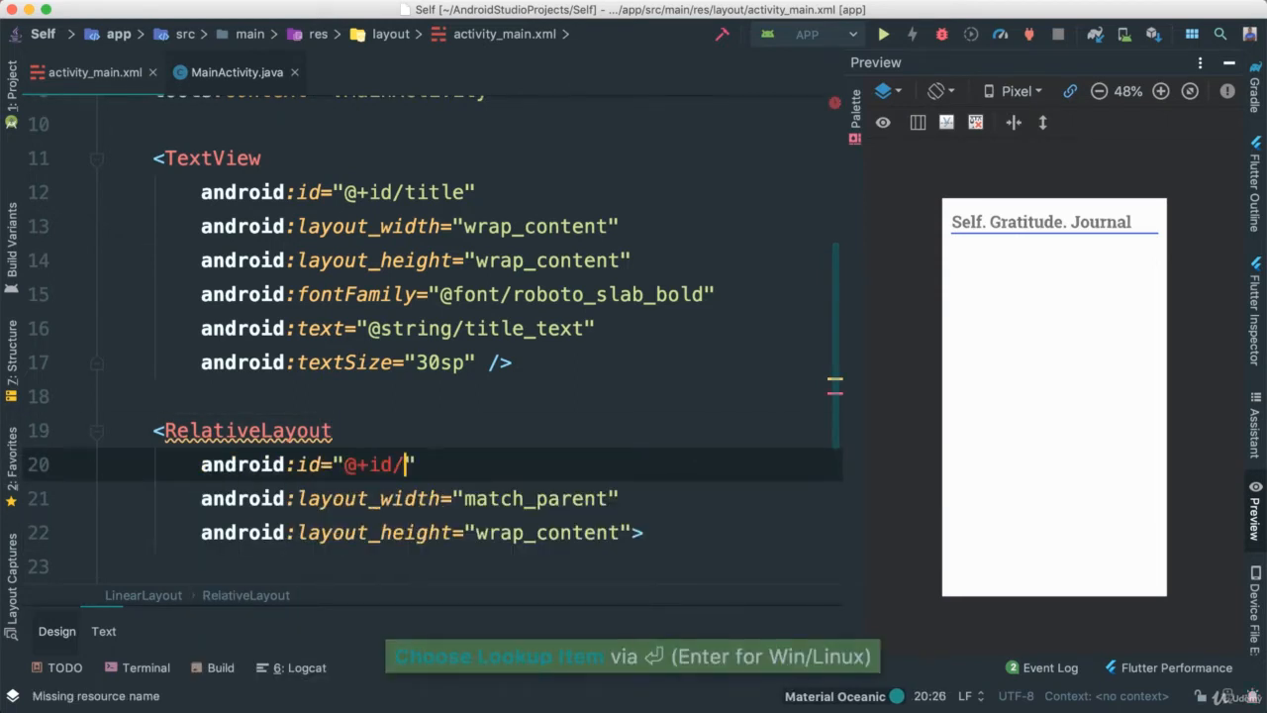
type("relativeLayout")
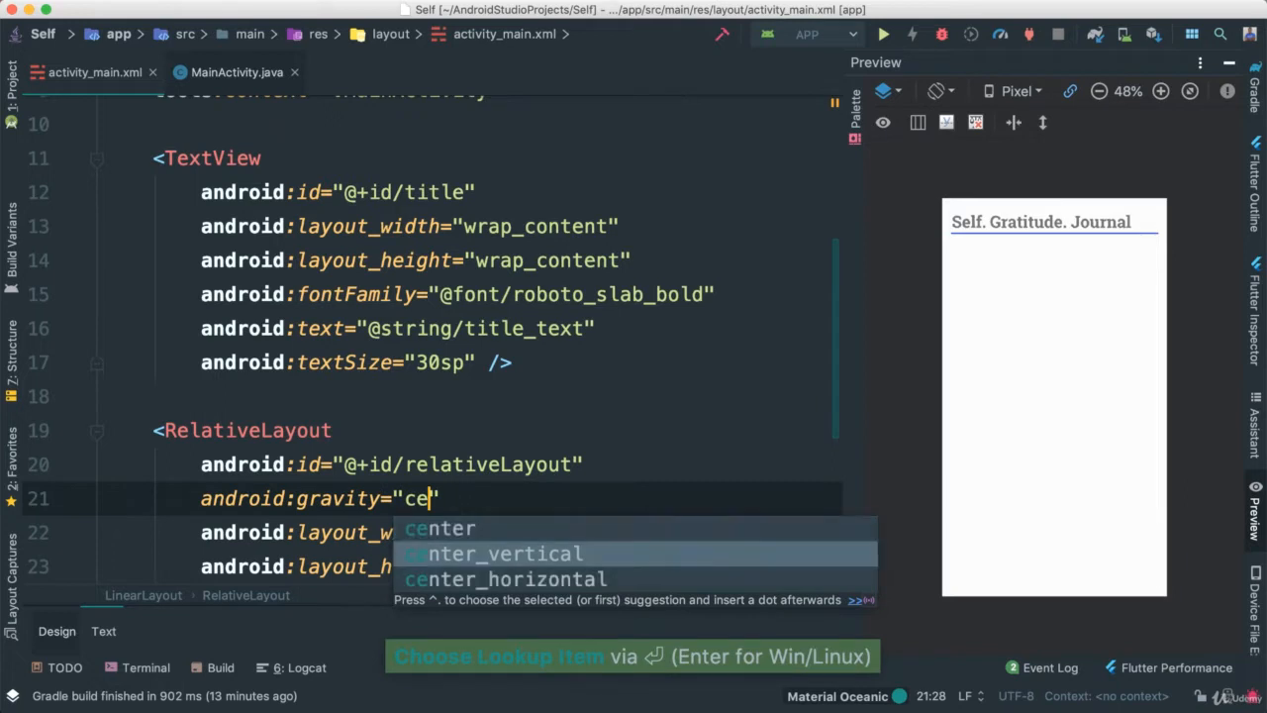
left_click(505, 579)
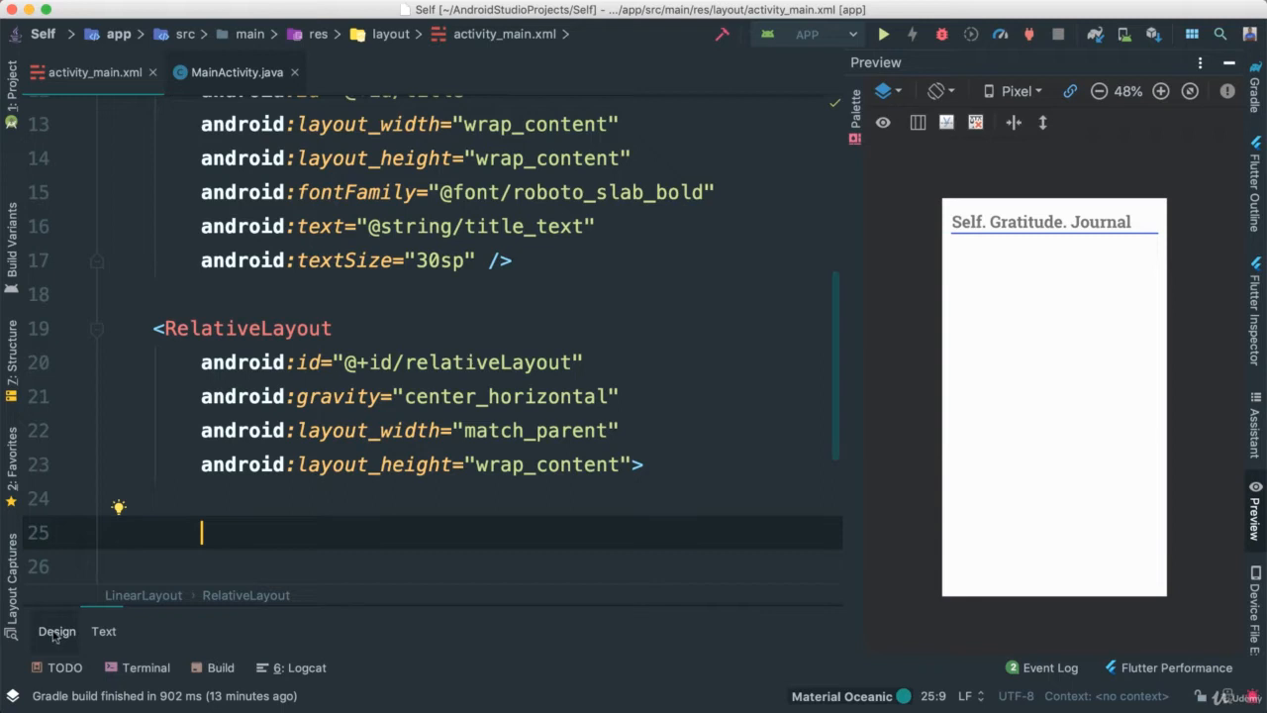
Search the Palette for 'card' and add the CardView support library
left_click(56, 631)
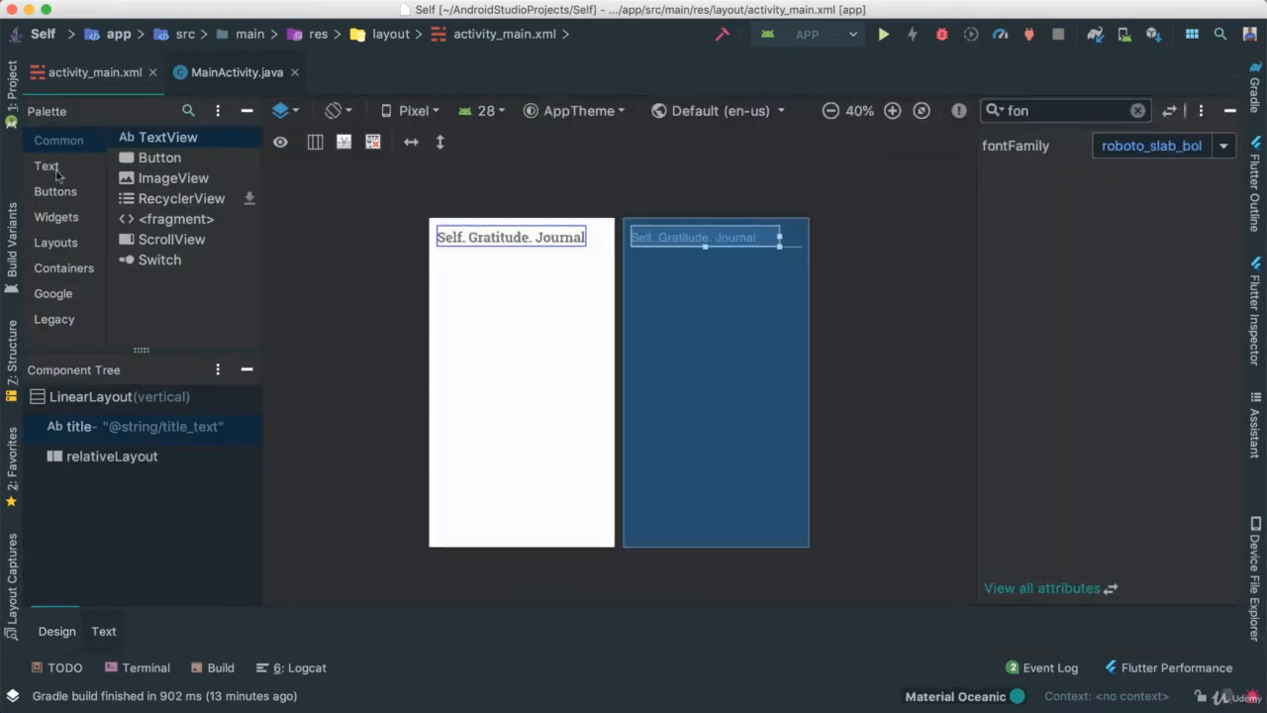
left_click(57, 216)
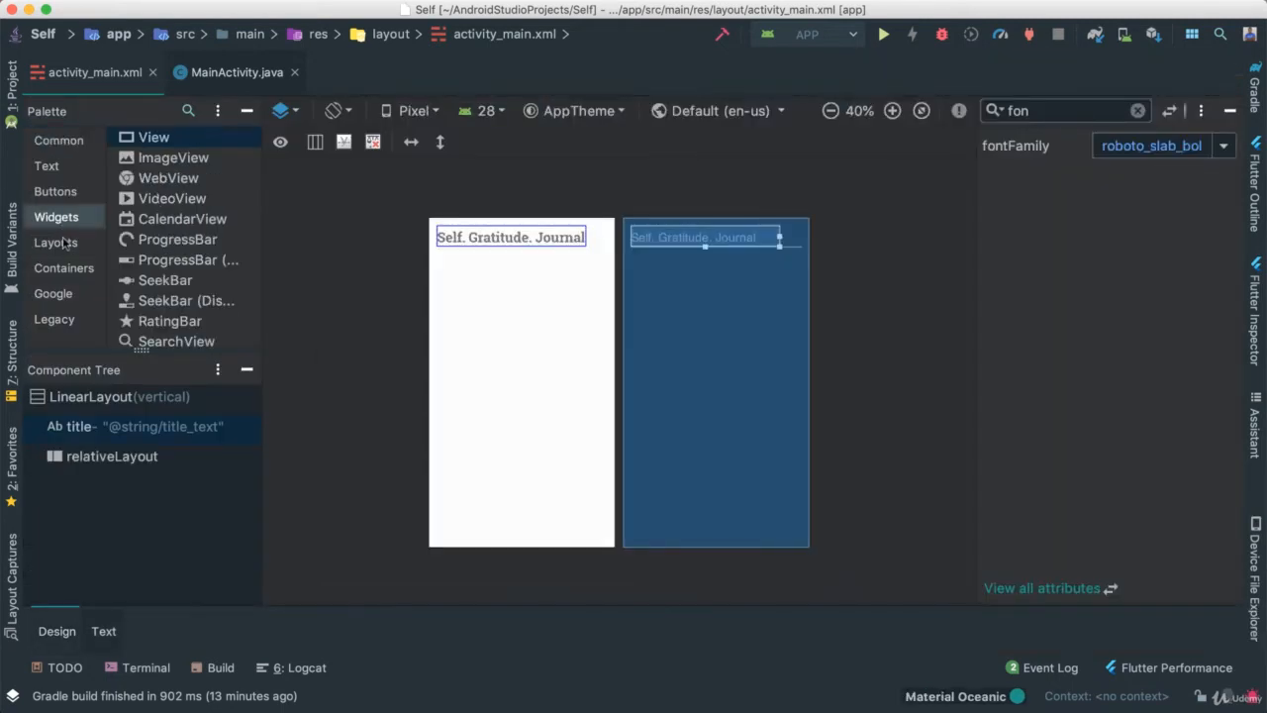
left_click(56, 242)
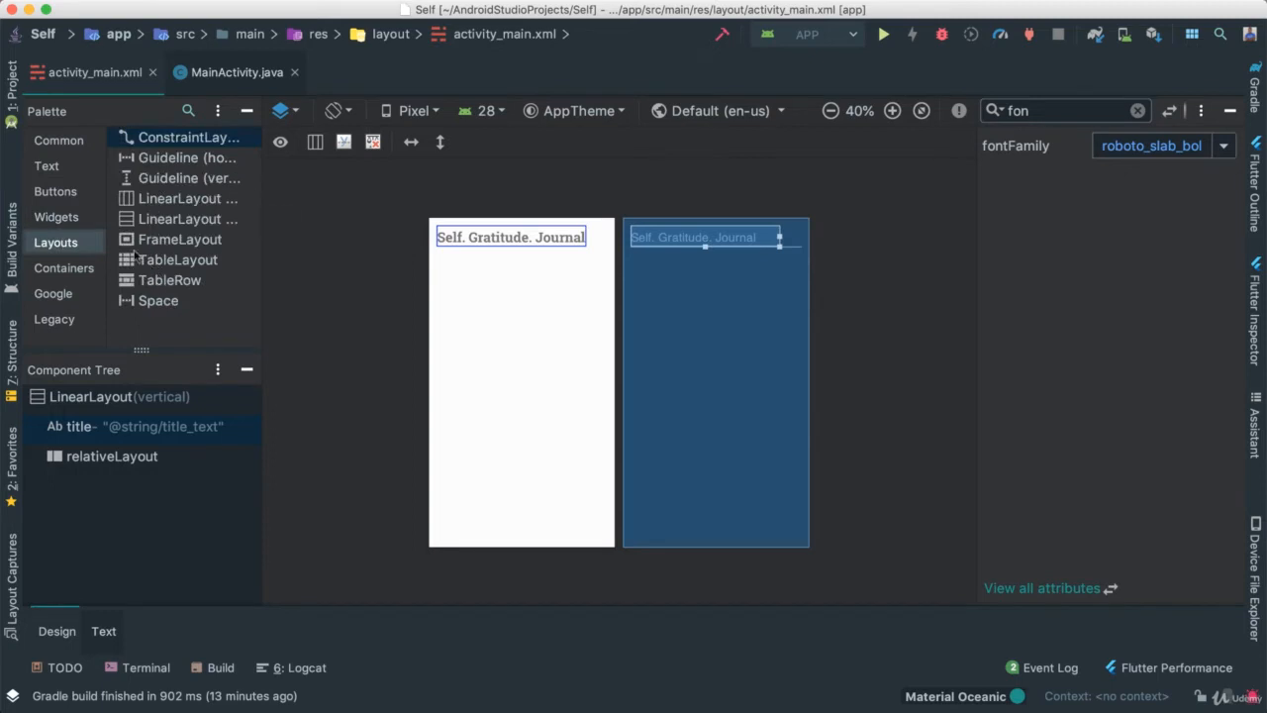
type("c")
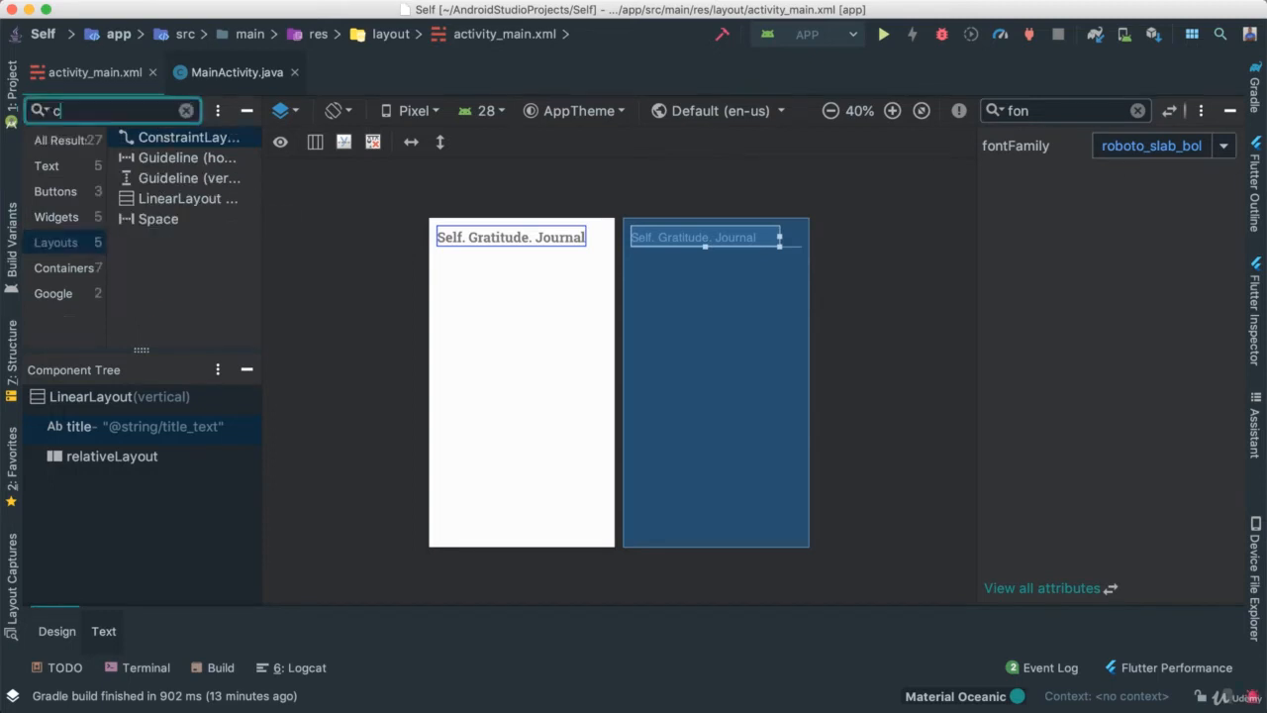
type("ard")
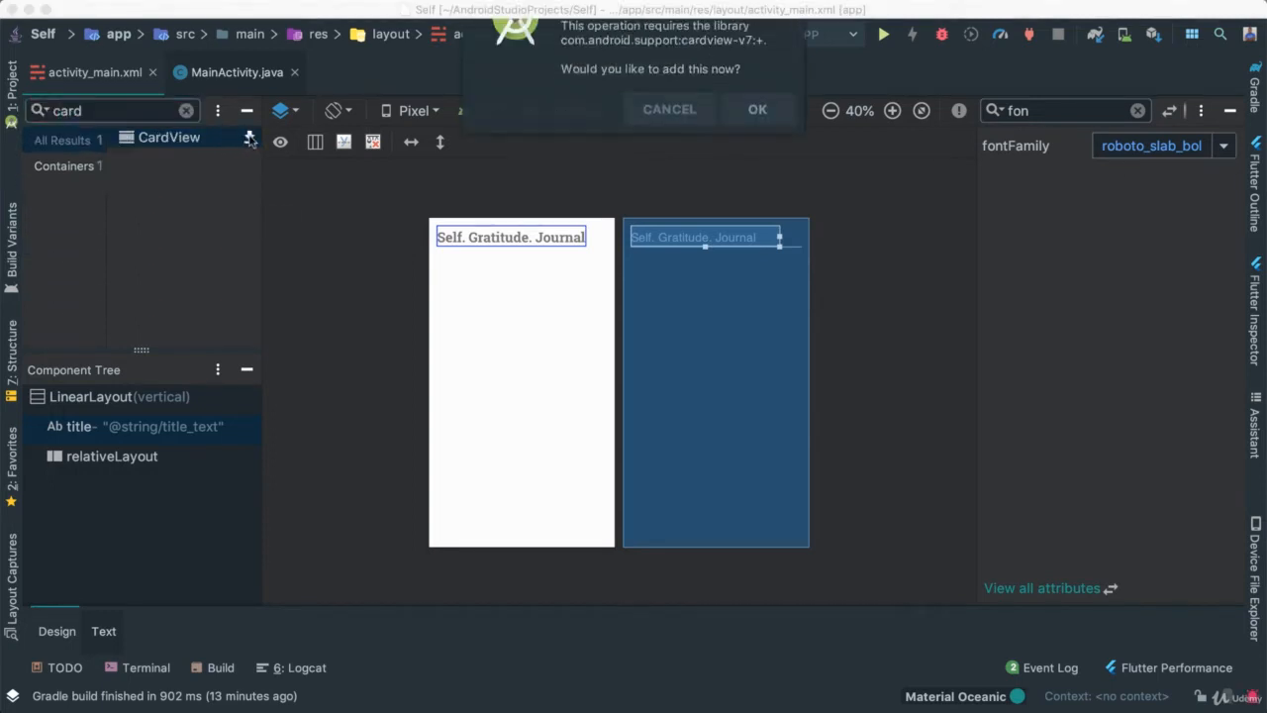
left_click(757, 108)
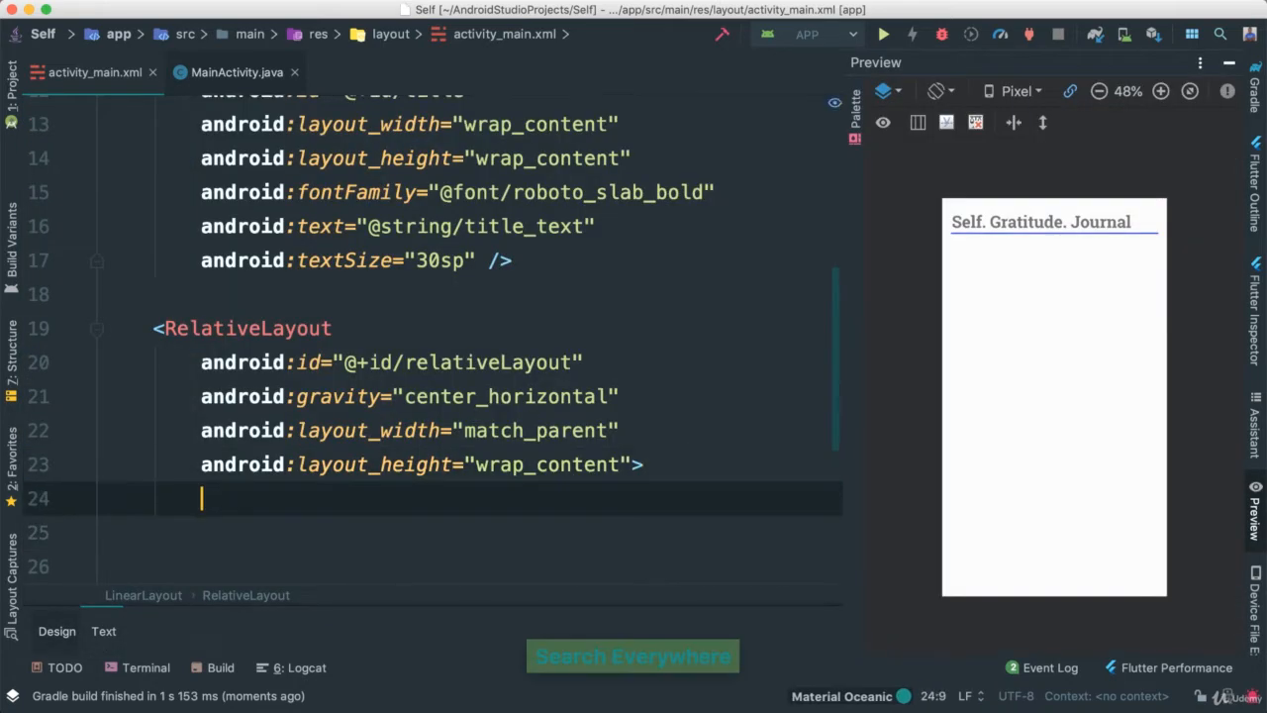
Nest a match_parent-wide, 90dp-tall CardView in the RelativeLayout with 12dp elevation
key("enter")
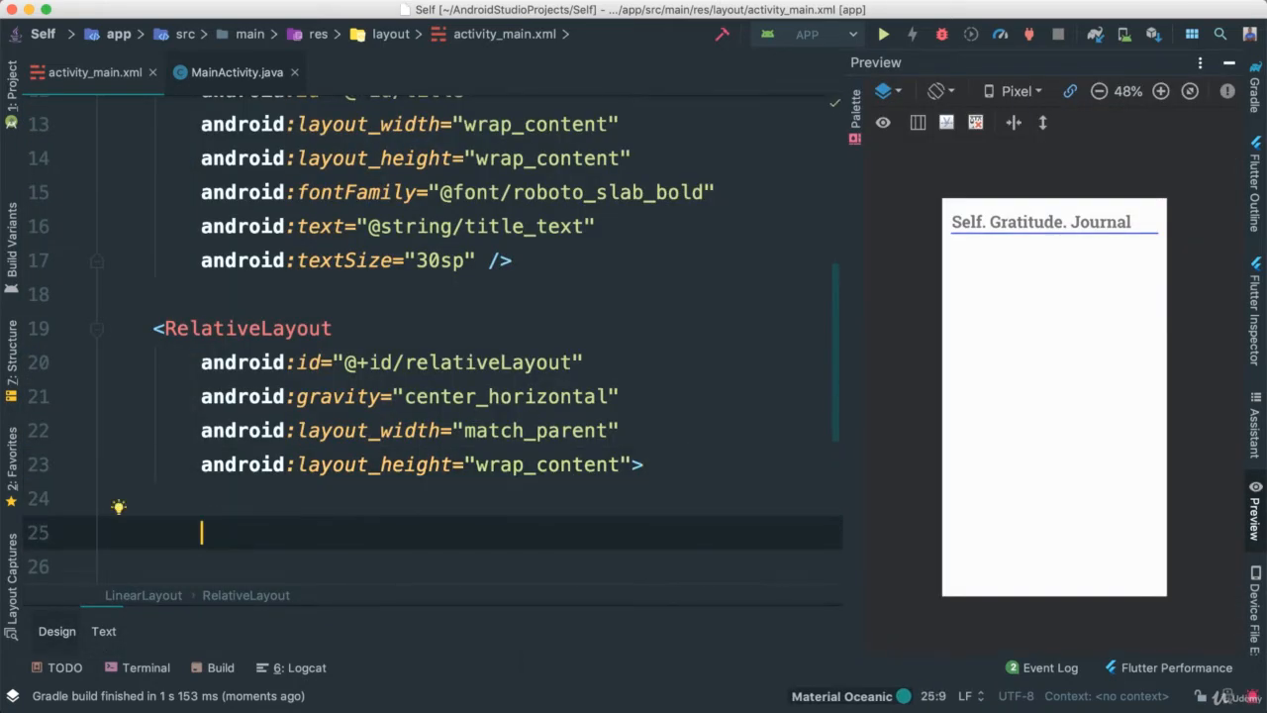
type("<Car")
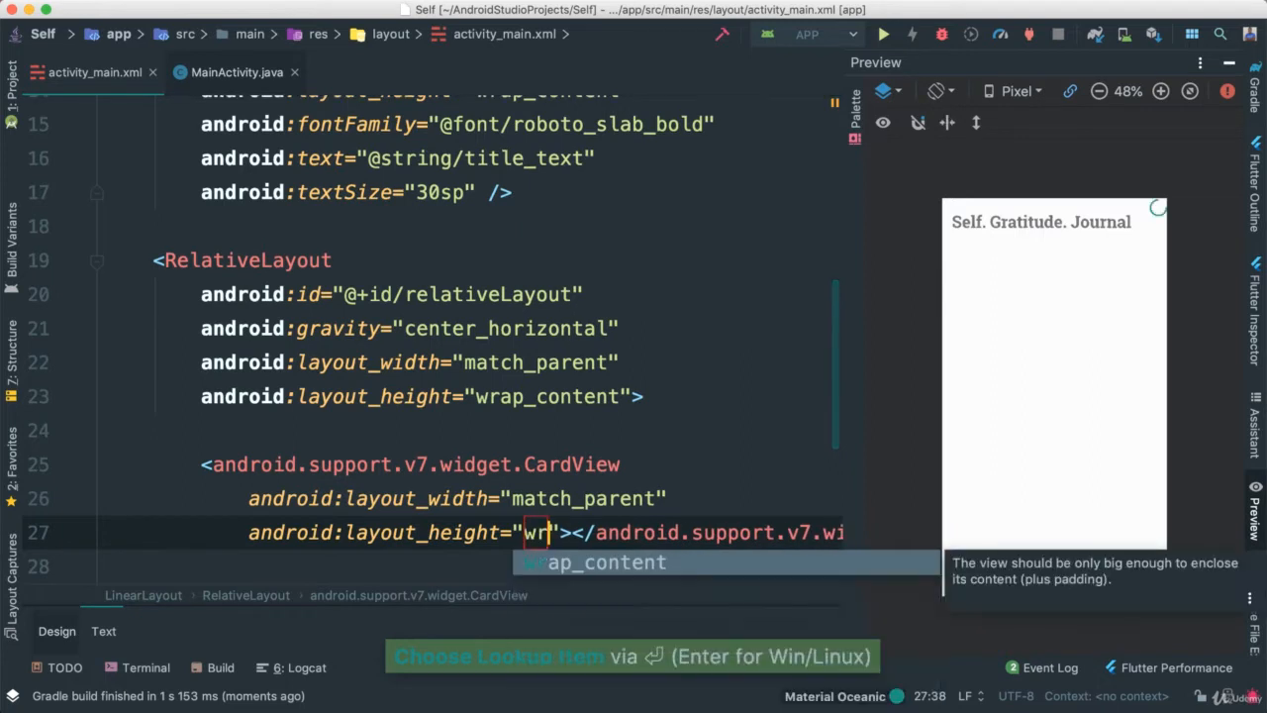
type("90")
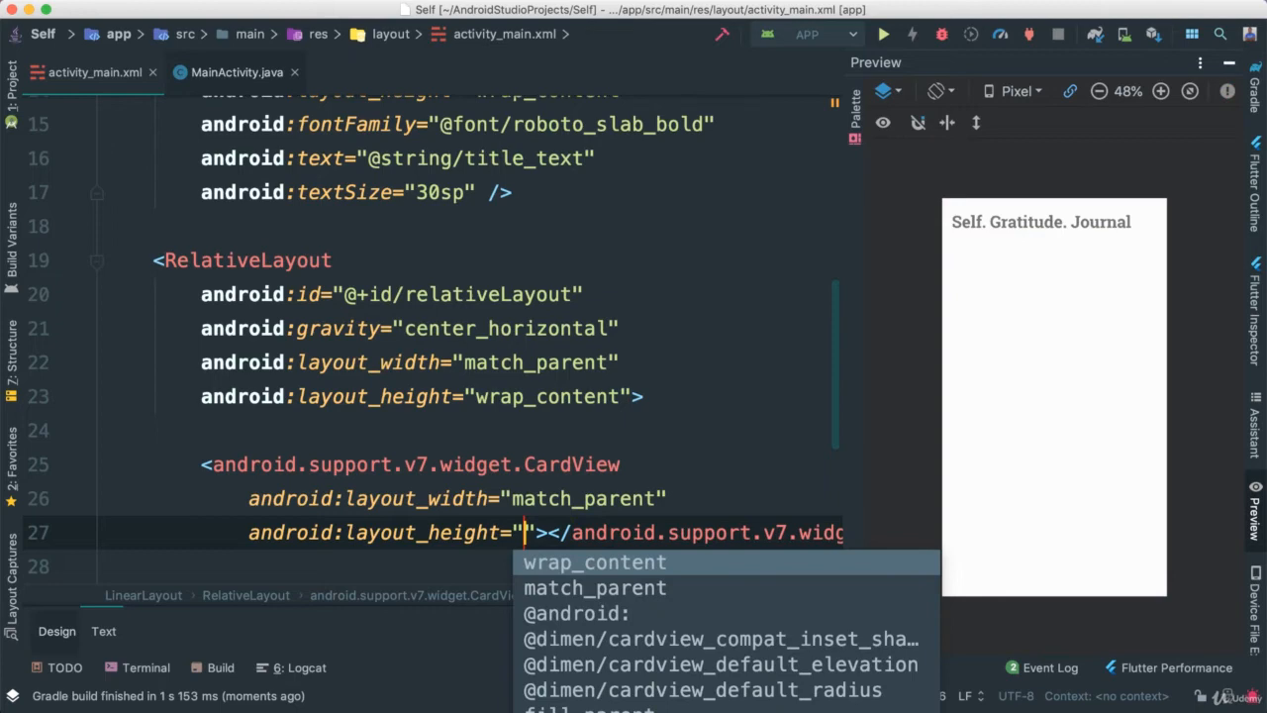
type("90dp")
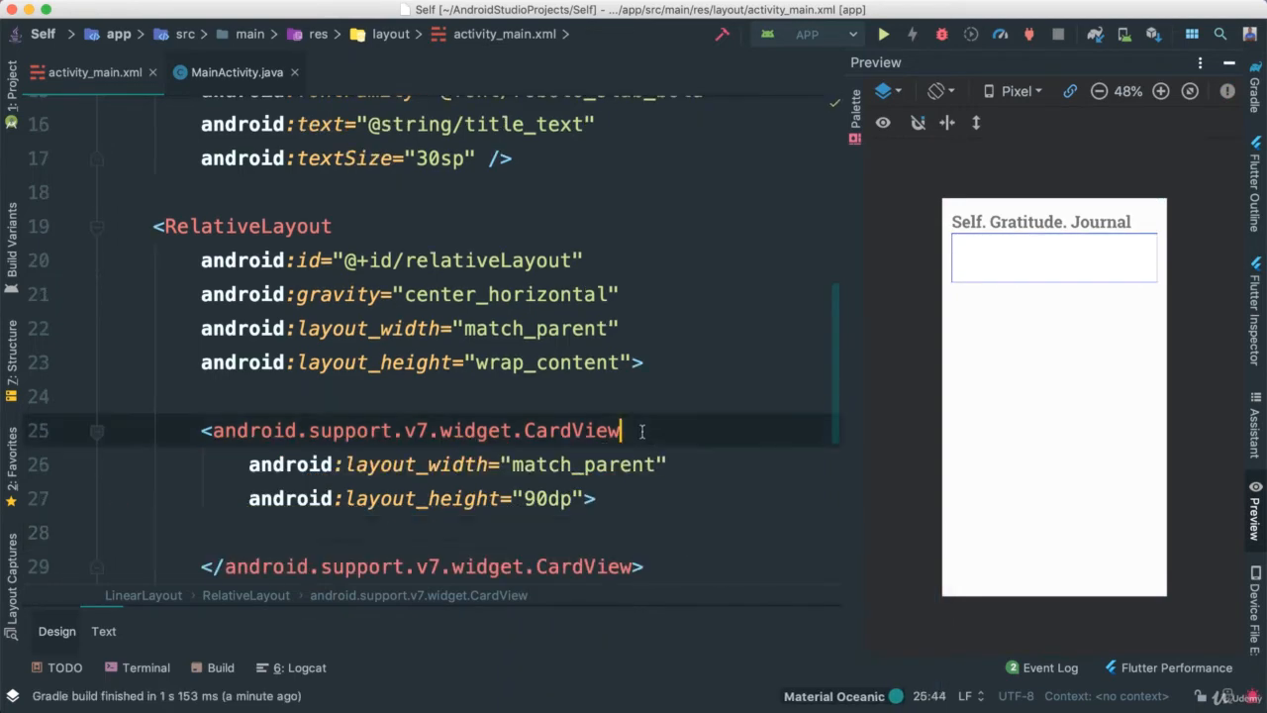
type("android:elevation=\"")
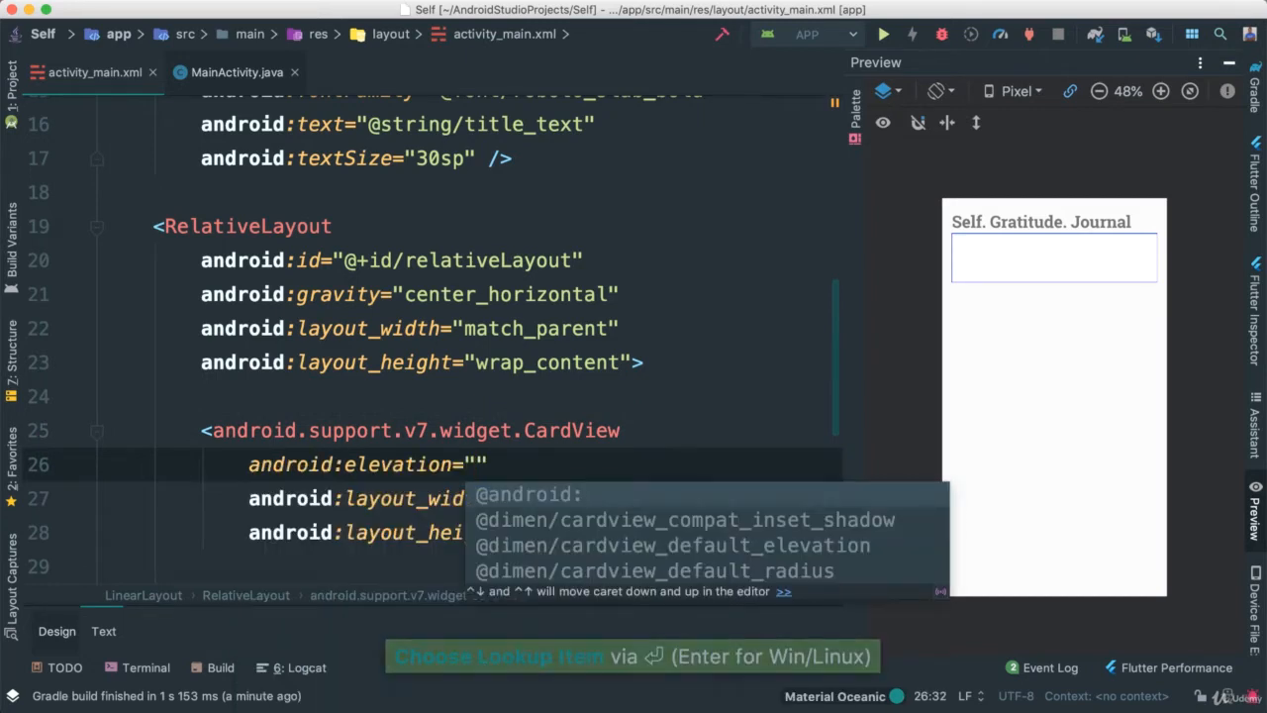
type("12dp")
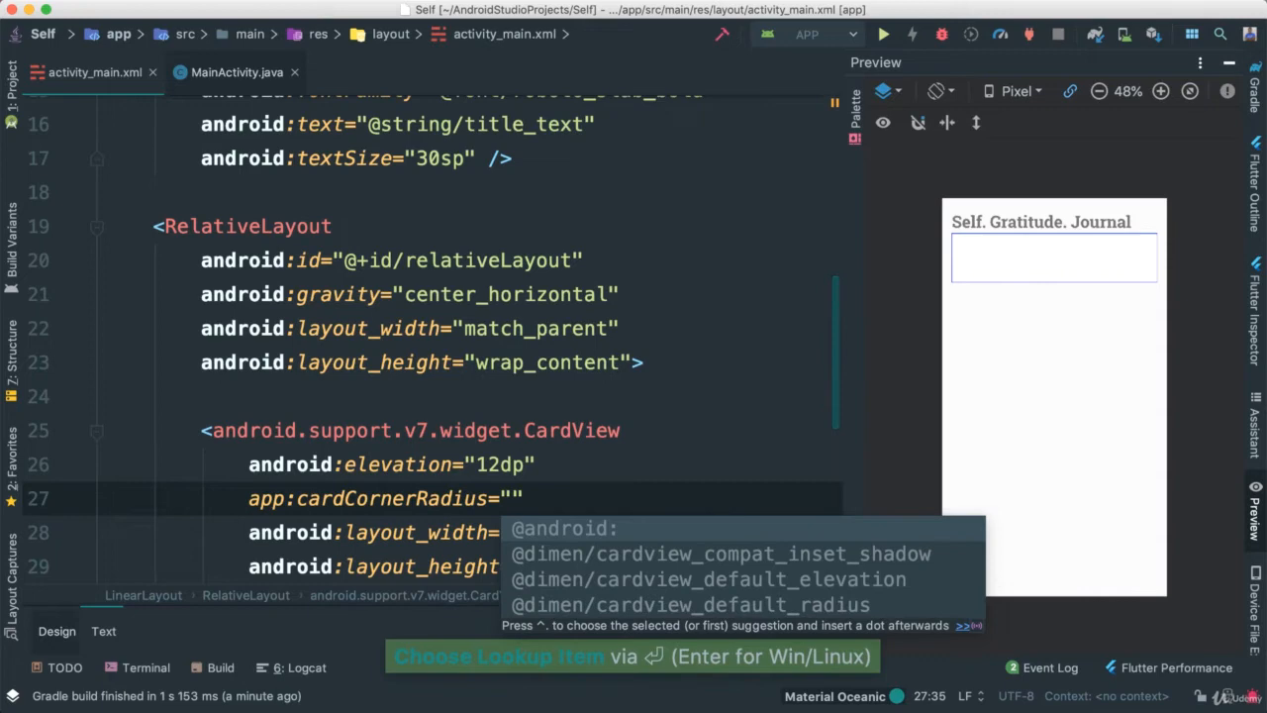
type("8dp")
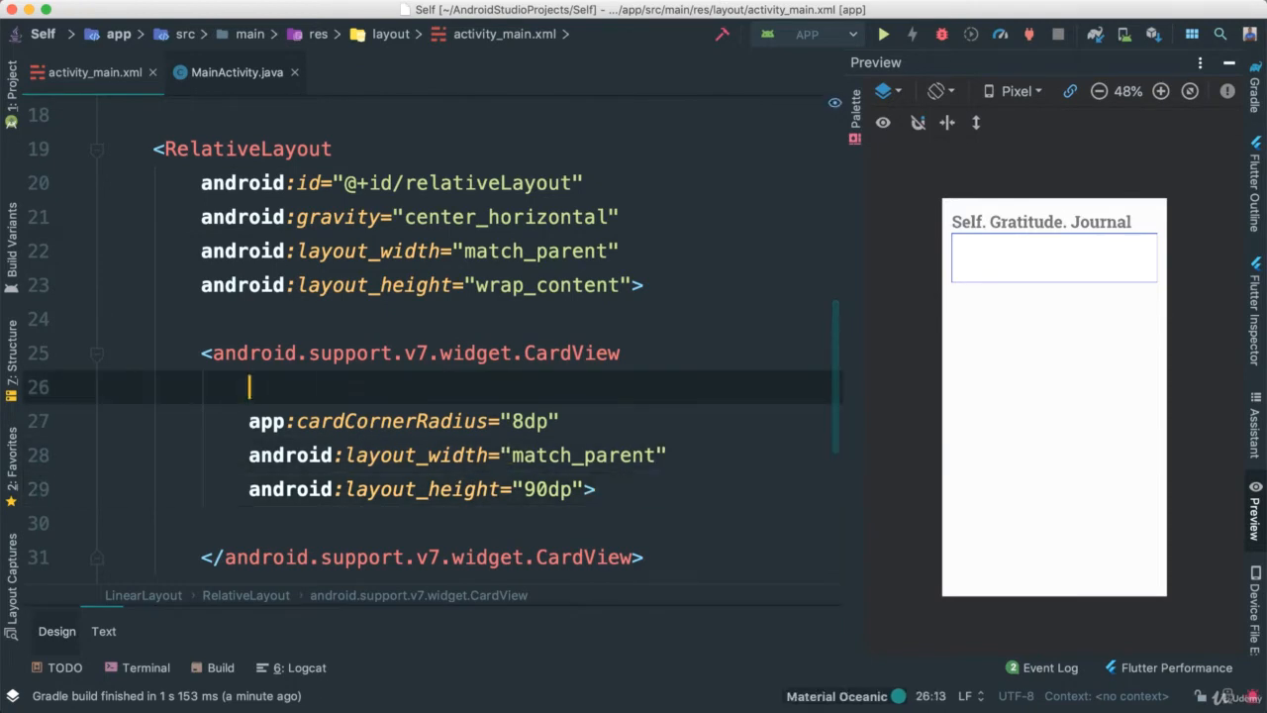
Add app:cardElevation 6dp and app:cardUseCompatPadding true to the CardView
type("cardElevation=\"\"")
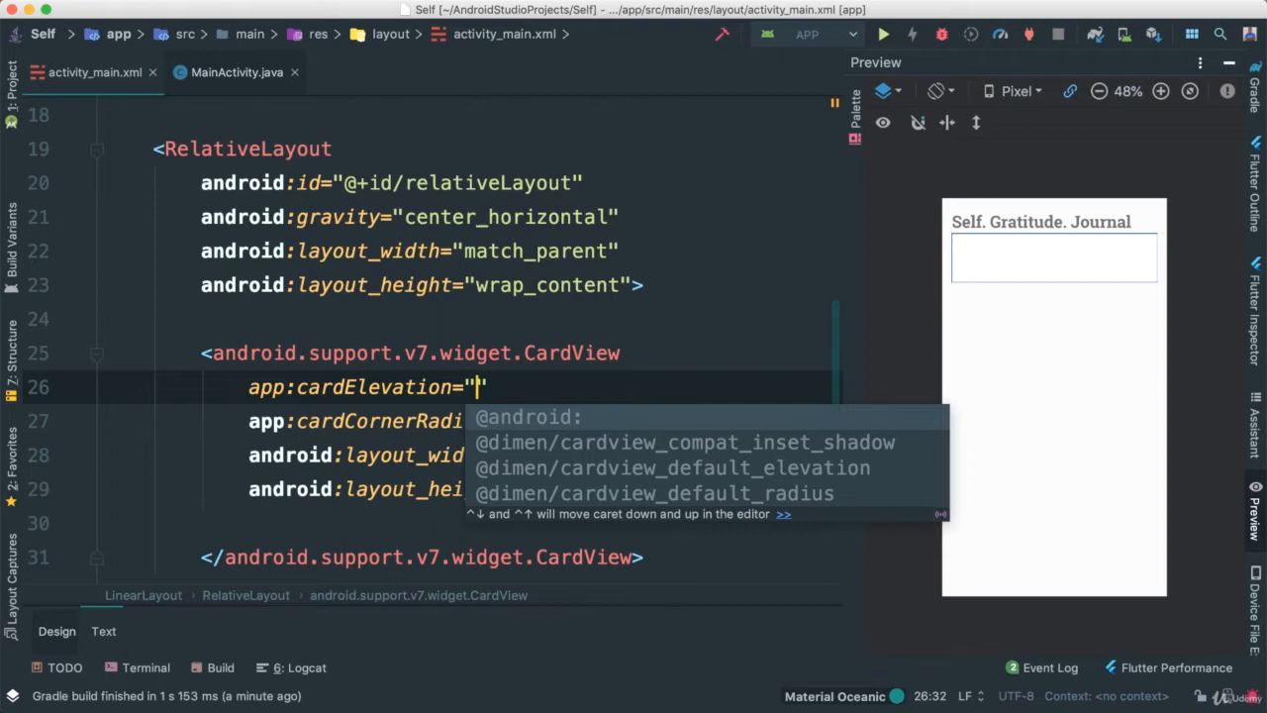
type("6dp")
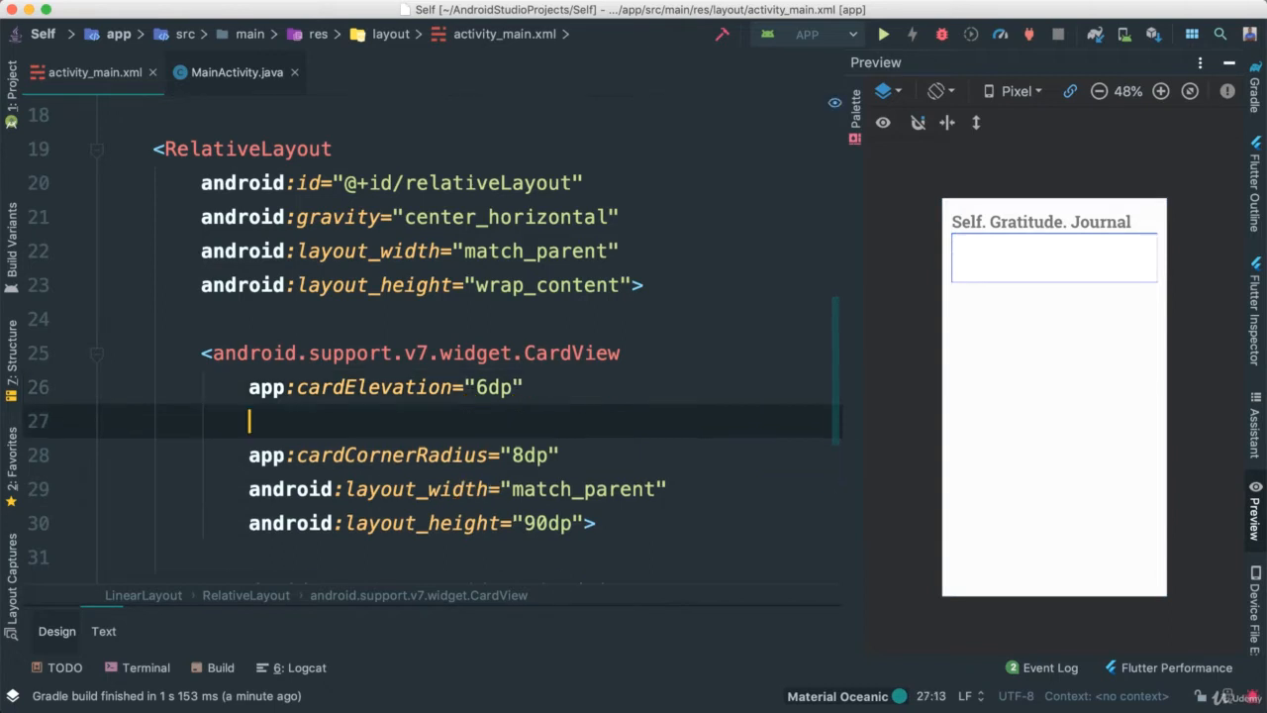
type("cardUseCompatPadding=\"true\"")
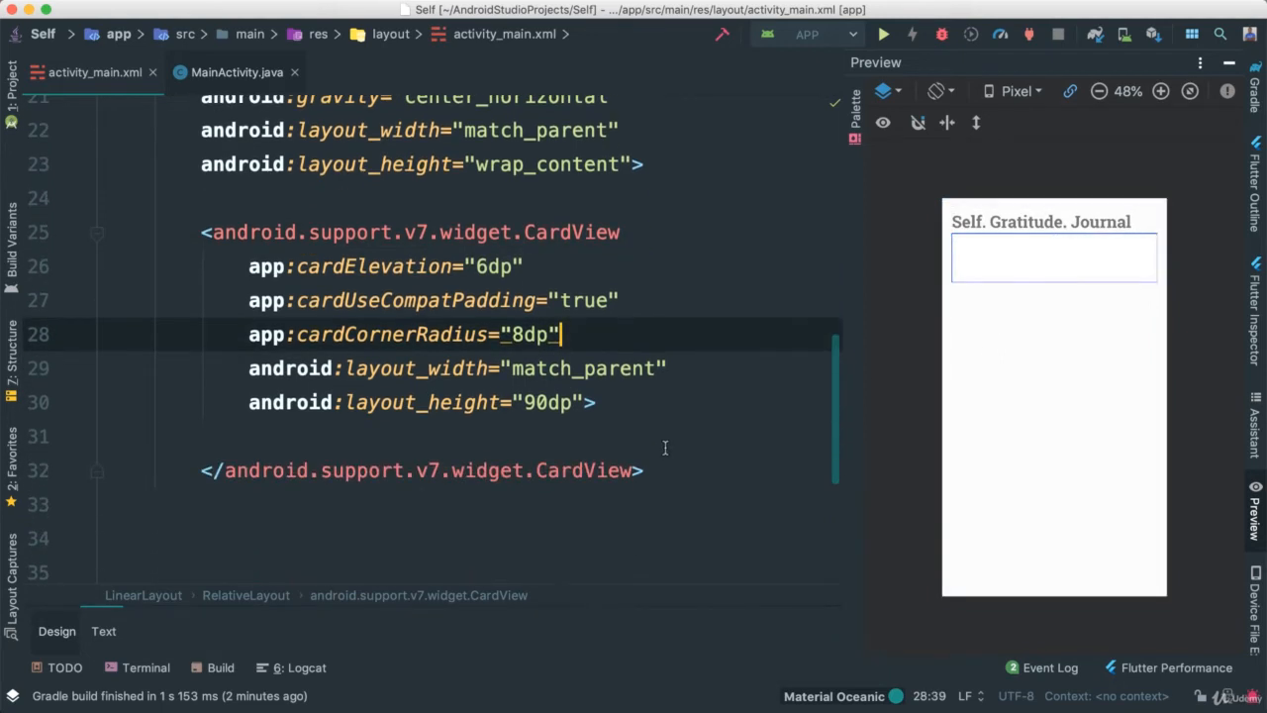
key("enter")
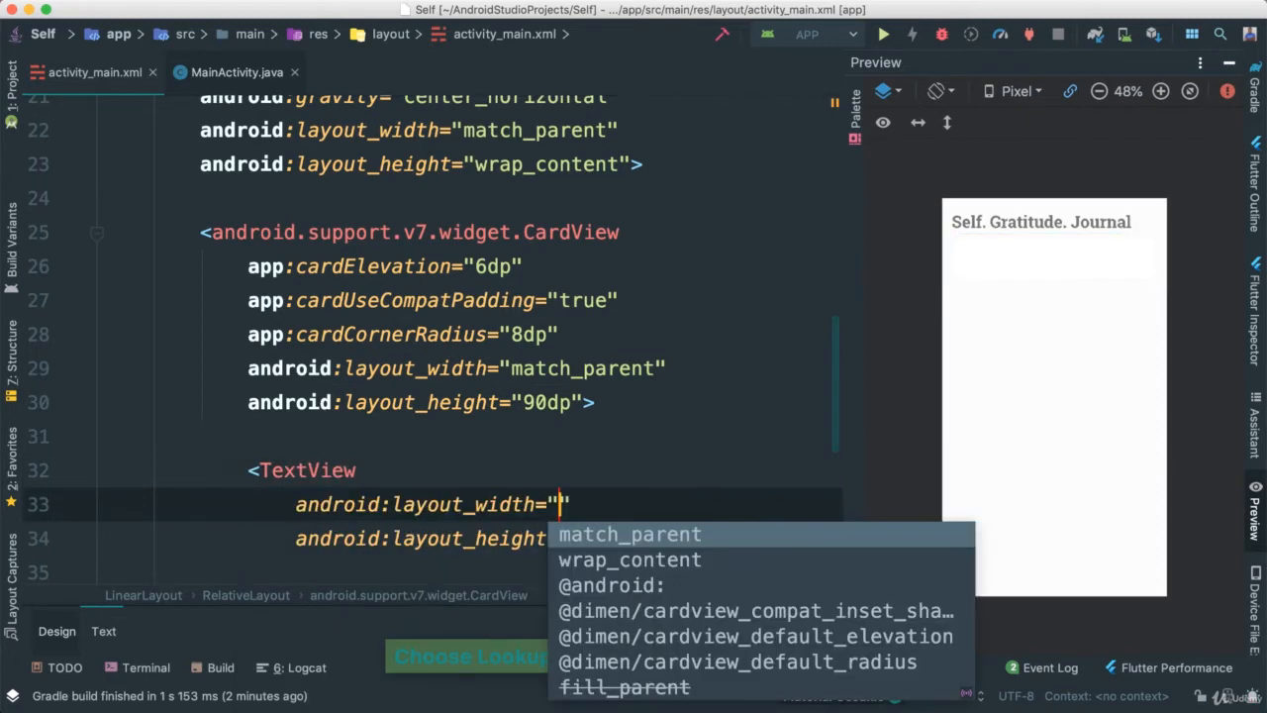
mouse_move(630, 534)
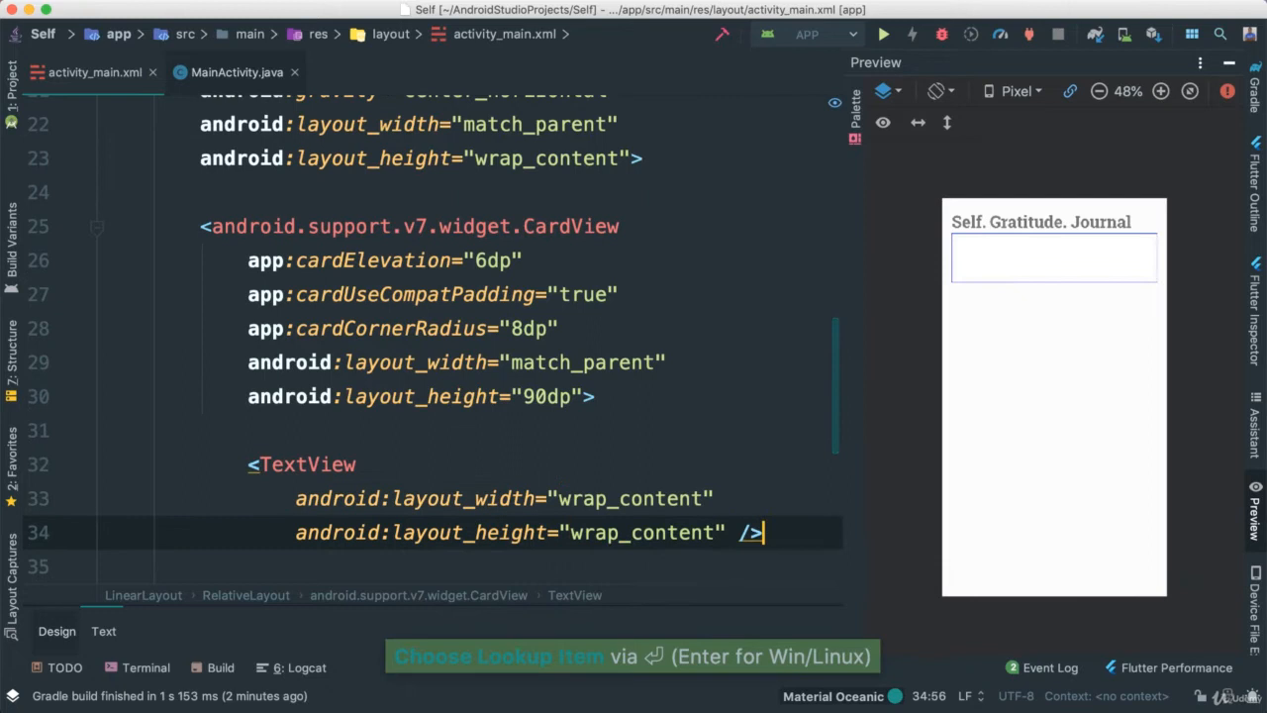
Add a wrap_content TextView with id gratefulText and center layout_gravity inside the card
type("id:id=\"@+id/")
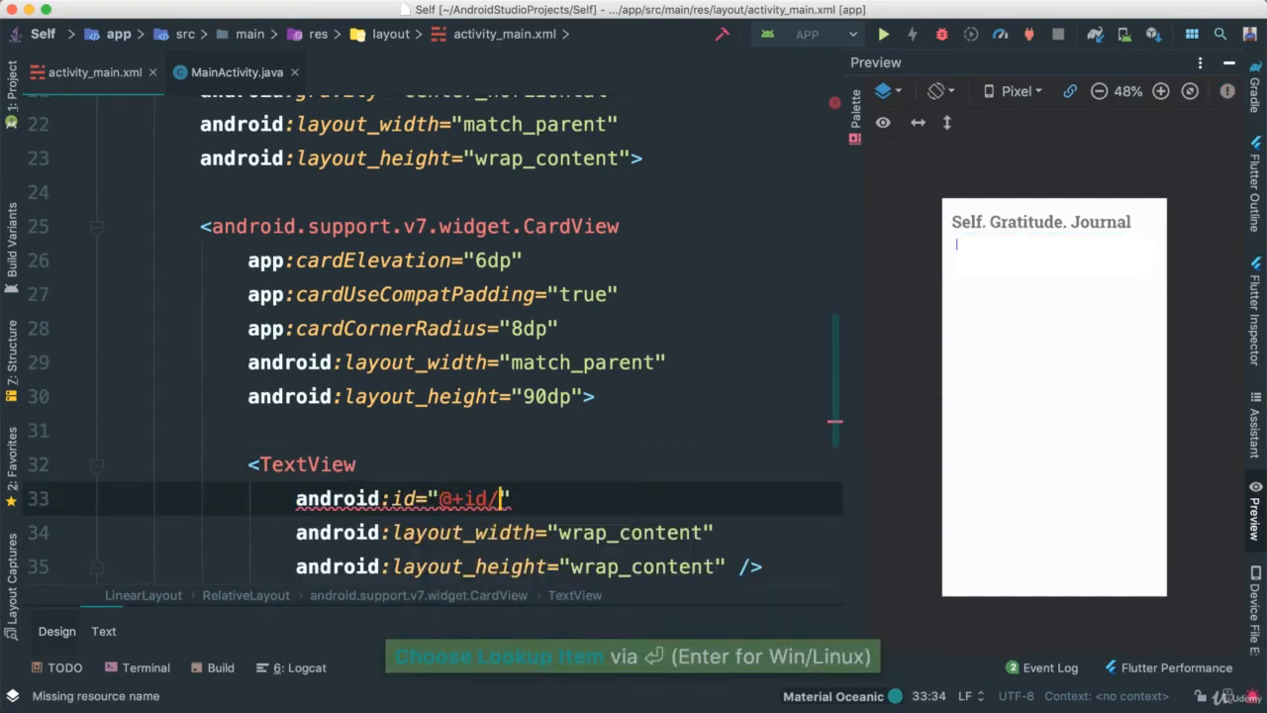
type("gratefulText")
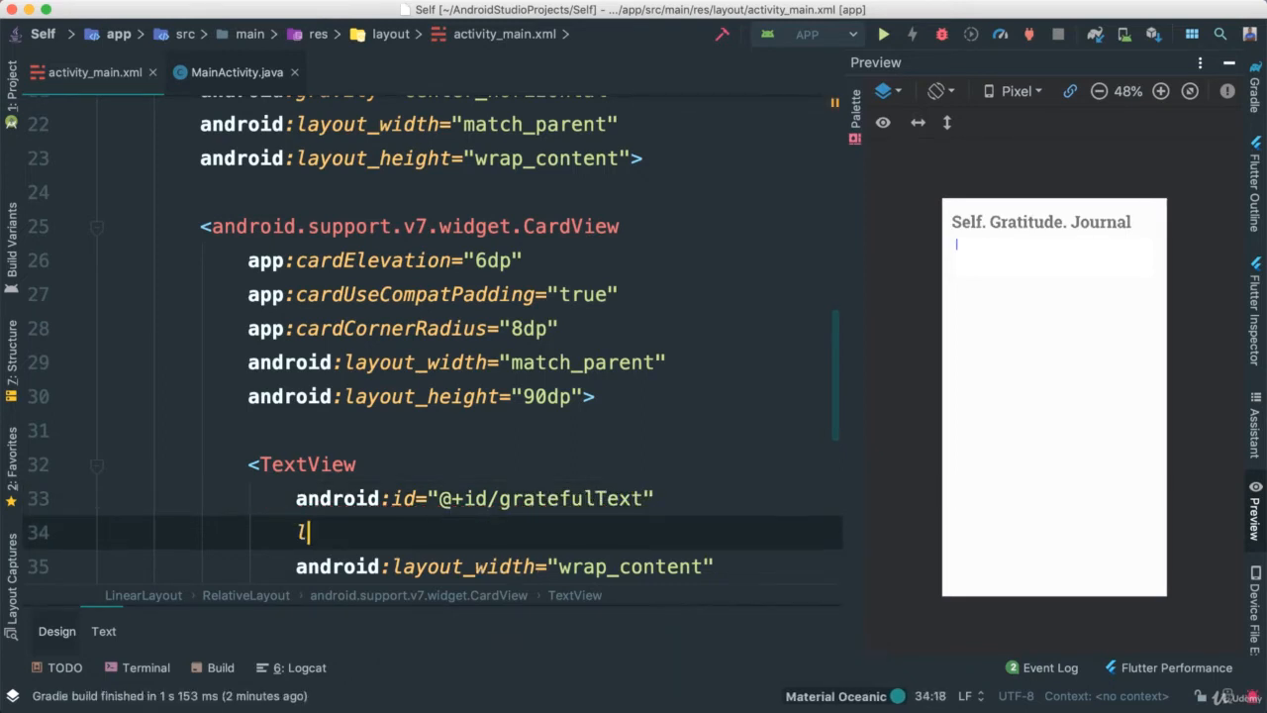
type("aygr")
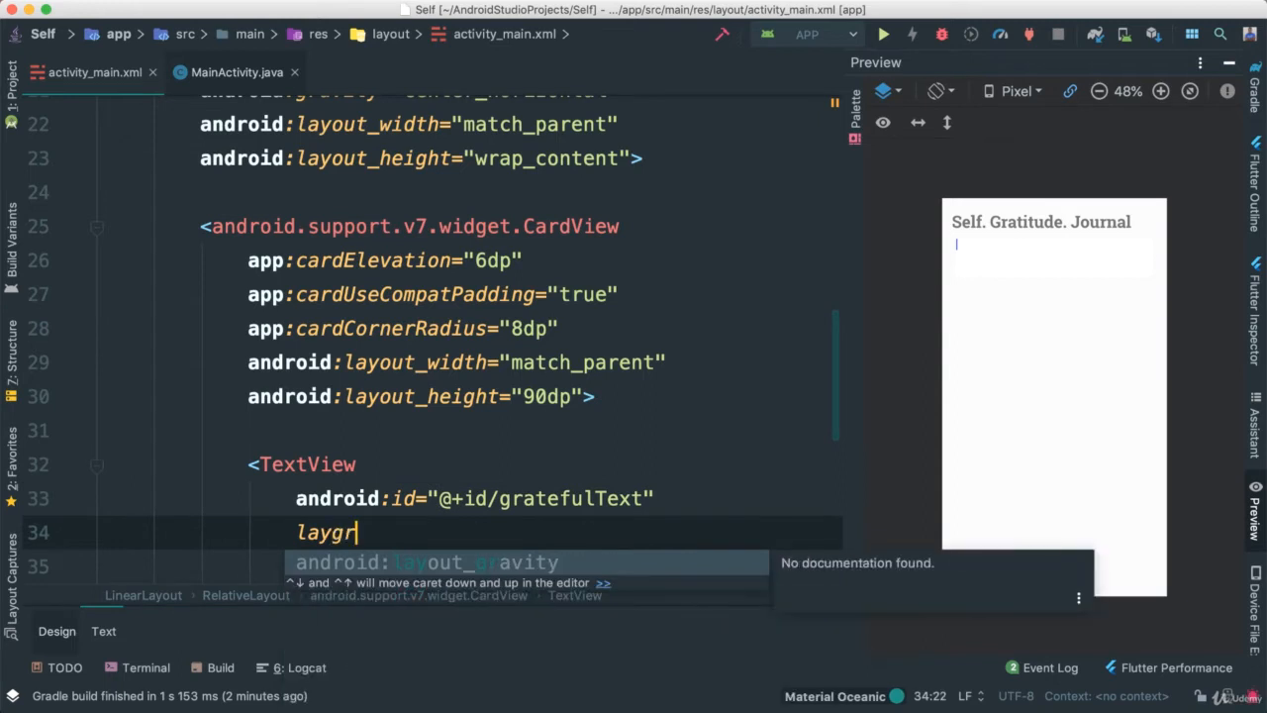
type("android:layout_gravity=\"center")
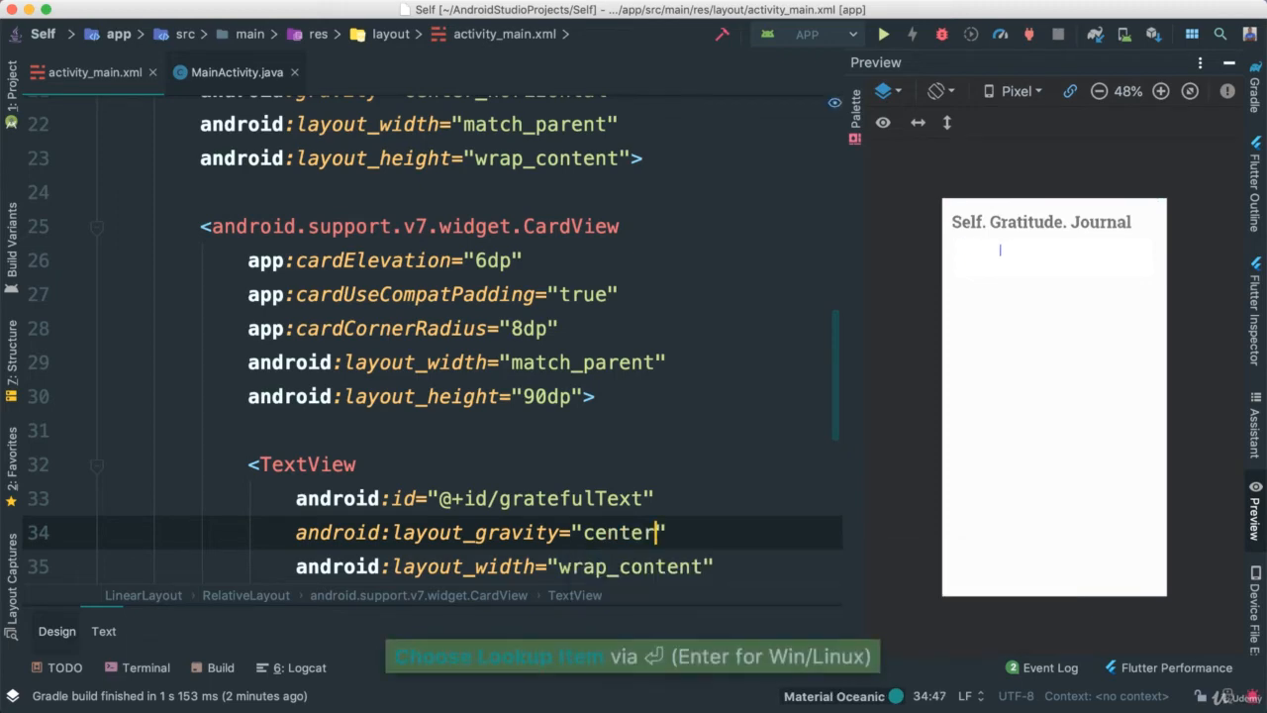
double_click(619, 532)
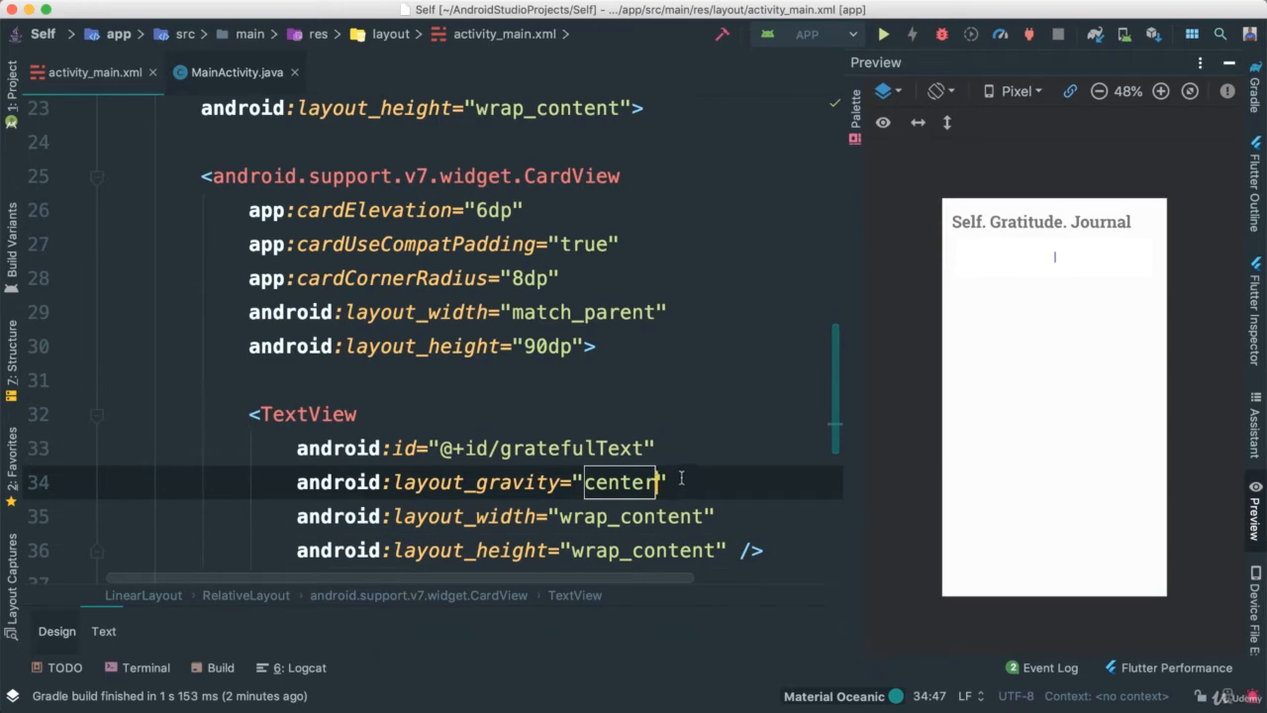
type("text=\"@string/greatef")
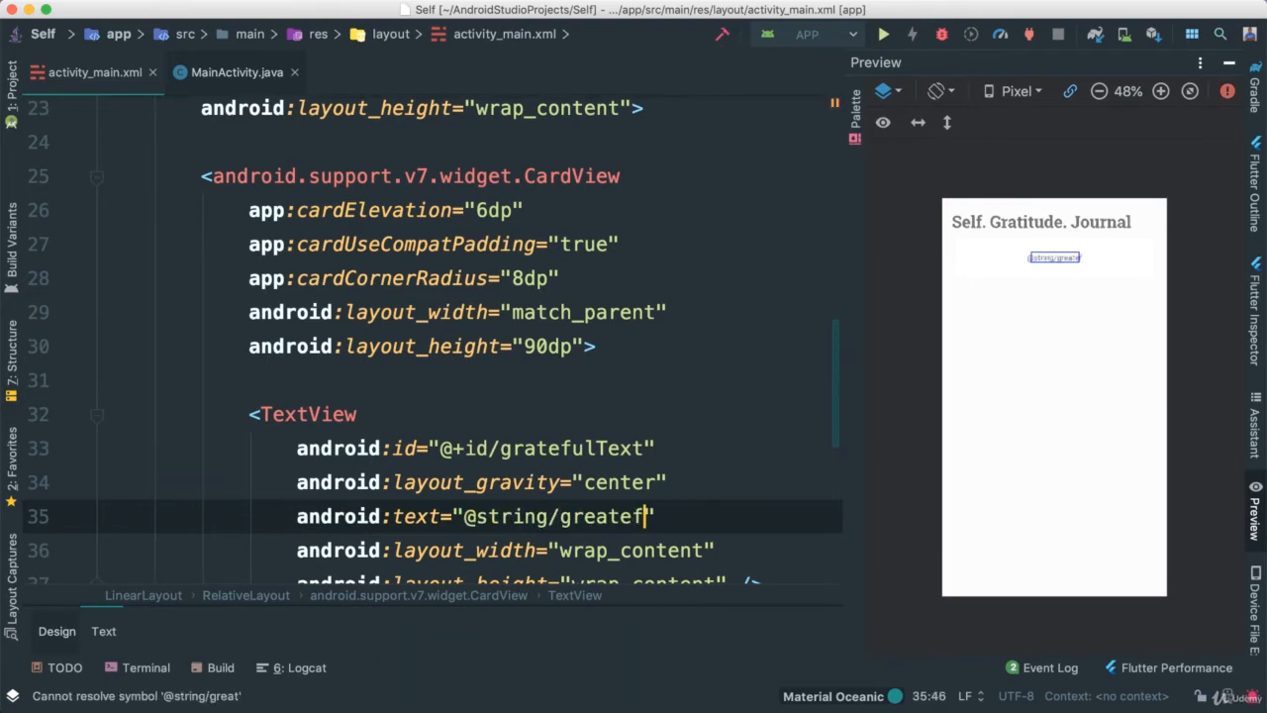
Create the greateful_text string 'What are you grateful for today?' for the card TextView
type("ul_text")
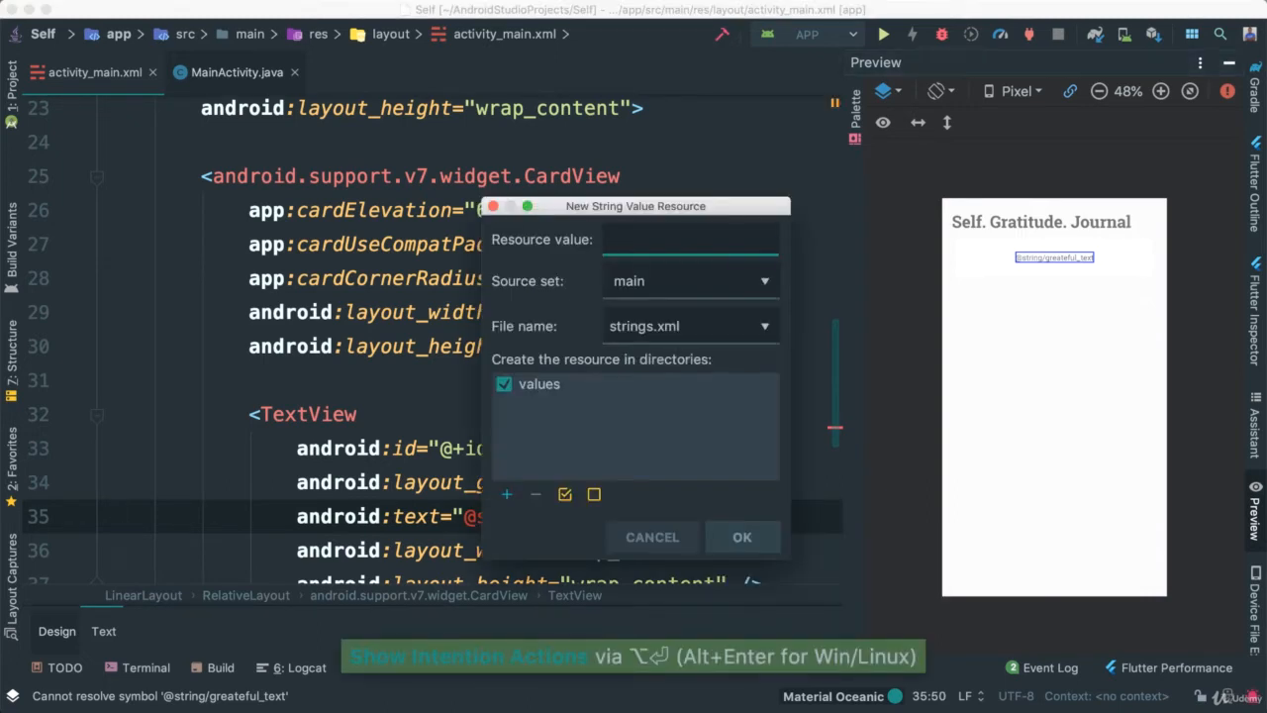
type("Wah")
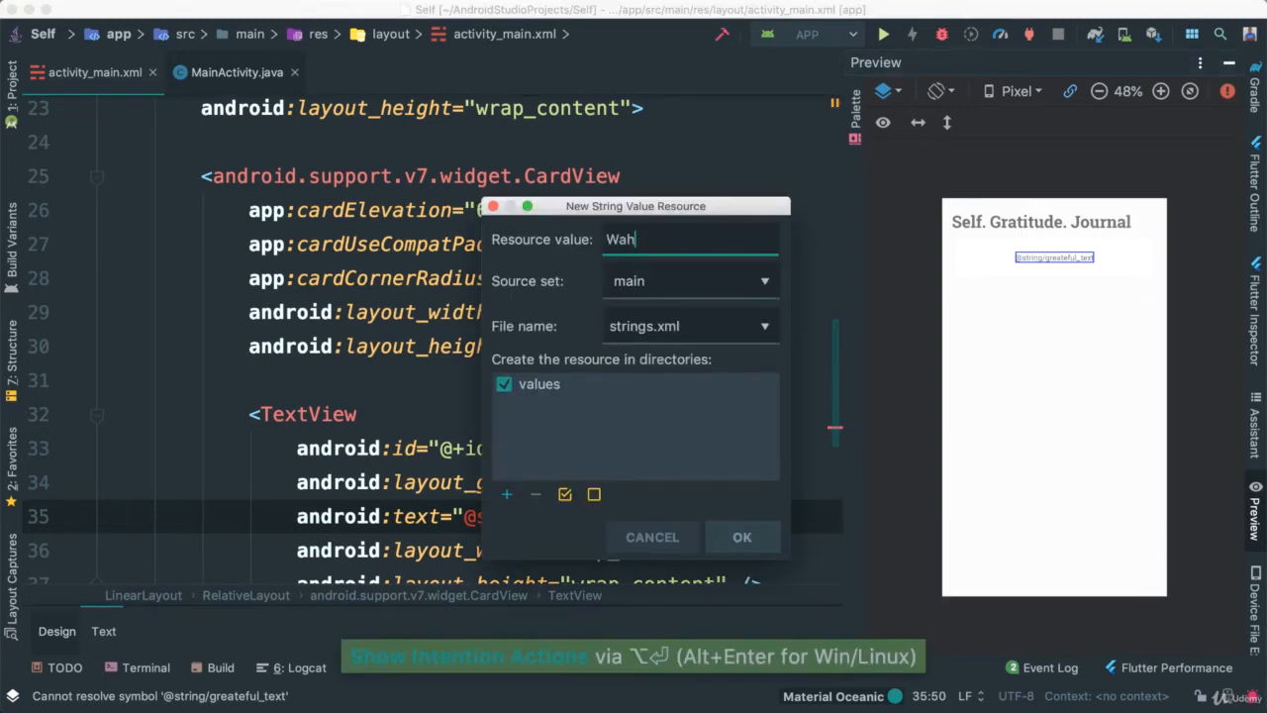
type("What are you")
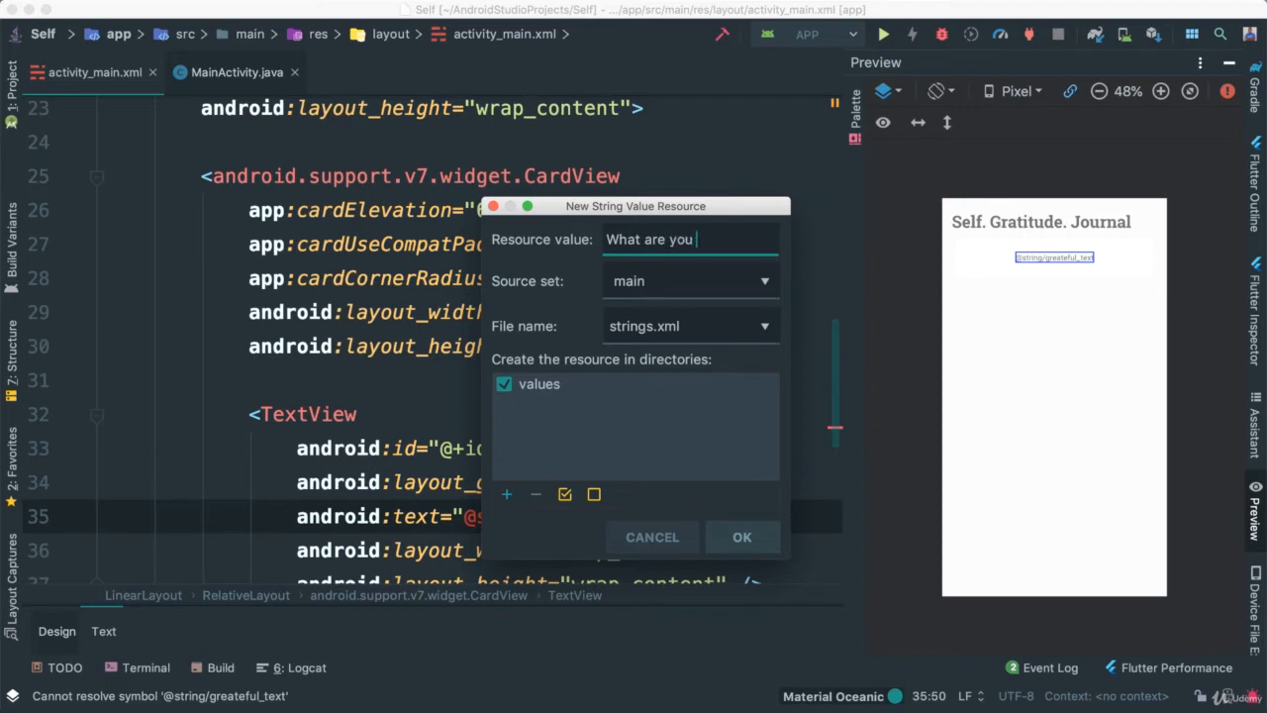
type("grateful f")
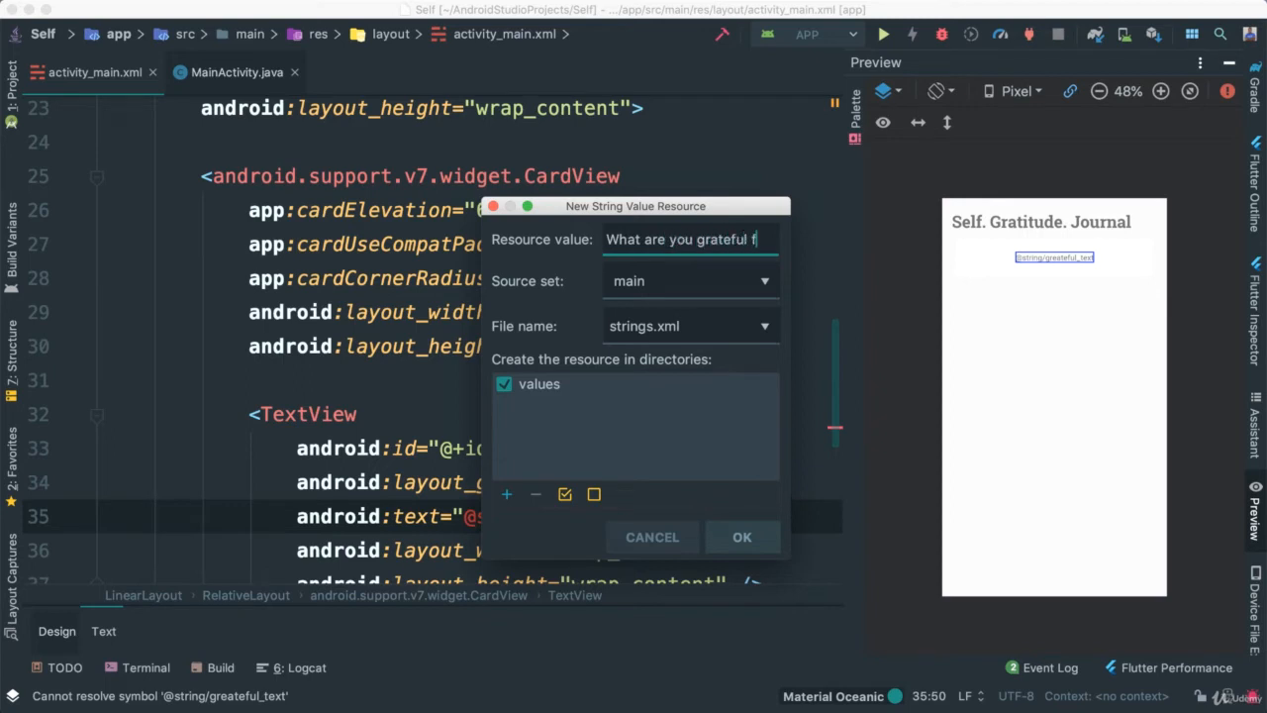
type("or today?")
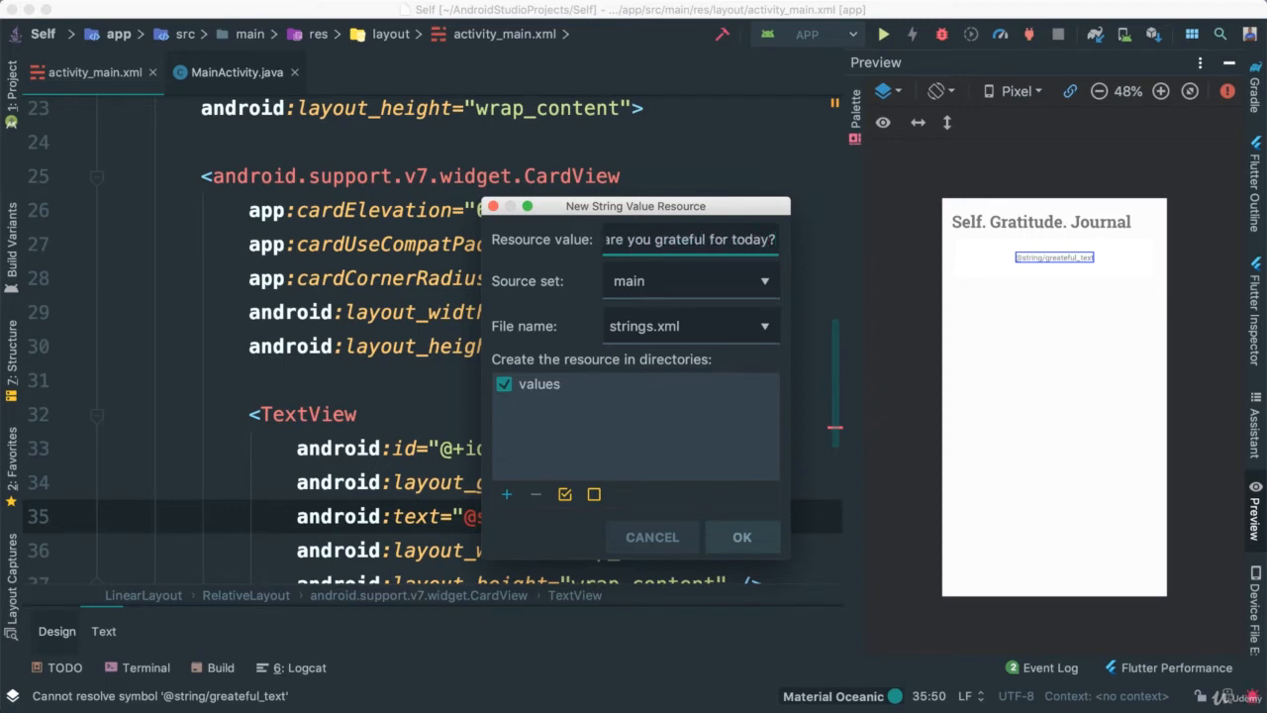
left_click(741, 537)
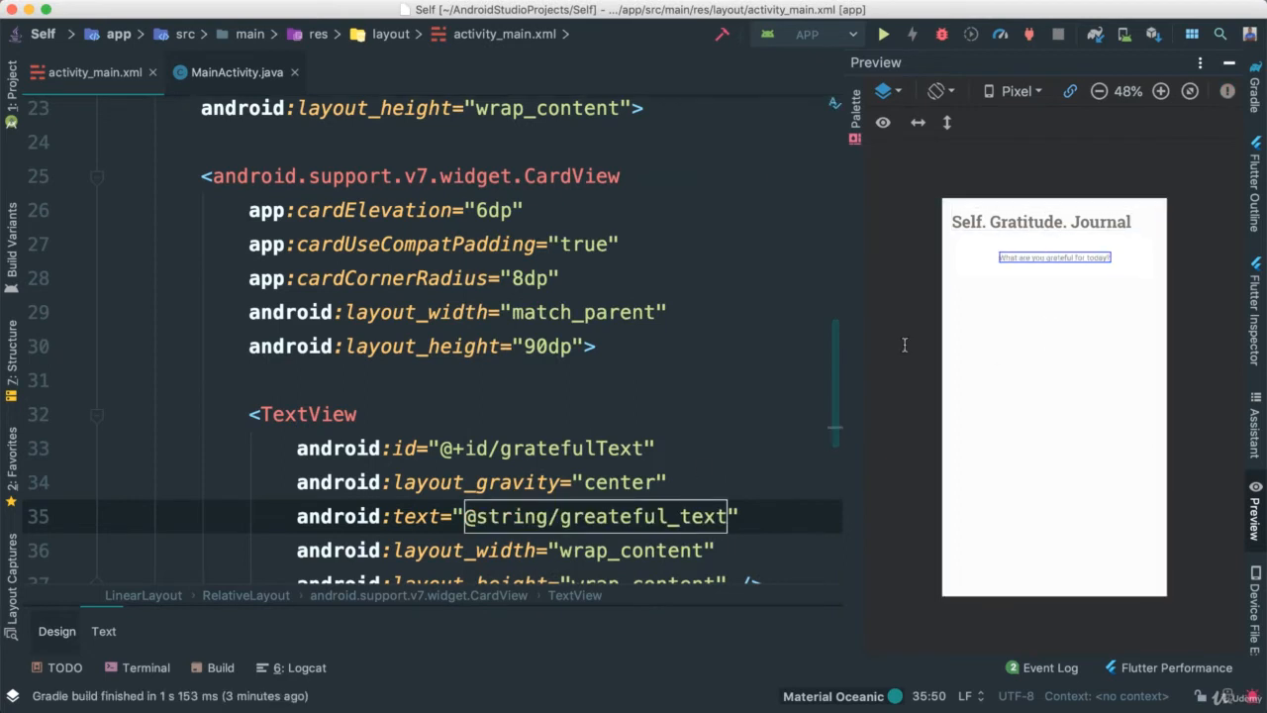
left_click(738, 515)
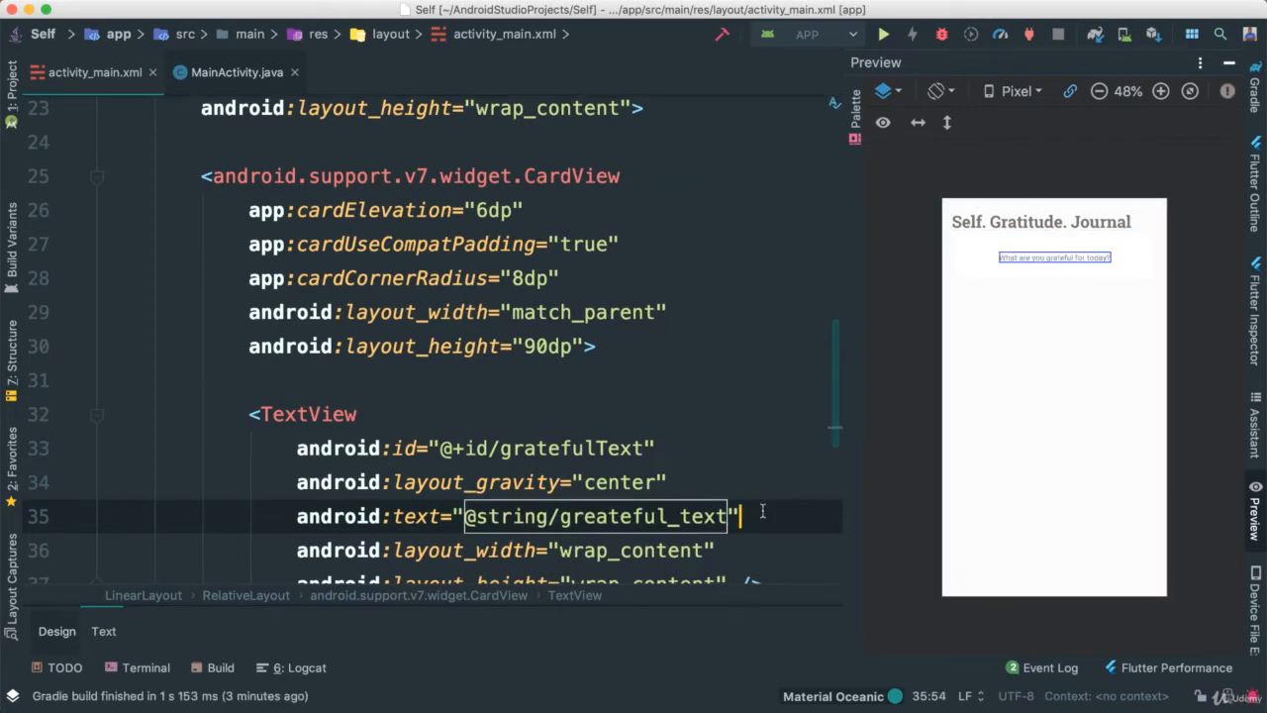
type("textSize=\"")
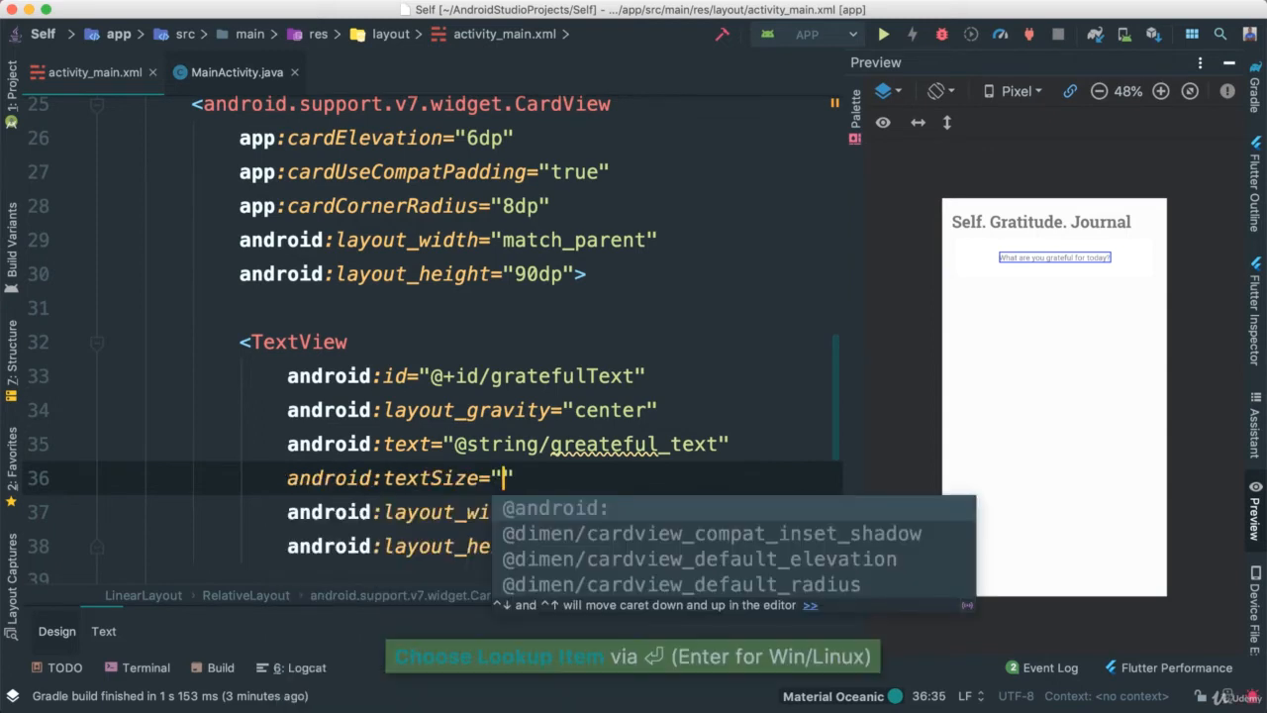
Give the grateful question TextView a text size of 19sp
type("19sp")
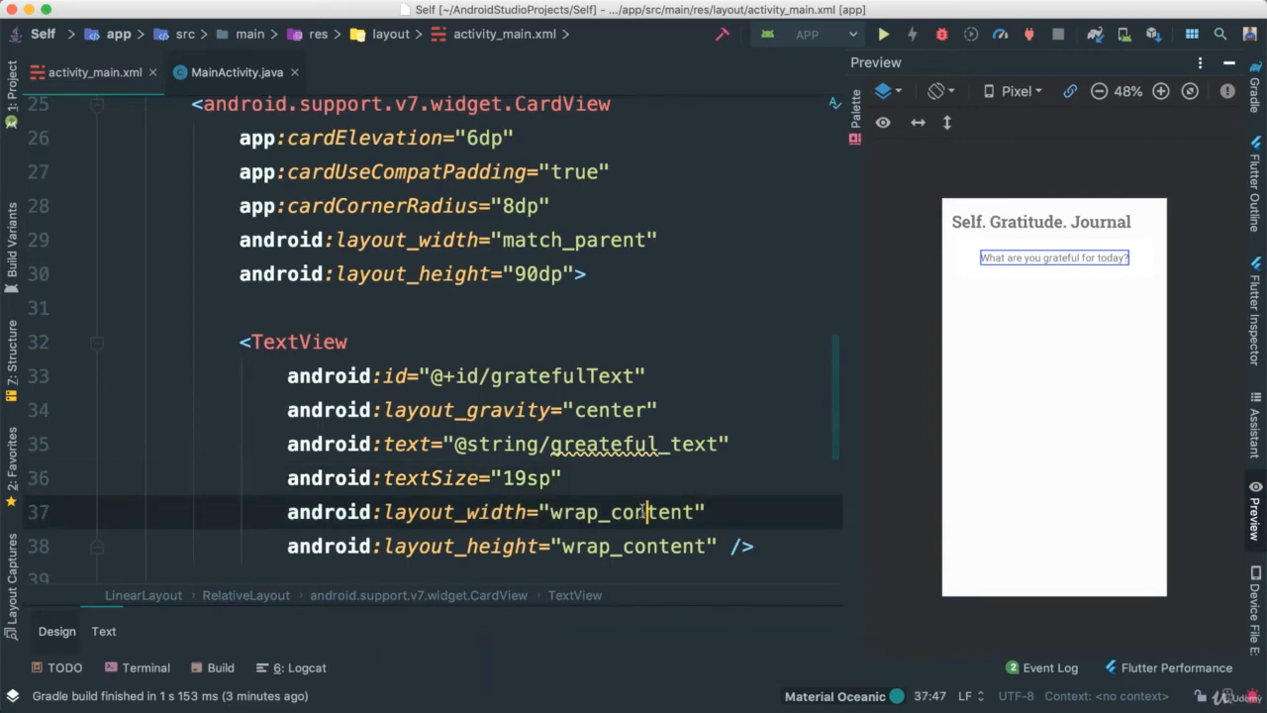
scroll("down", 3)
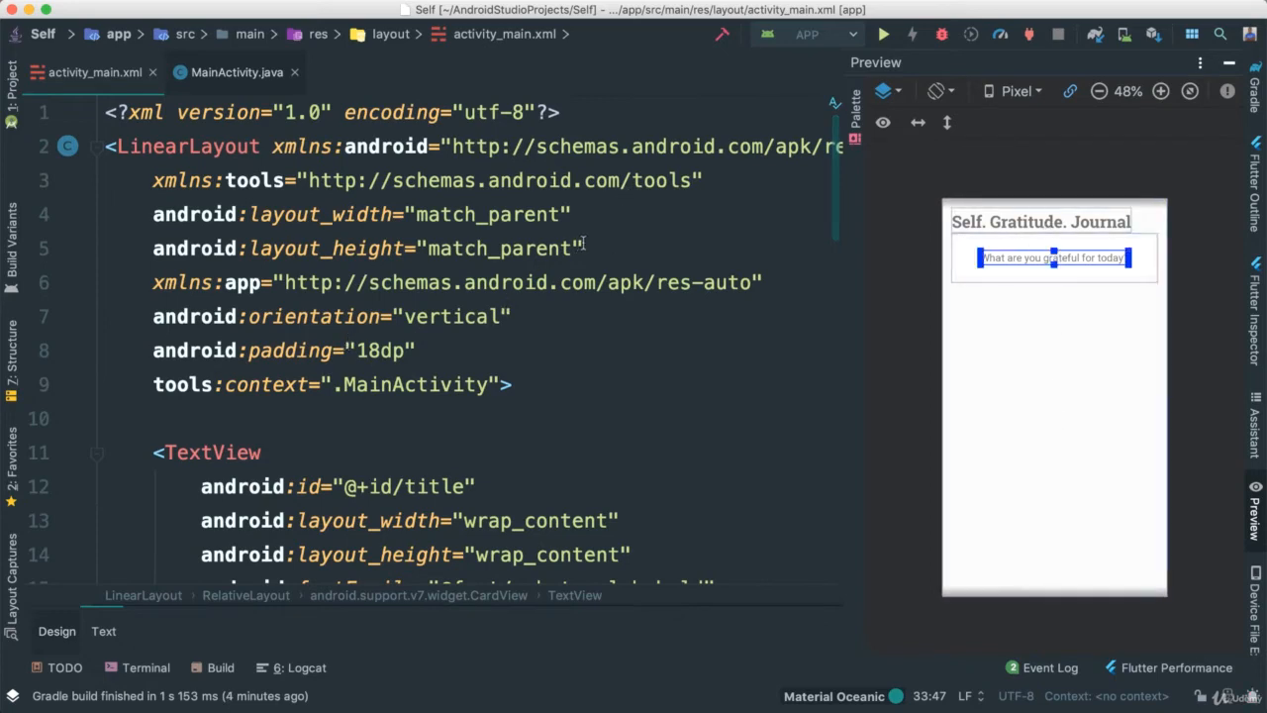
Add center gravity to the root LinearLayout, save all with Cmd+S, and run the app
type("gravity=\"center")
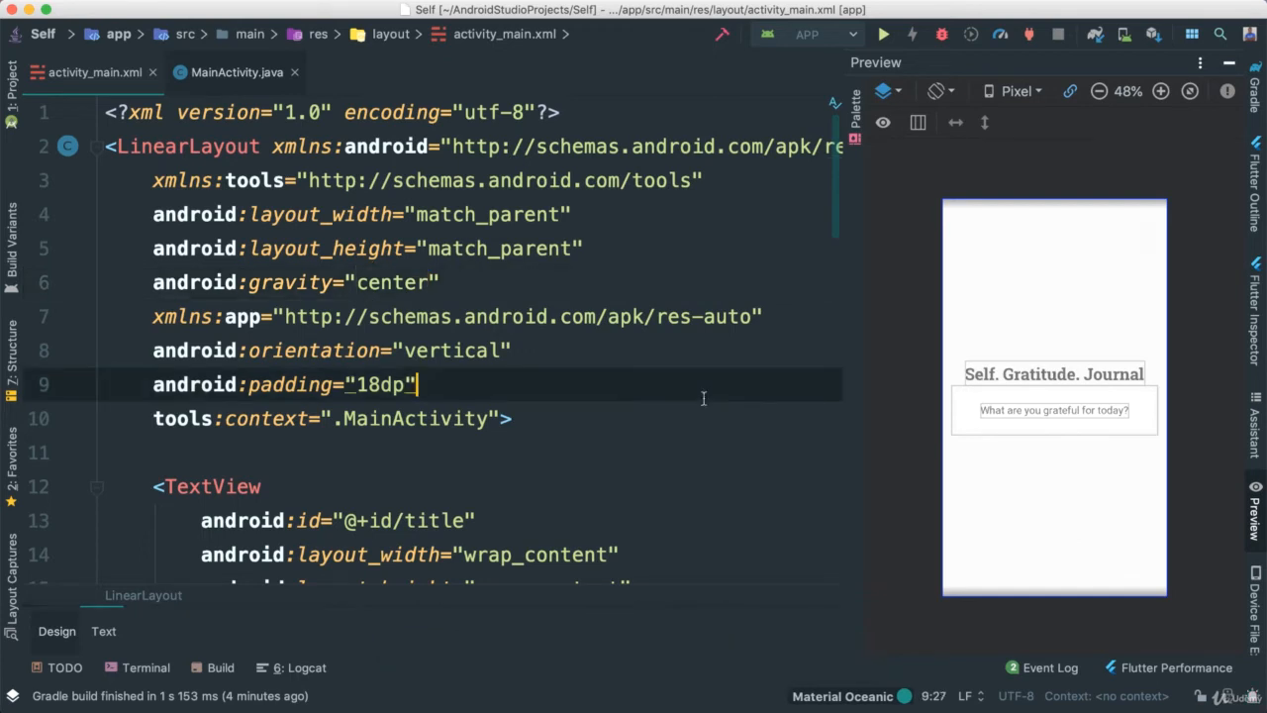
key("cmd+s")
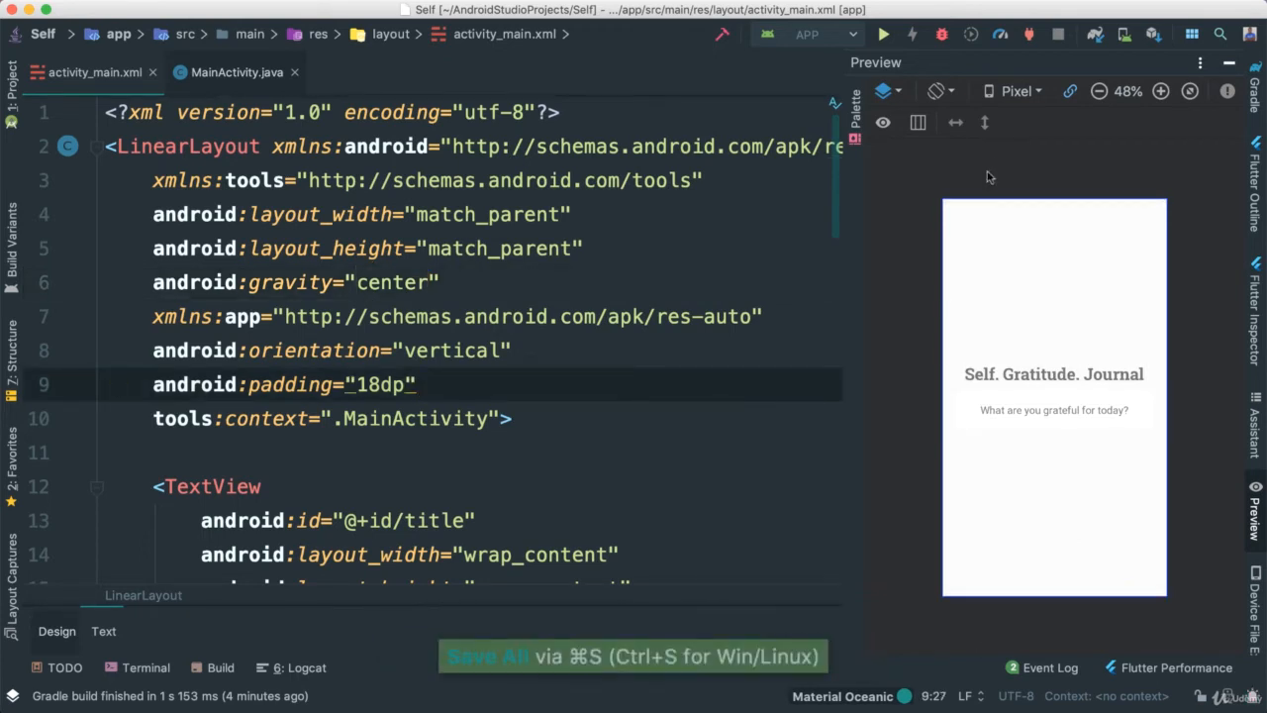
left_click(882, 34)
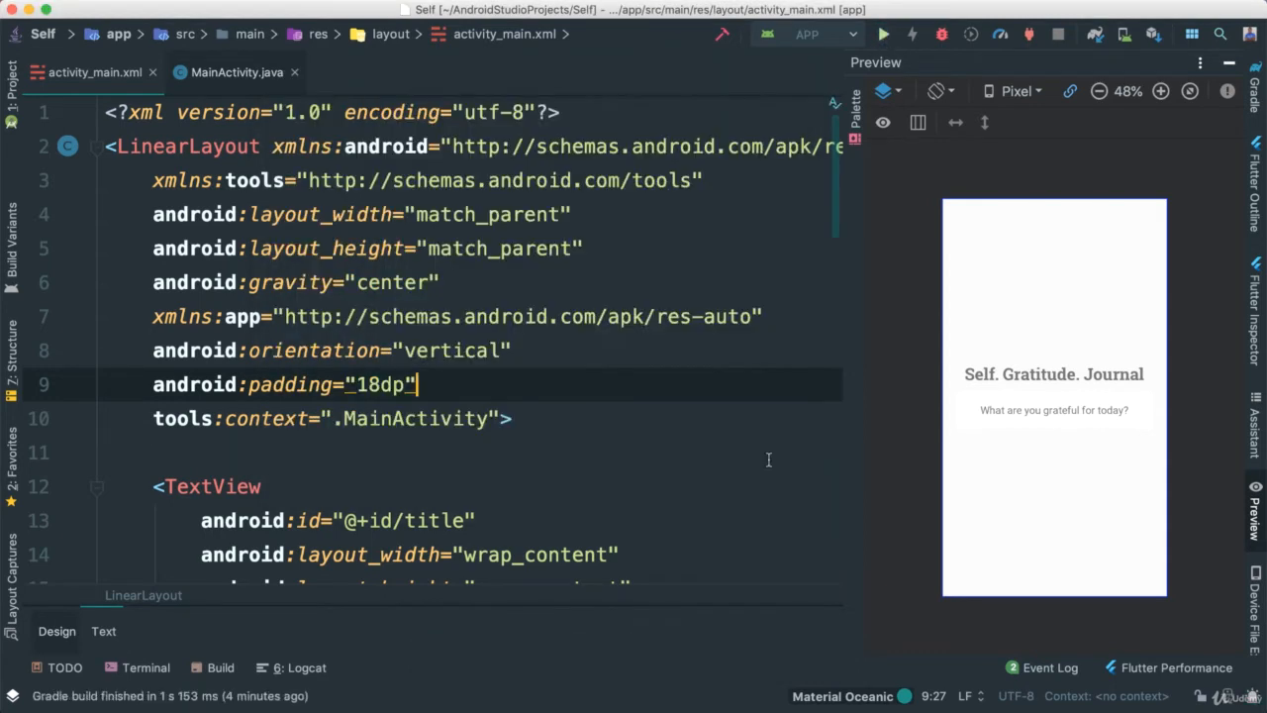
Put the emulator window away to return to the activity_main.xml editor
left_click(882, 34)
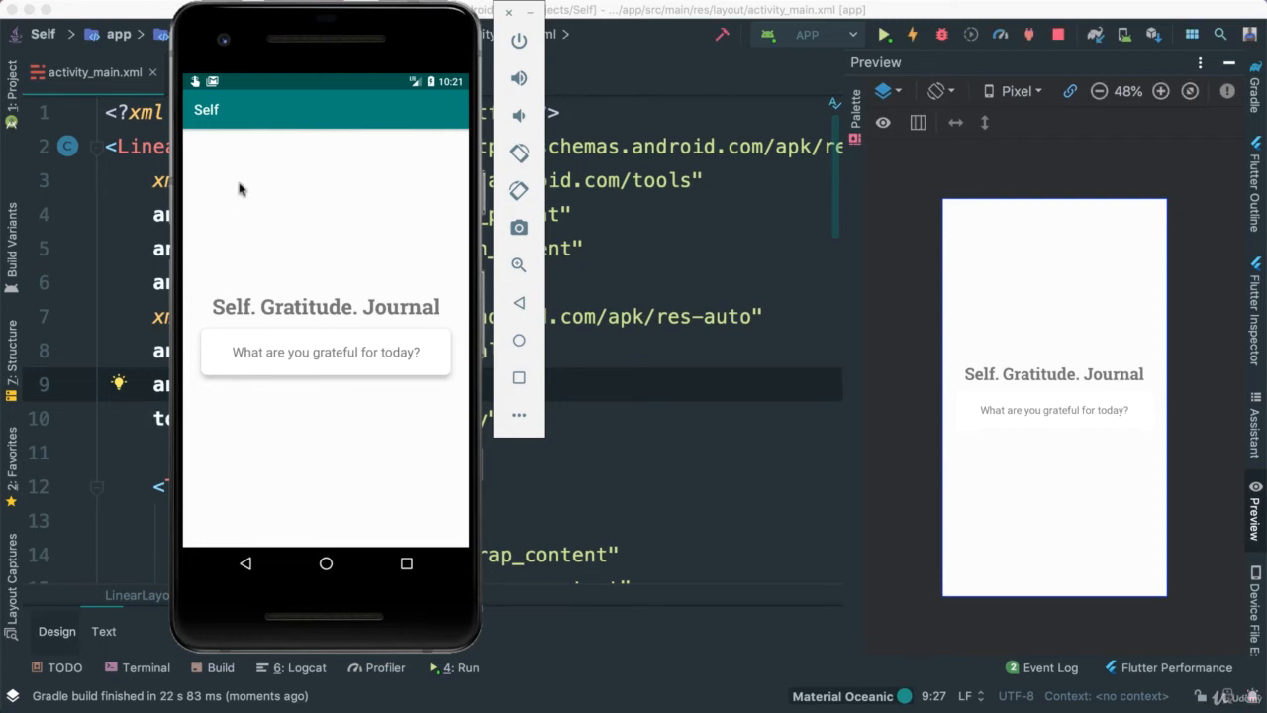
mouse_move(231, 315)
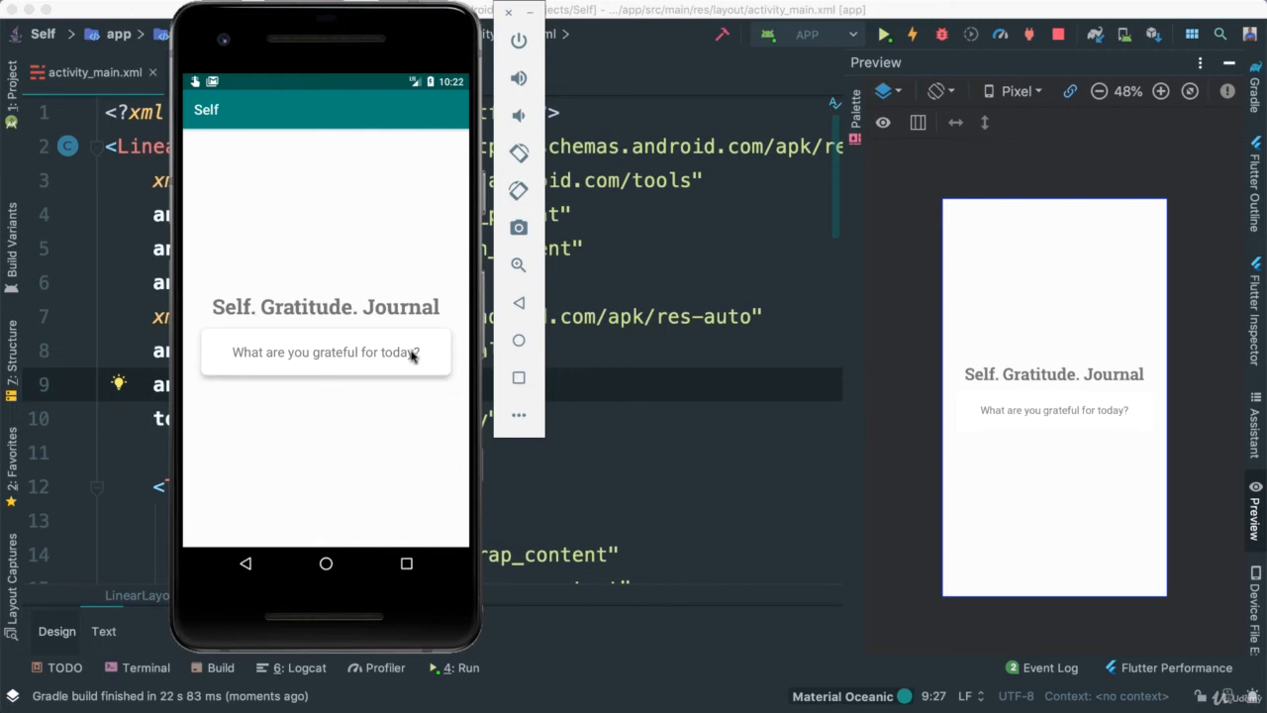
mouse_move(204, 383)
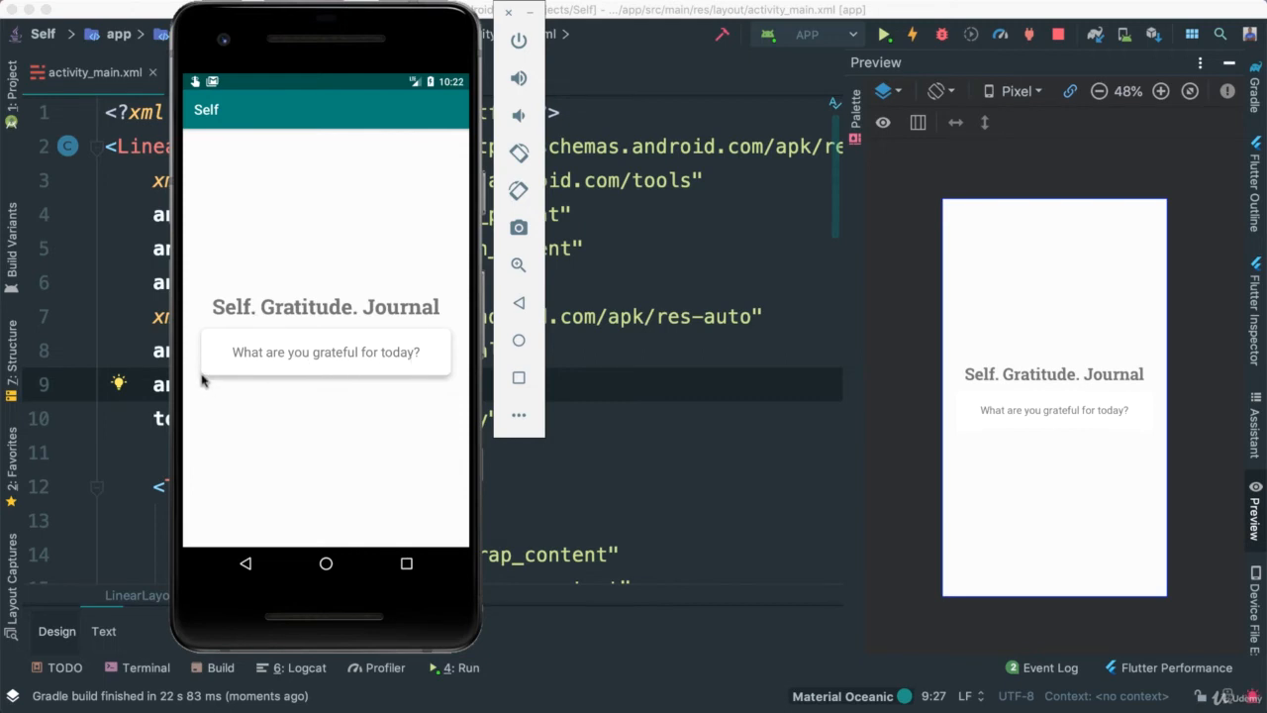
mouse_move(661, 386)
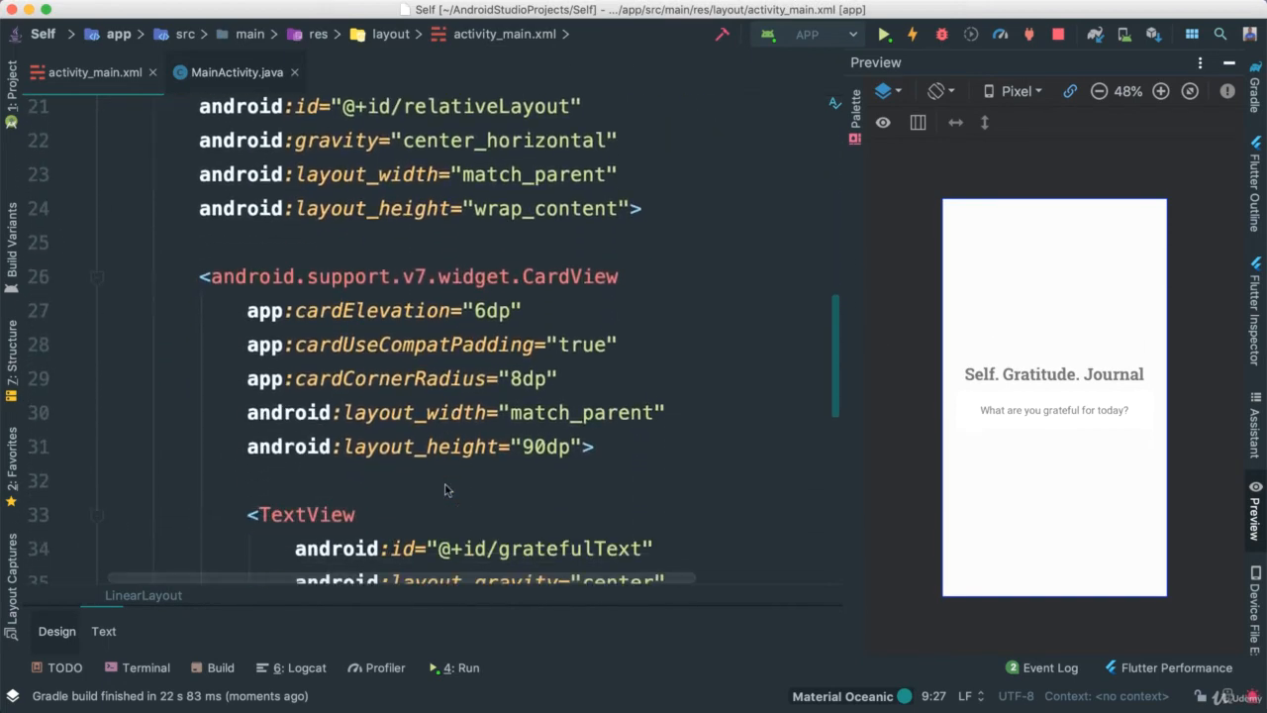
Start a Button element after the RelativeLayout with match_parent width
scroll("down", 3)
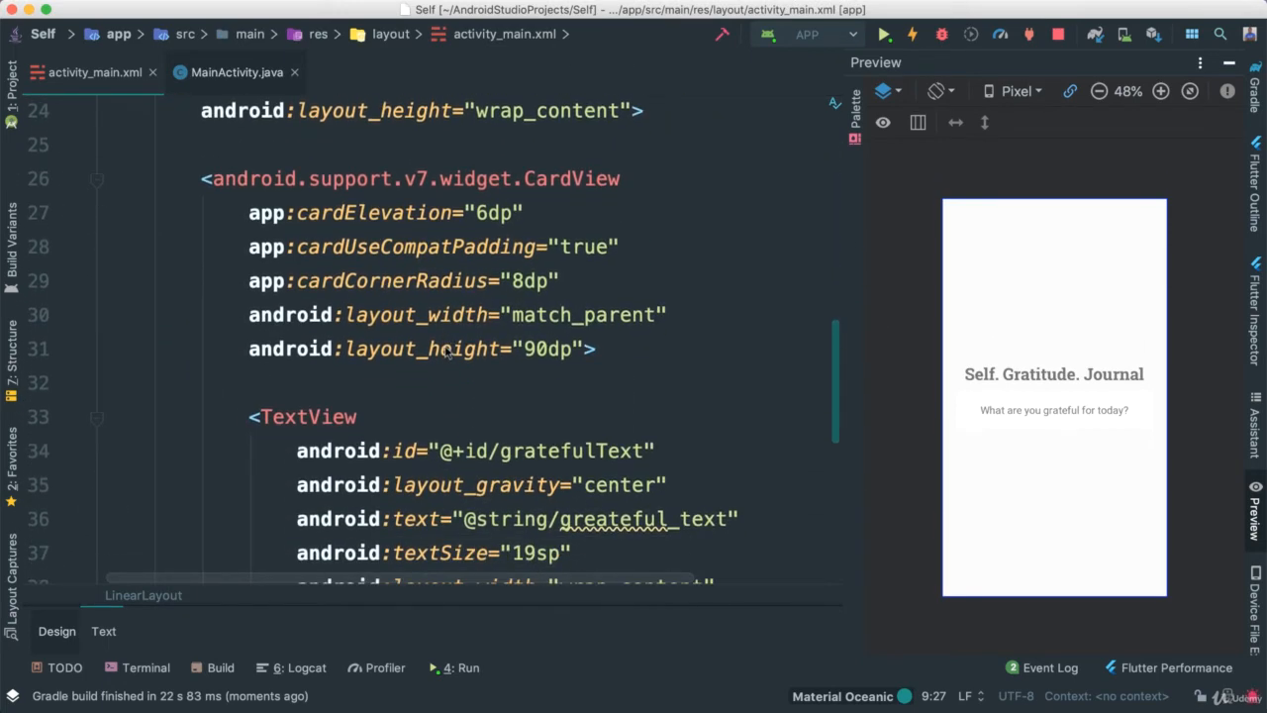
left_click(416, 246)
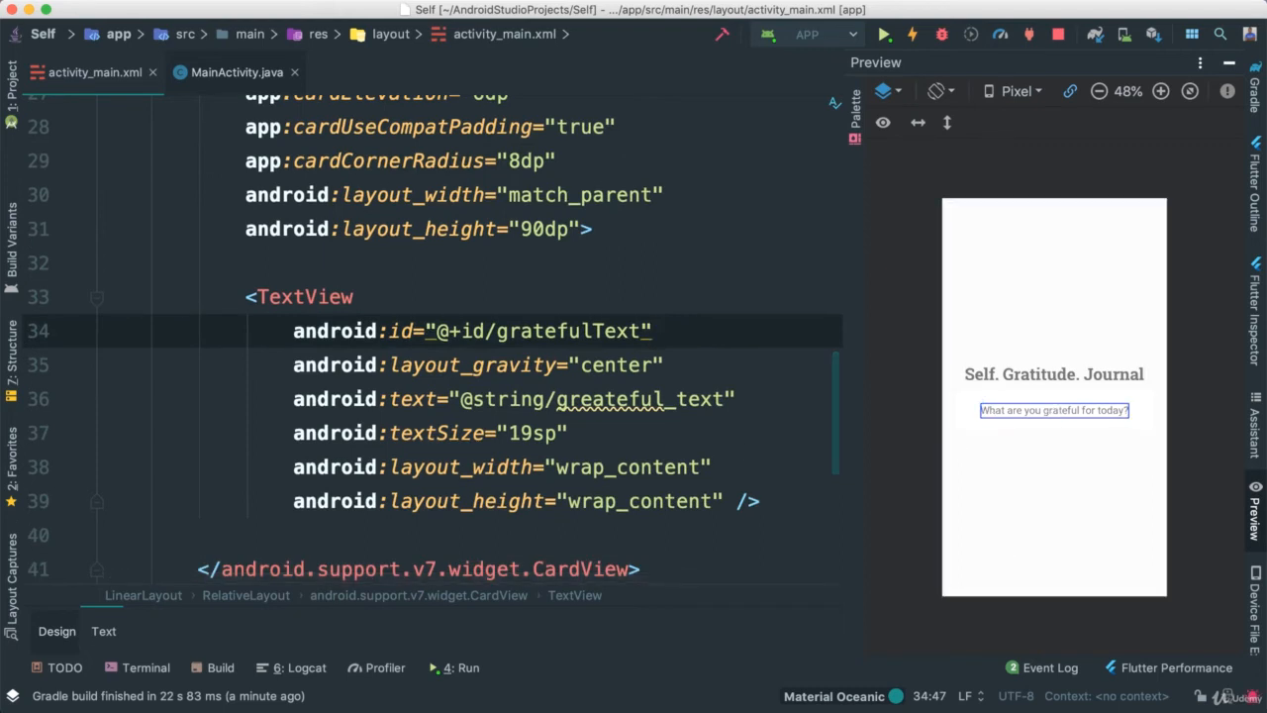
scroll("down", 3)
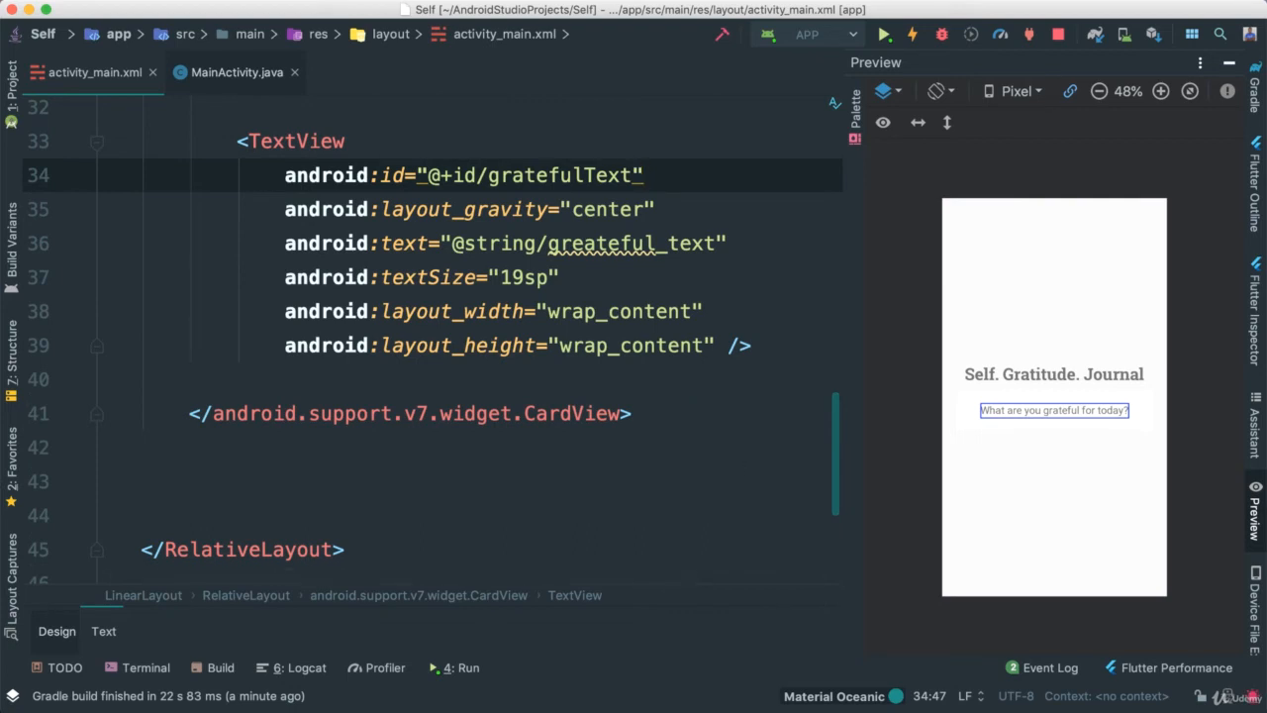
scroll("down", 3)
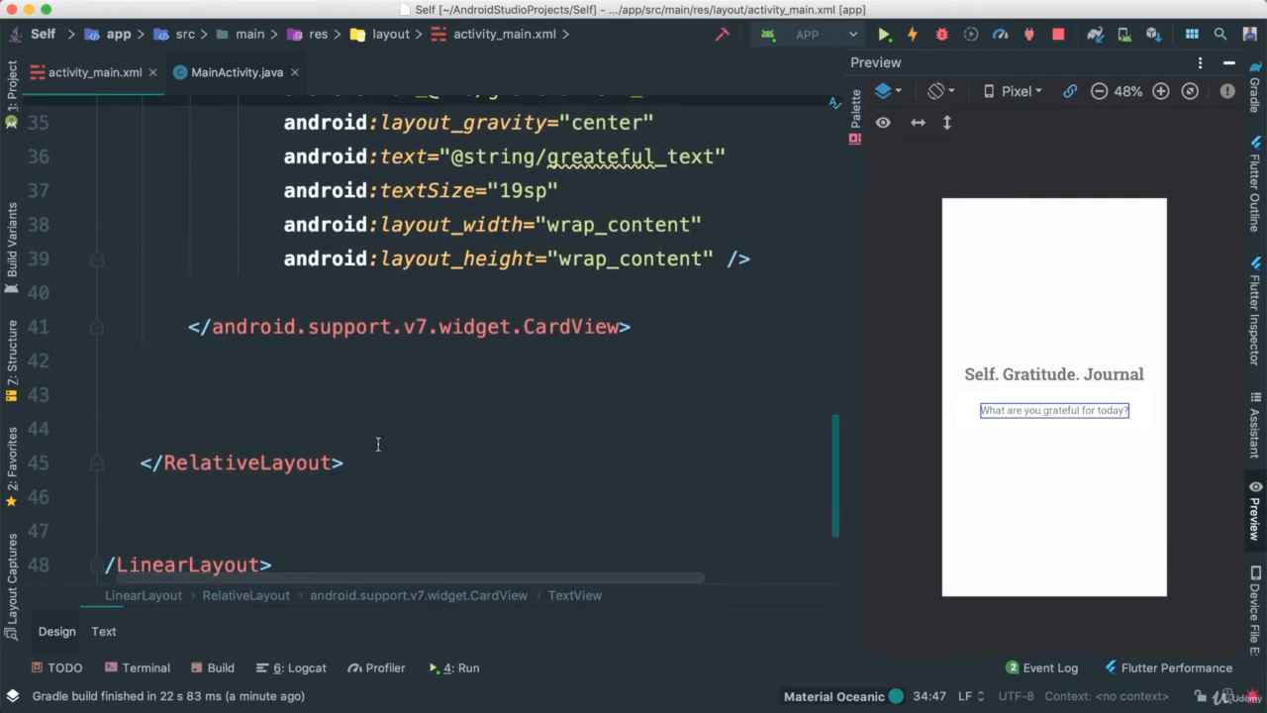
type("<Button")
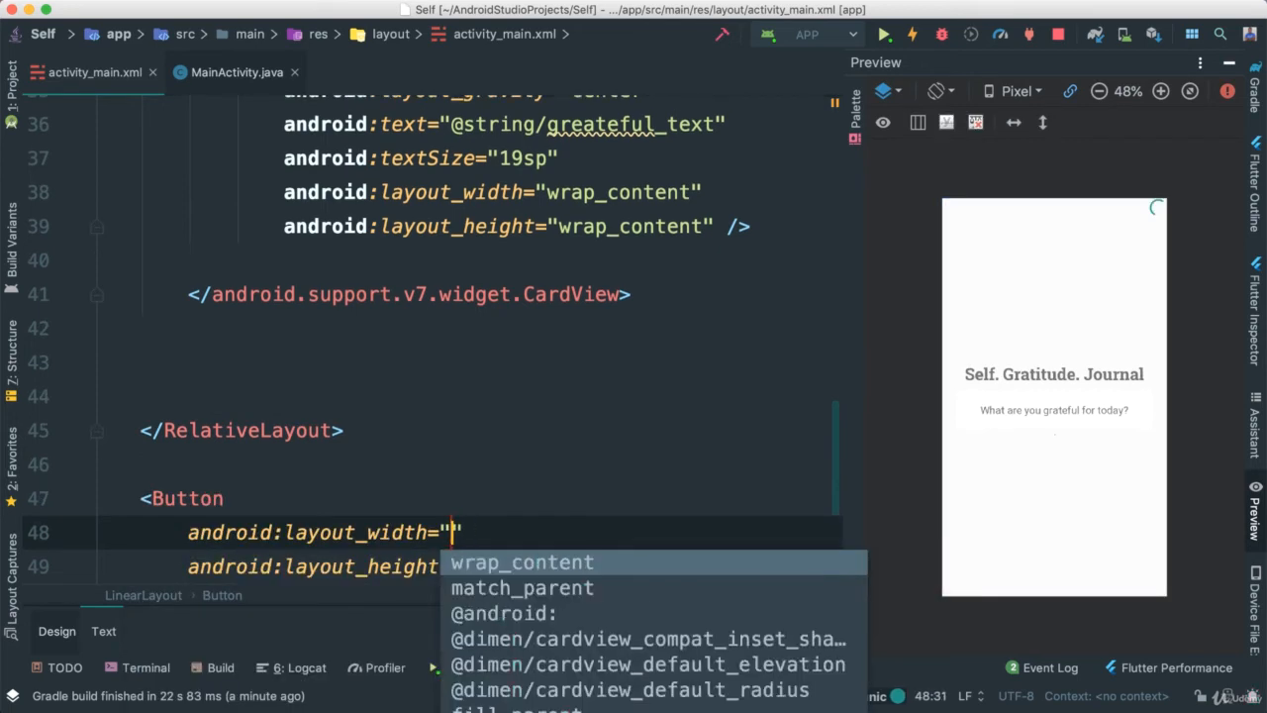
type("match_parent")
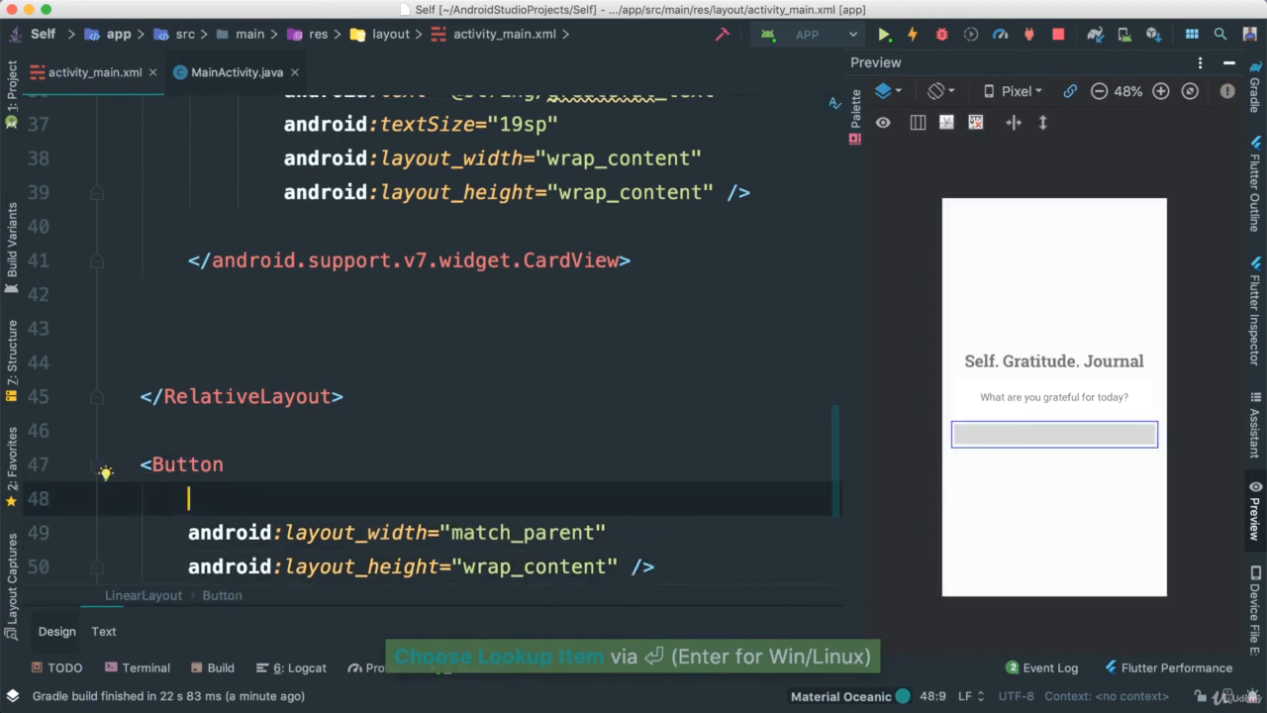
type("android:id=\"@+id/")
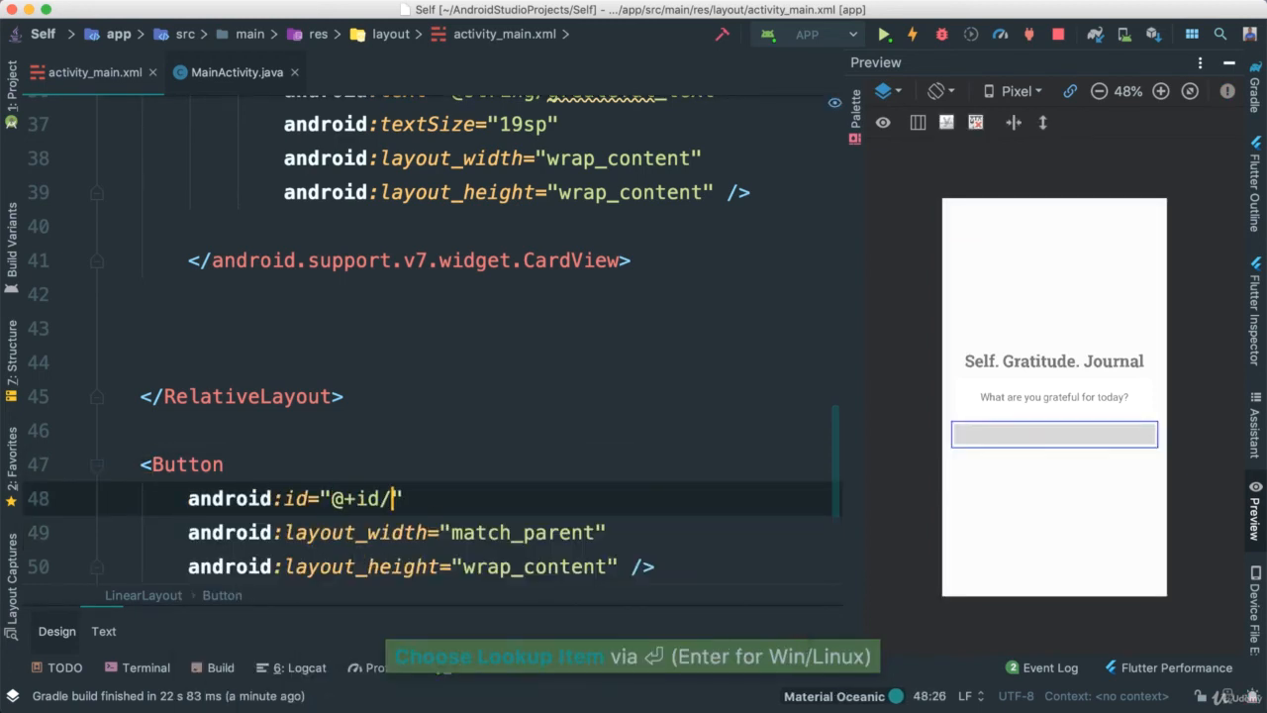
type("startButto")
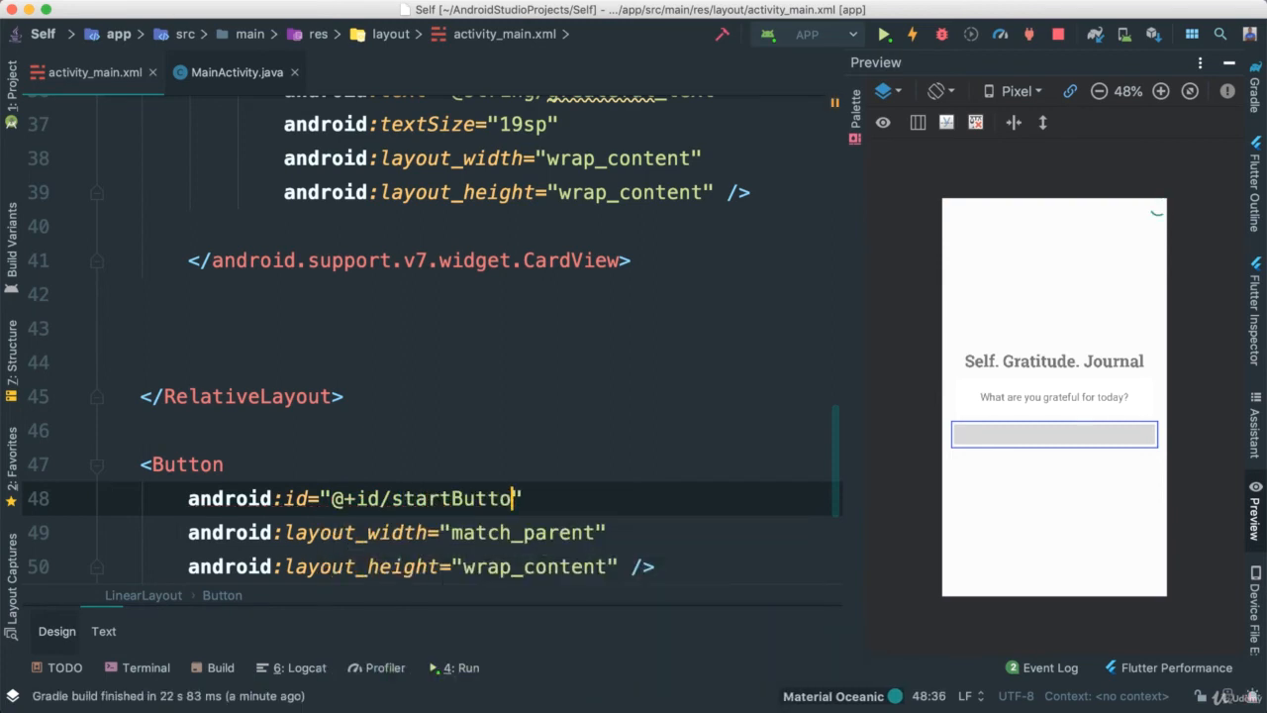
type("text=\"@string/get\"")
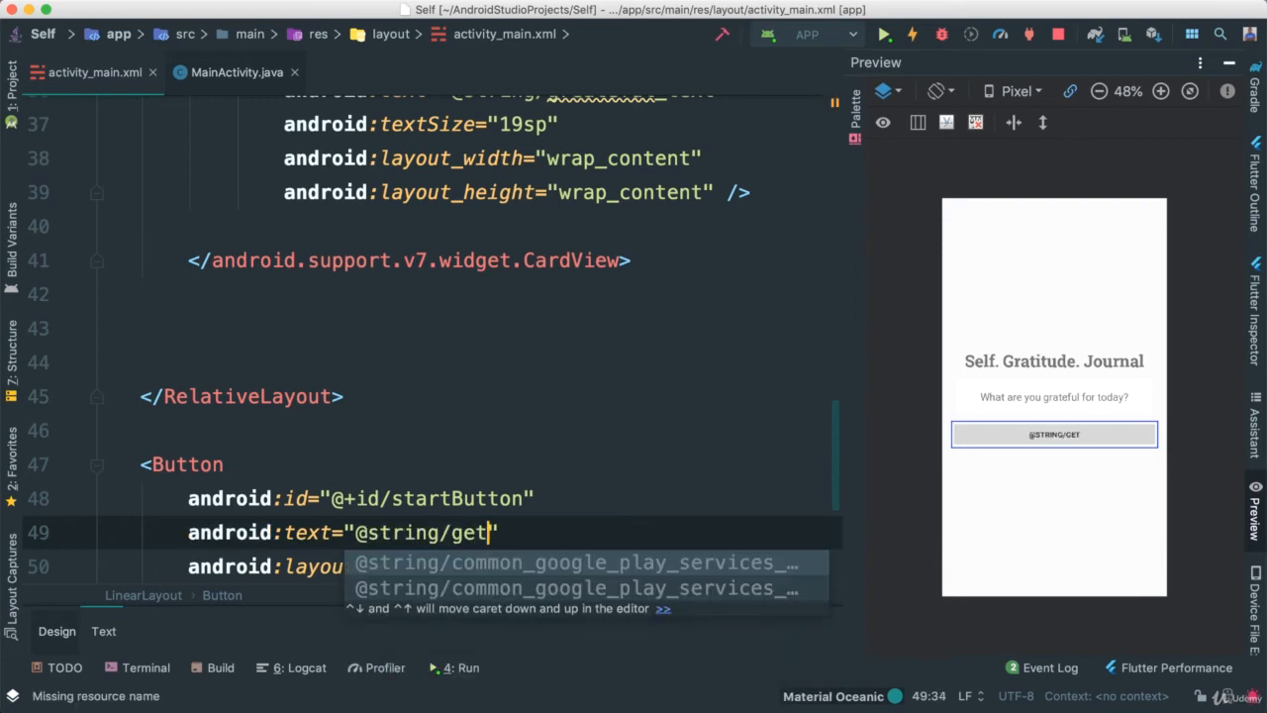
type("_started")
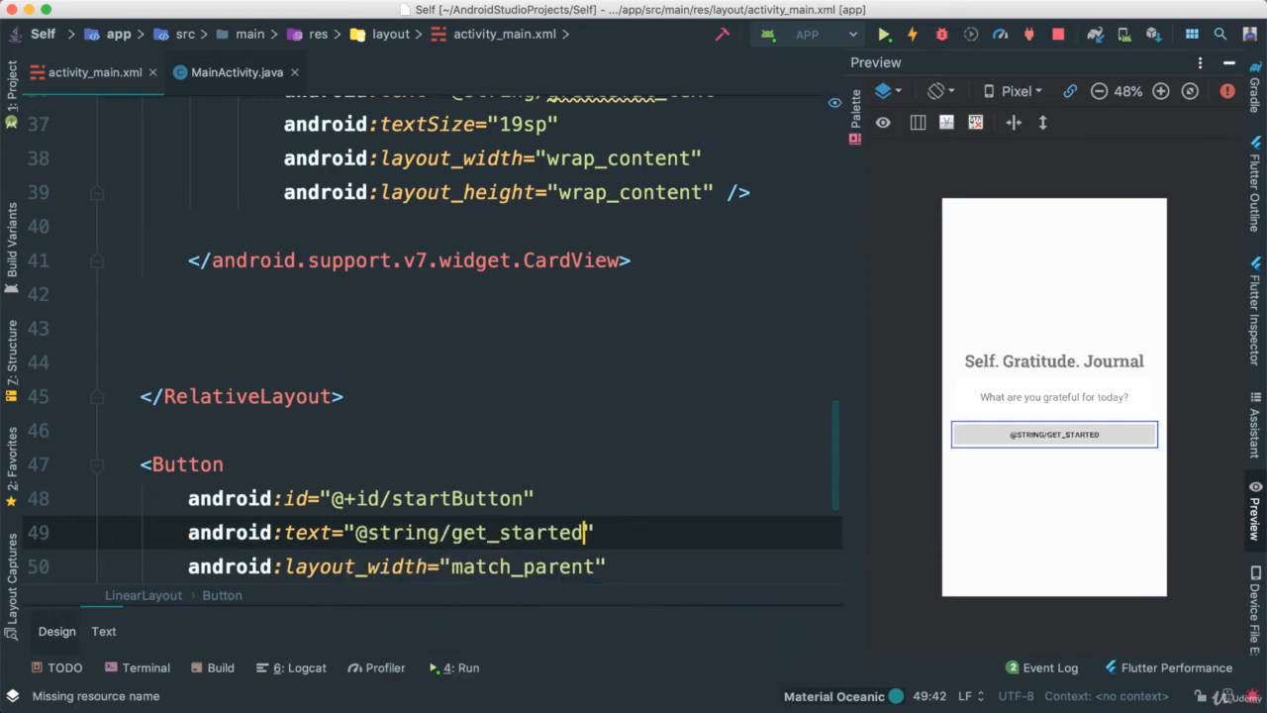
type("_text")
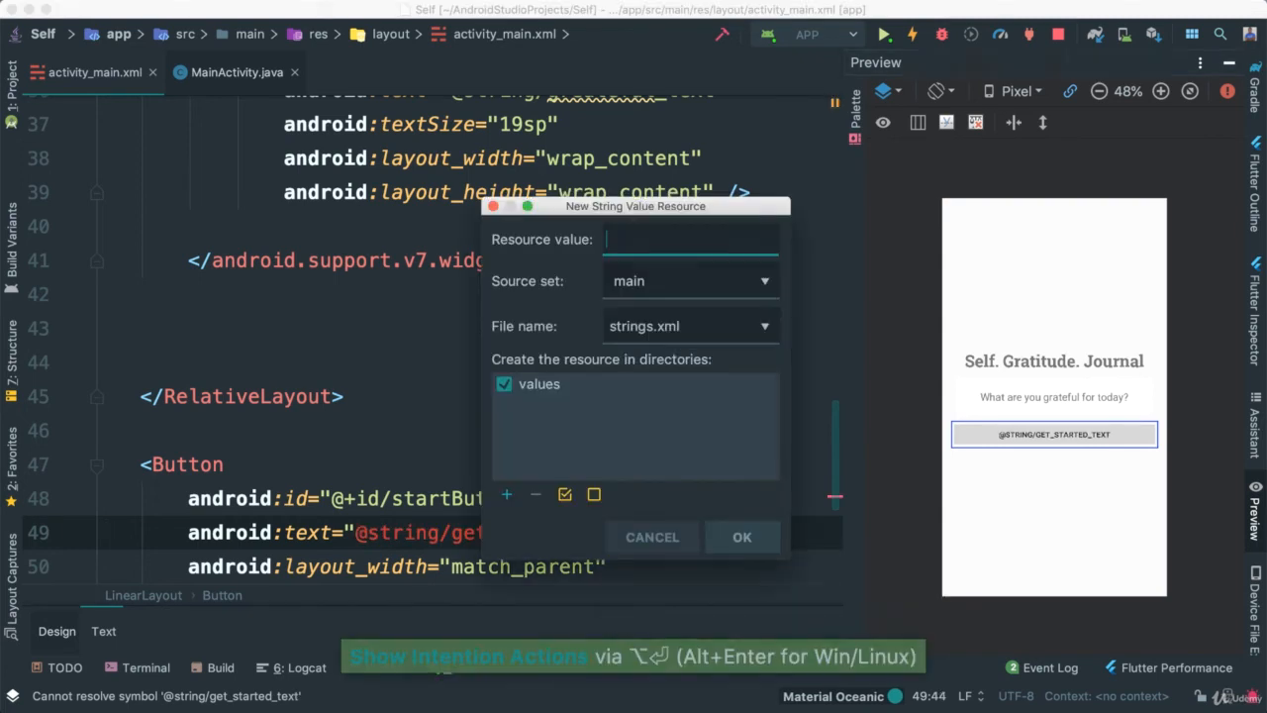
type("Ge")
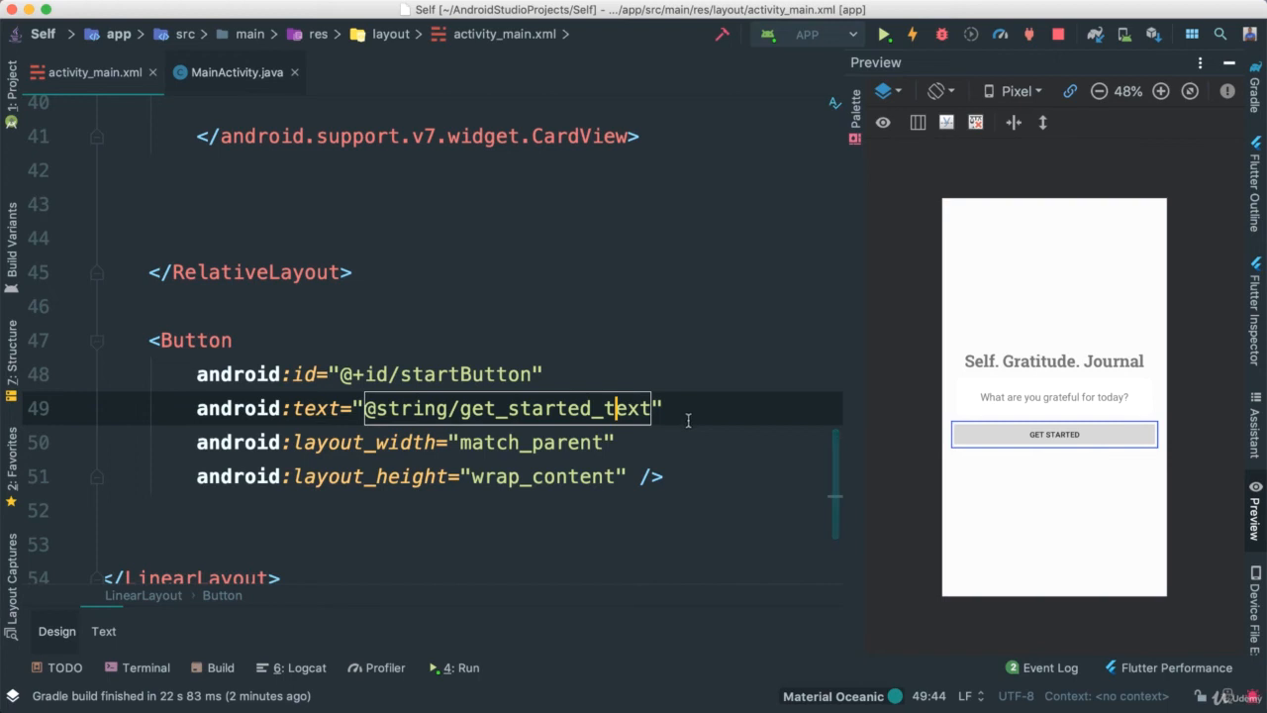
type("textColor=\"\"")
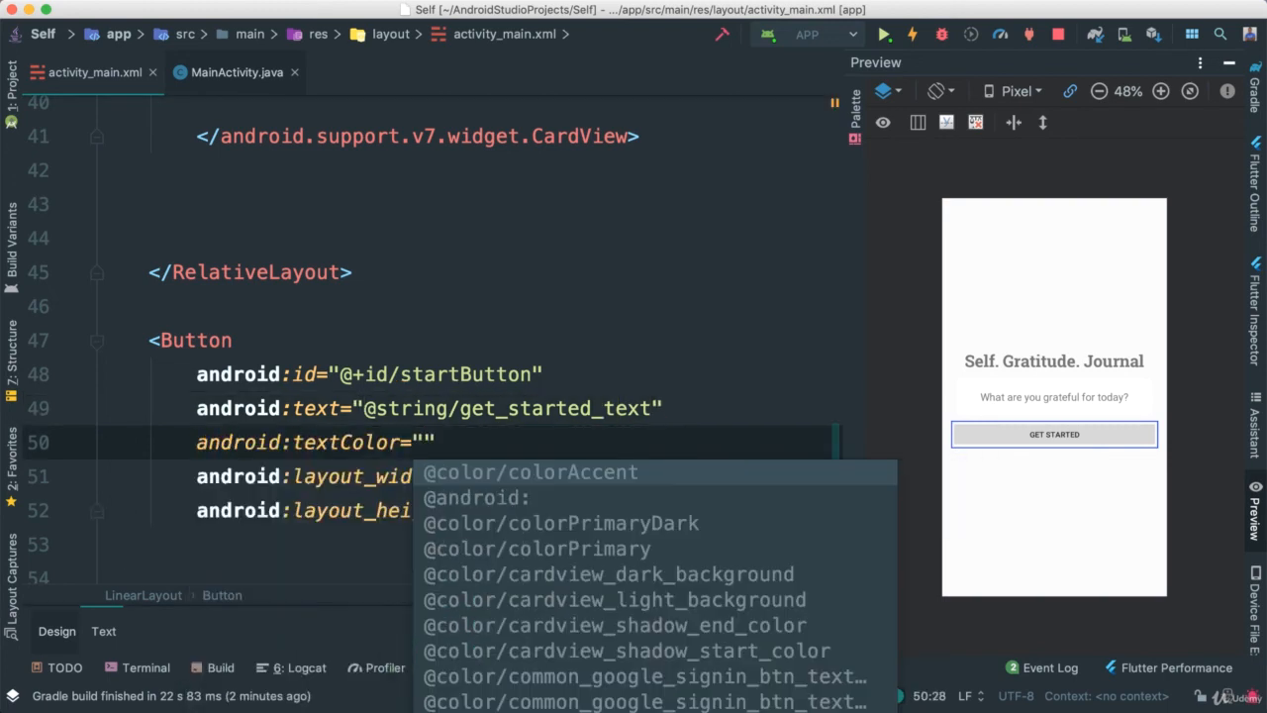
Set the button's text to colorAccent with a transparent background, then rerun the app
left_click(531, 472)
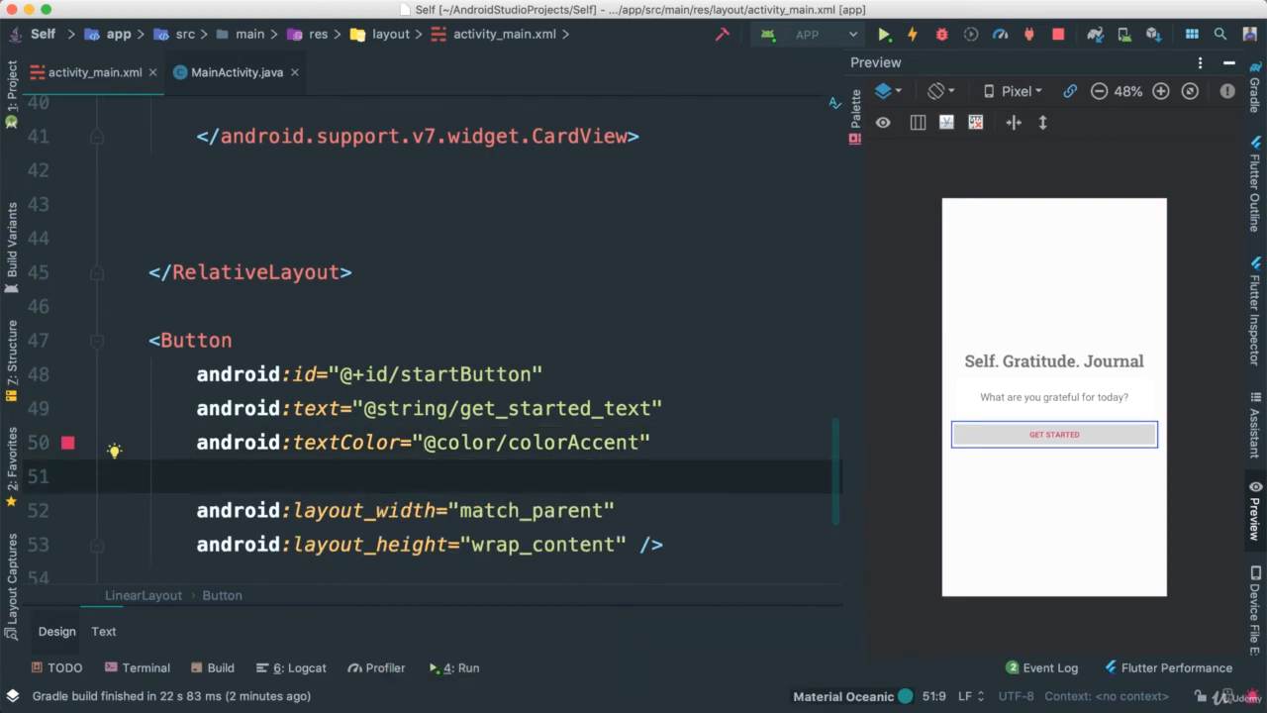
type("android:background=\"\"")
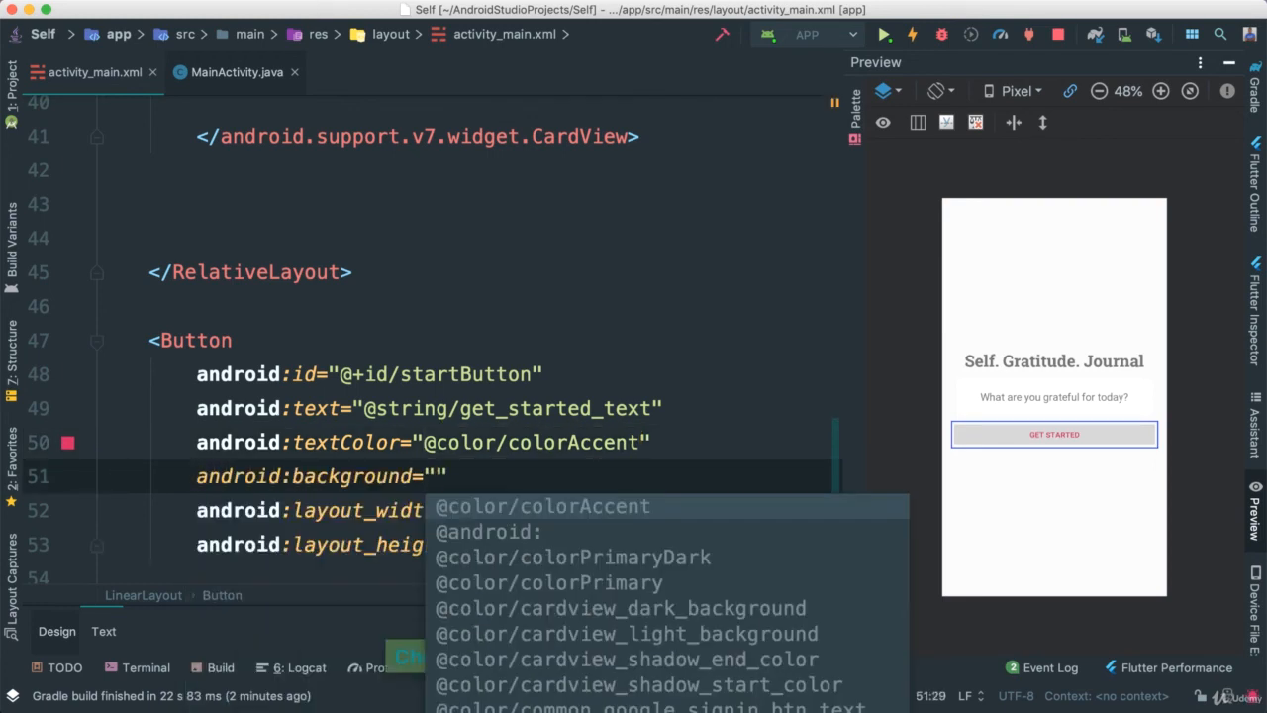
type("@android:color/transparent")
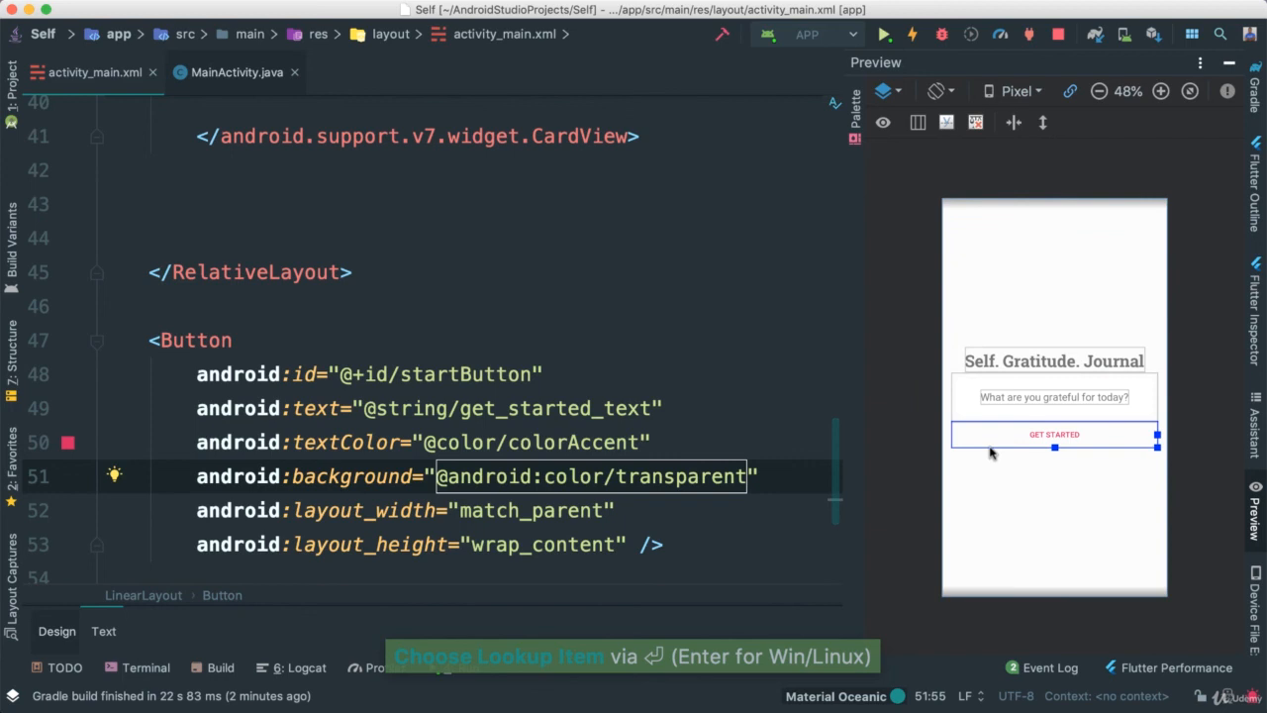
left_click(709, 476)
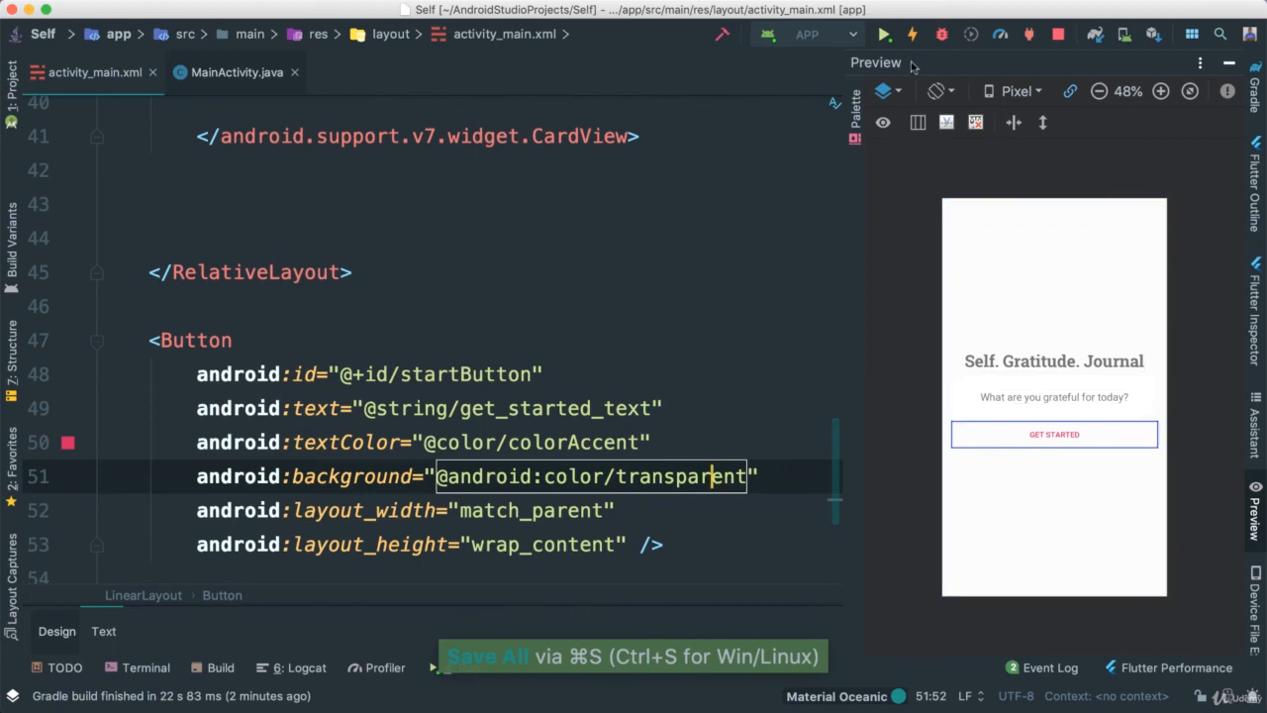
left_click(883, 35)
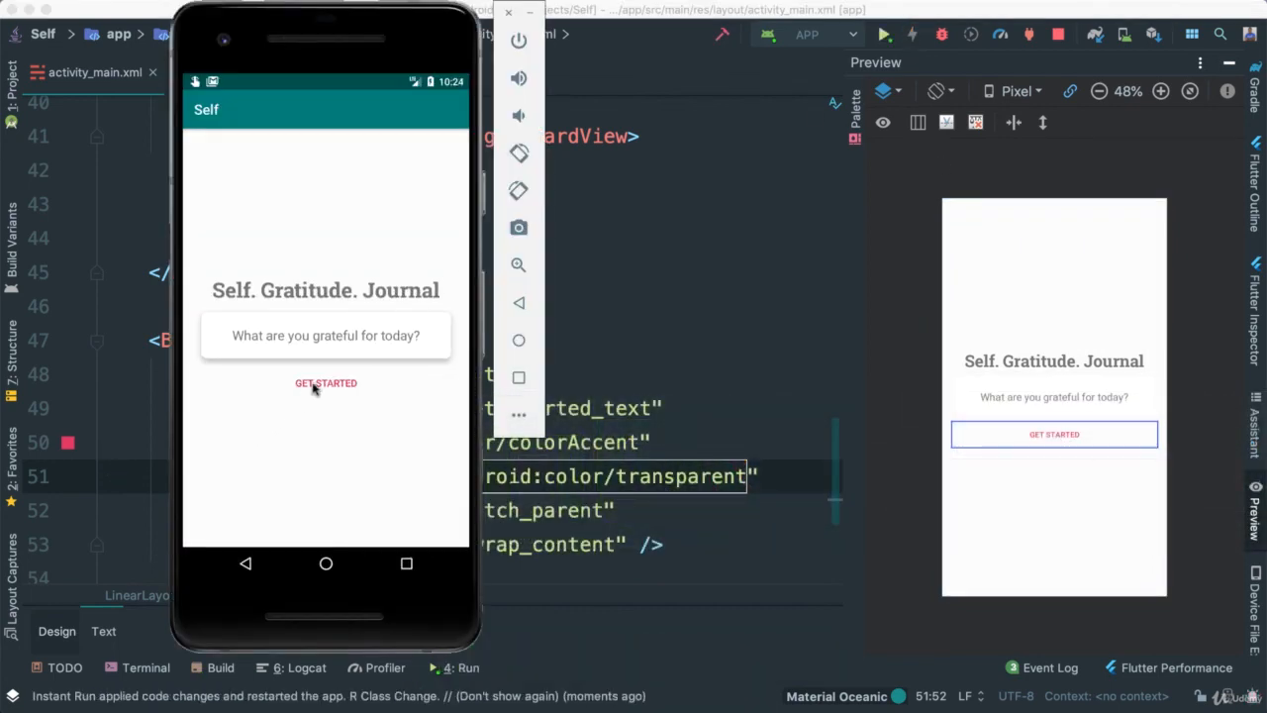
mouse_move(292, 467)
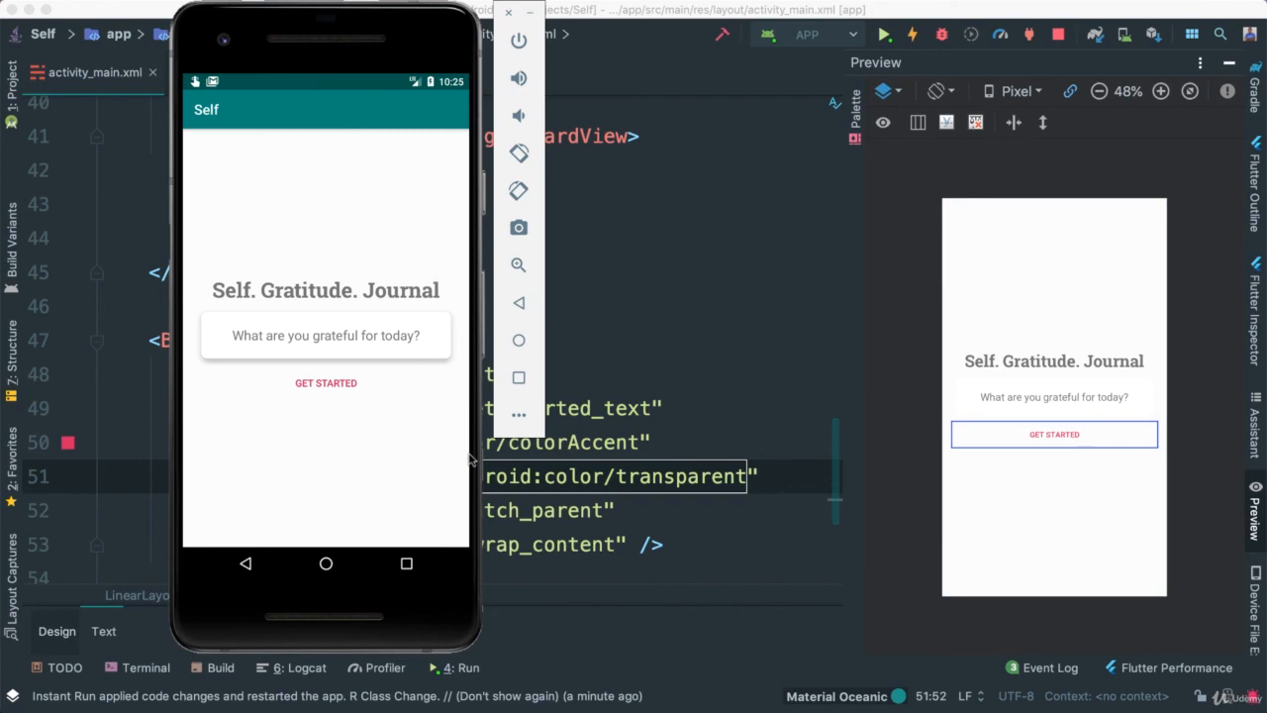
mouse_move(356, 409)
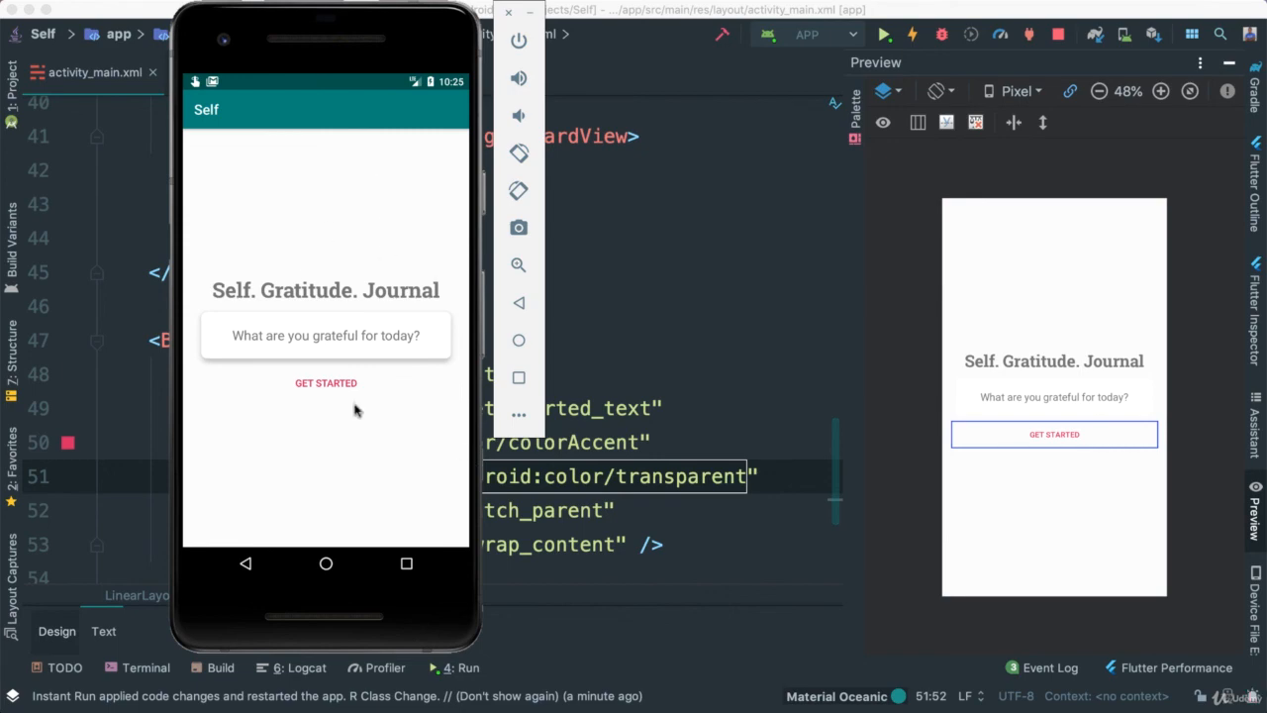